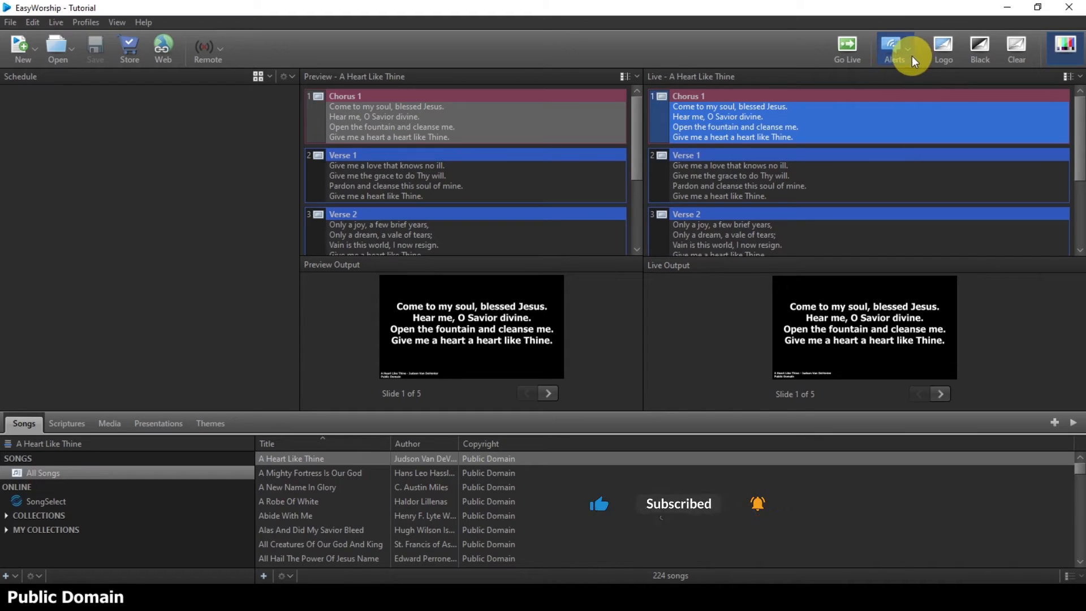
Open the Alerts panel and expand the Message Alert dropdown options.
left_click(894, 49)
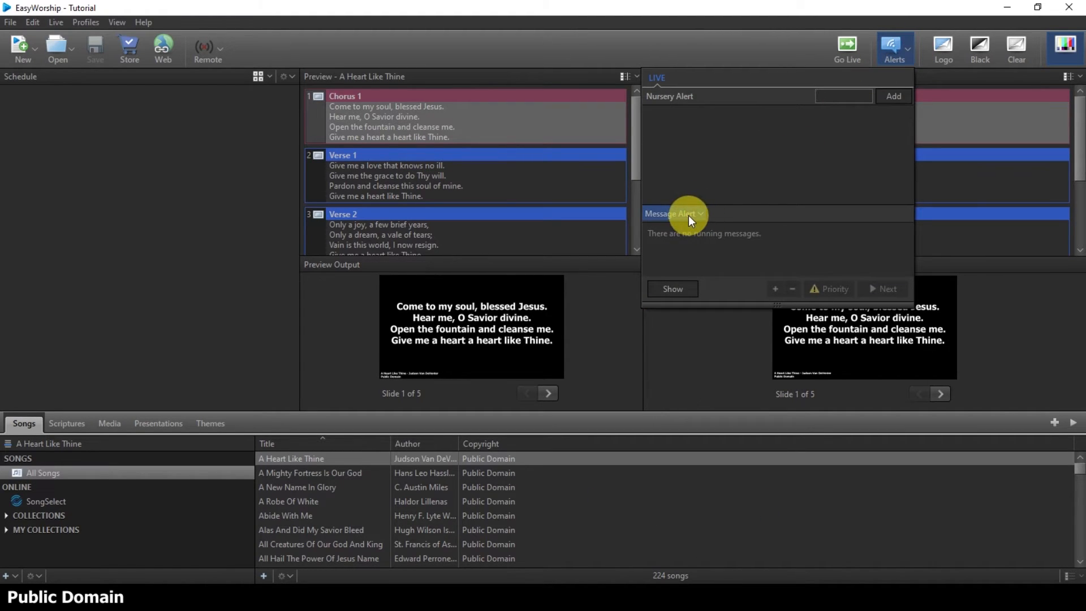
left_click(699, 214)
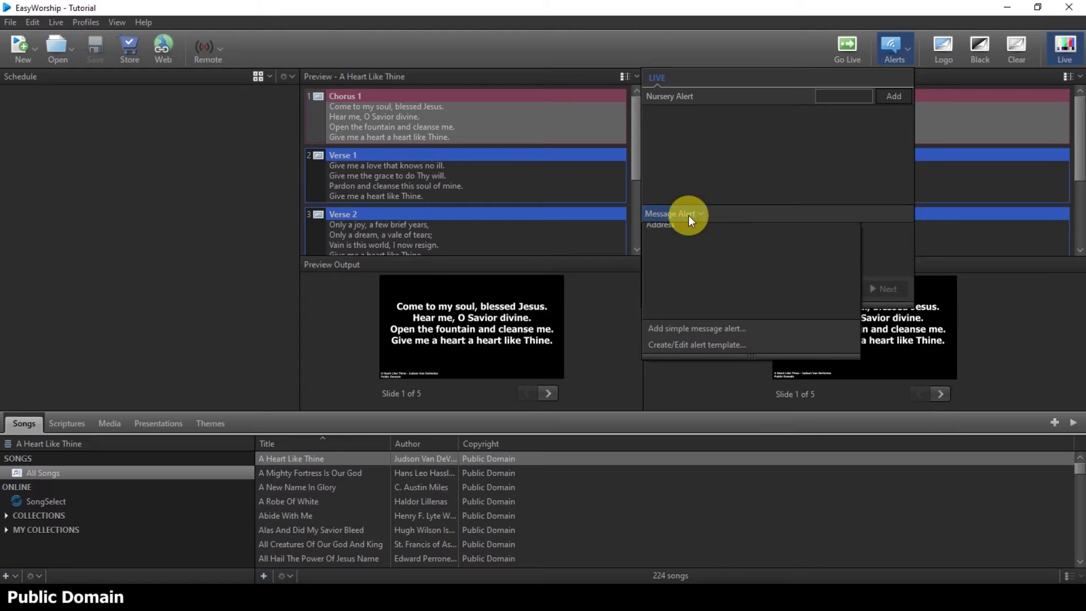
mouse_move(685, 352)
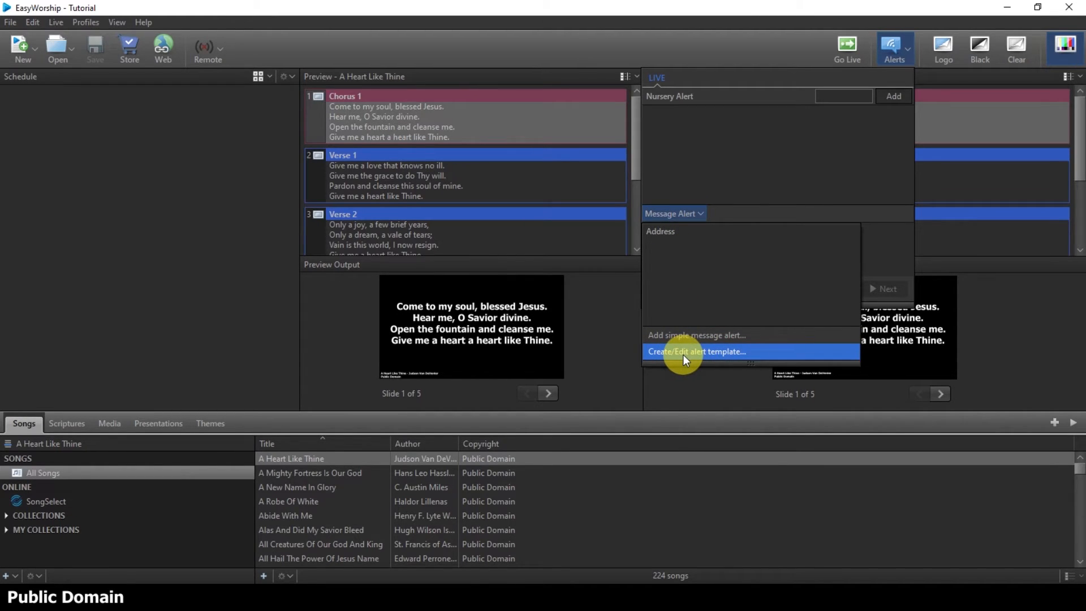
Open the Live Alert Editor via Create/Edit alert template, showing the Address alert.
left_click(698, 352)
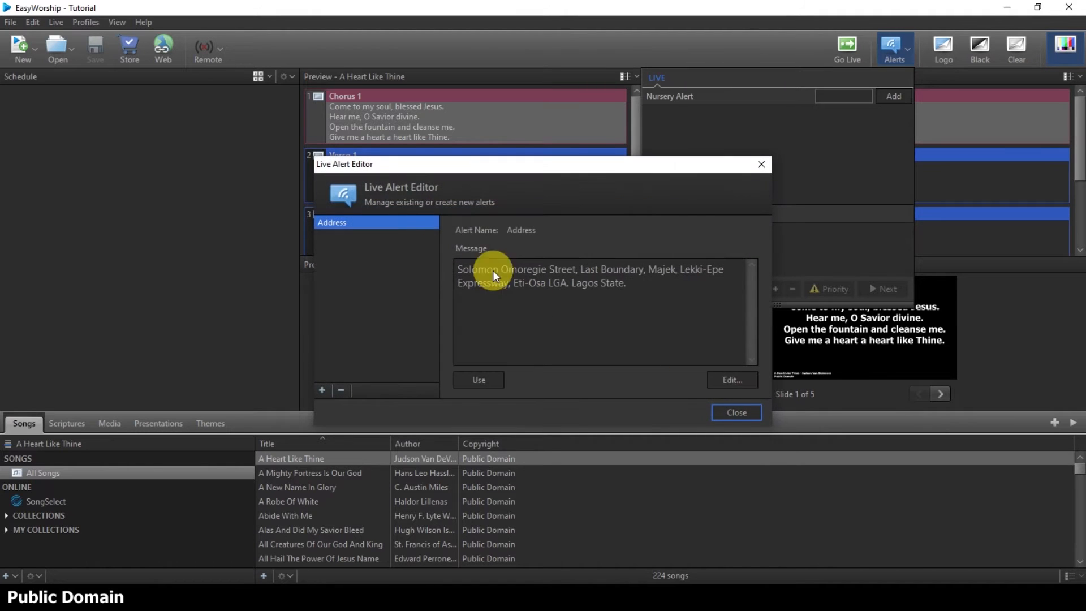
mouse_move(519, 298)
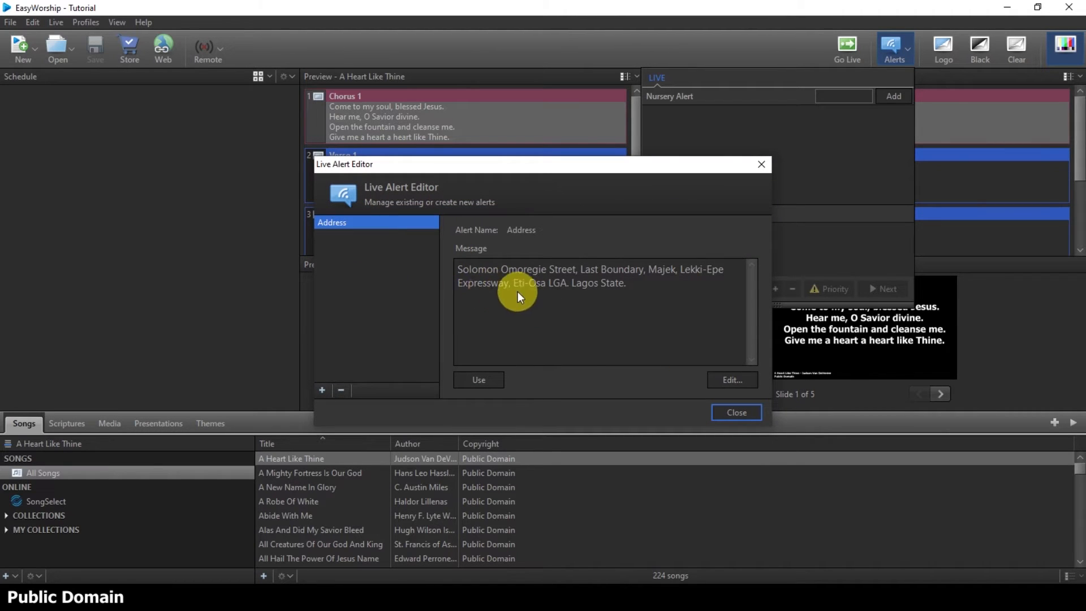
mouse_move(467, 283)
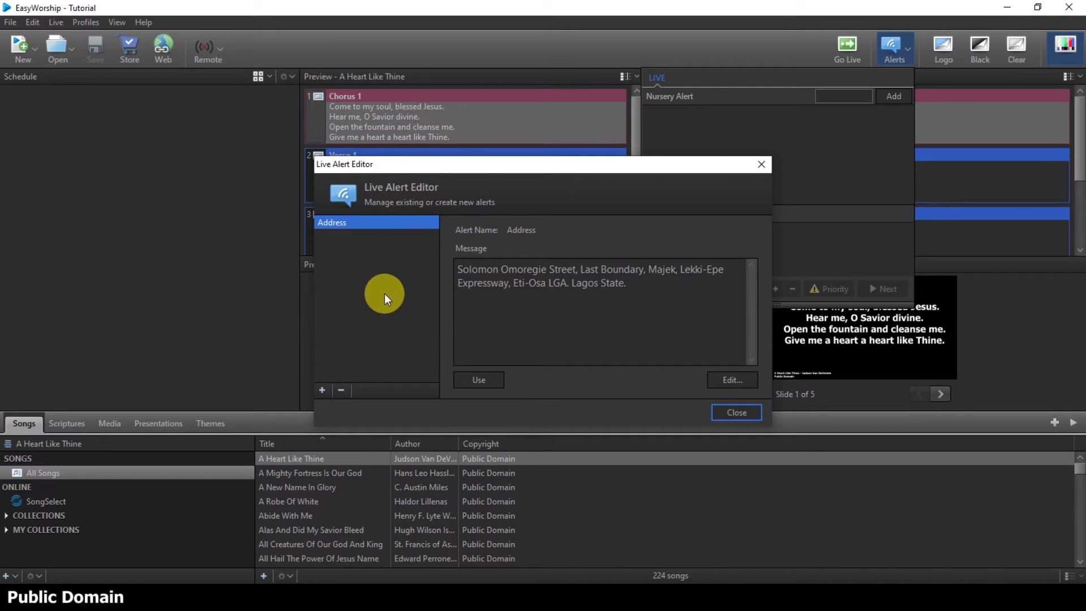
mouse_move(367, 311)
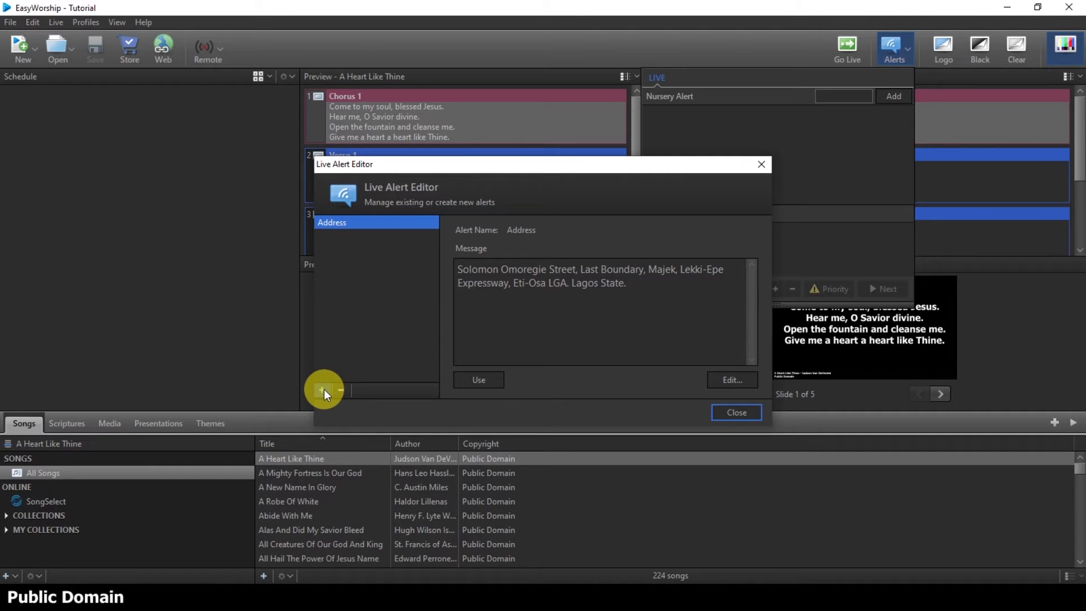
Add a new alert template named REVIVAL.
left_click(321, 389)
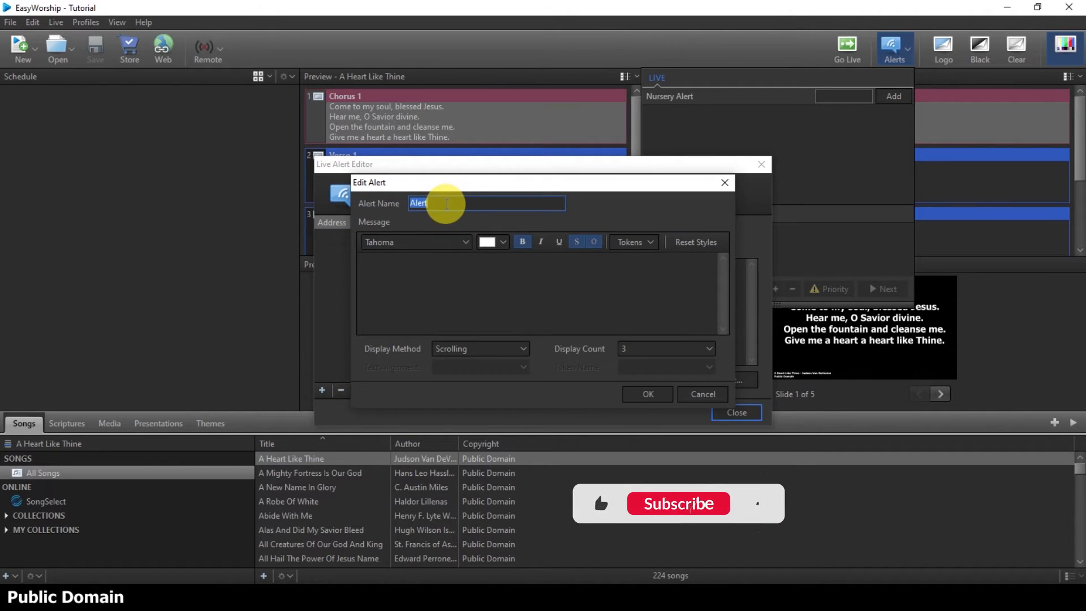
type("R")
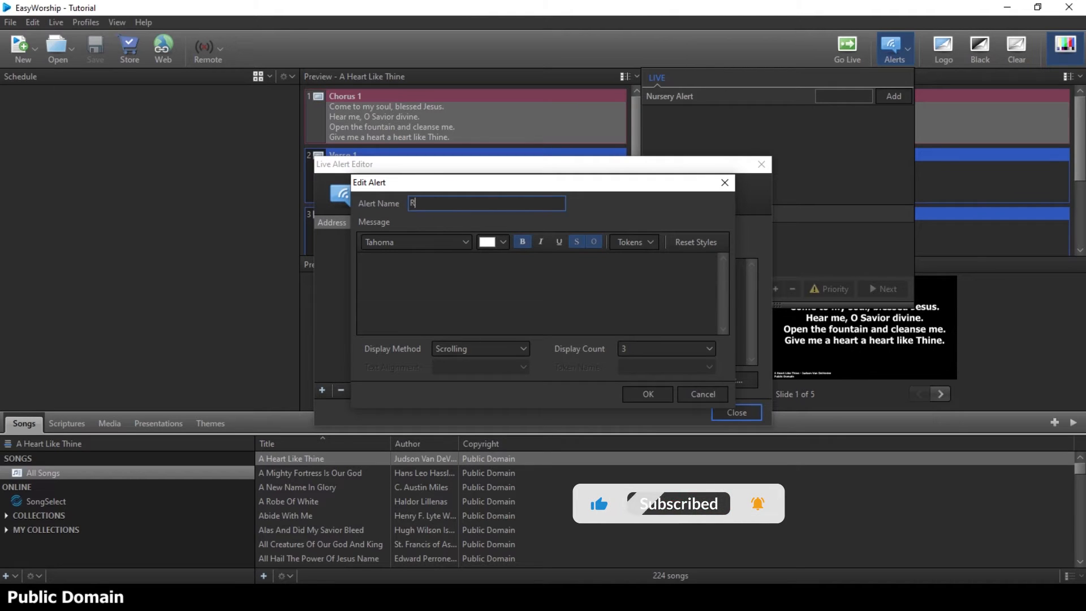
type("EVIVAL")
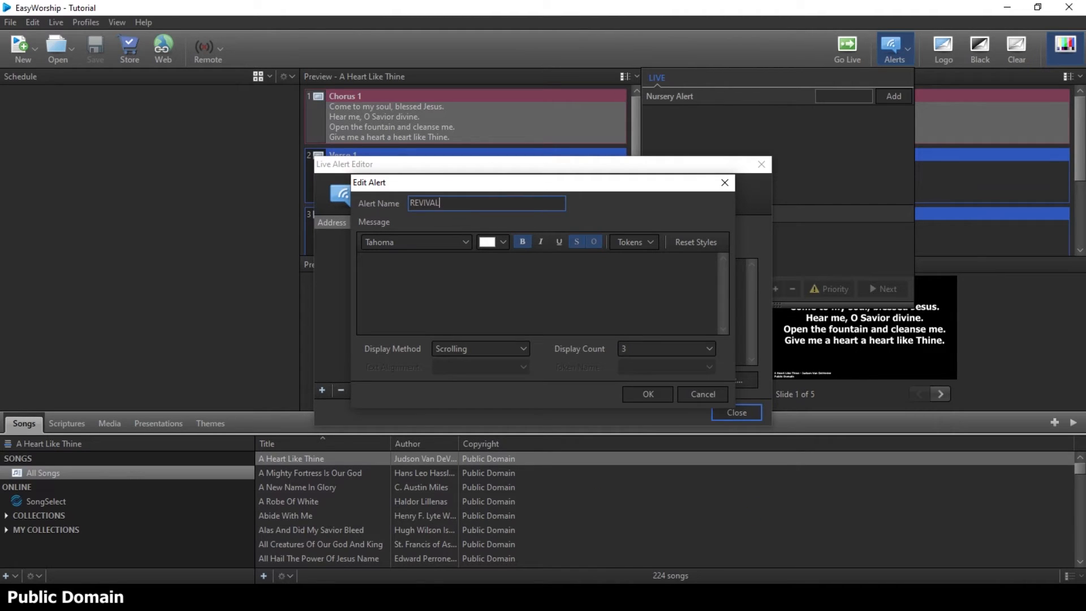
Enter the alert message 'OH LORD OF ELIJAH (1KING 17)'.
left_click(374, 267)
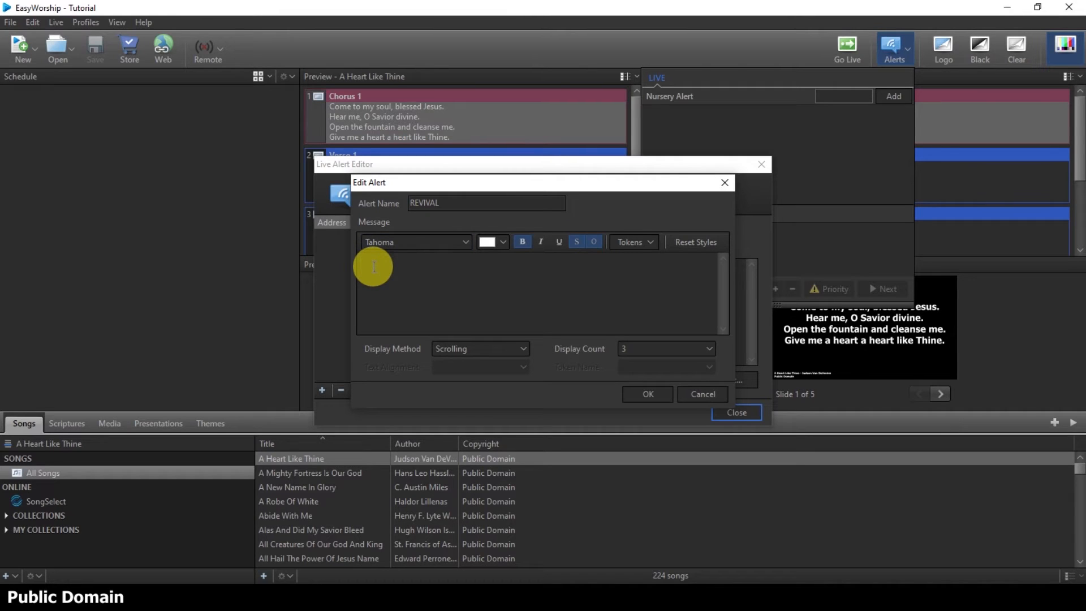
type("OH LORD OF ELIJAH")
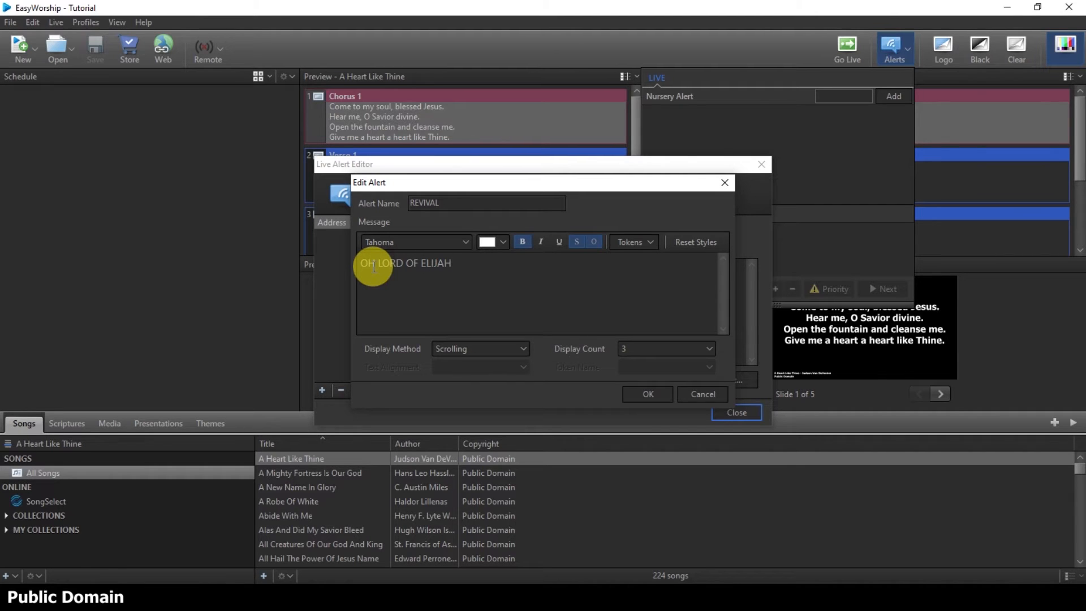
type("(")
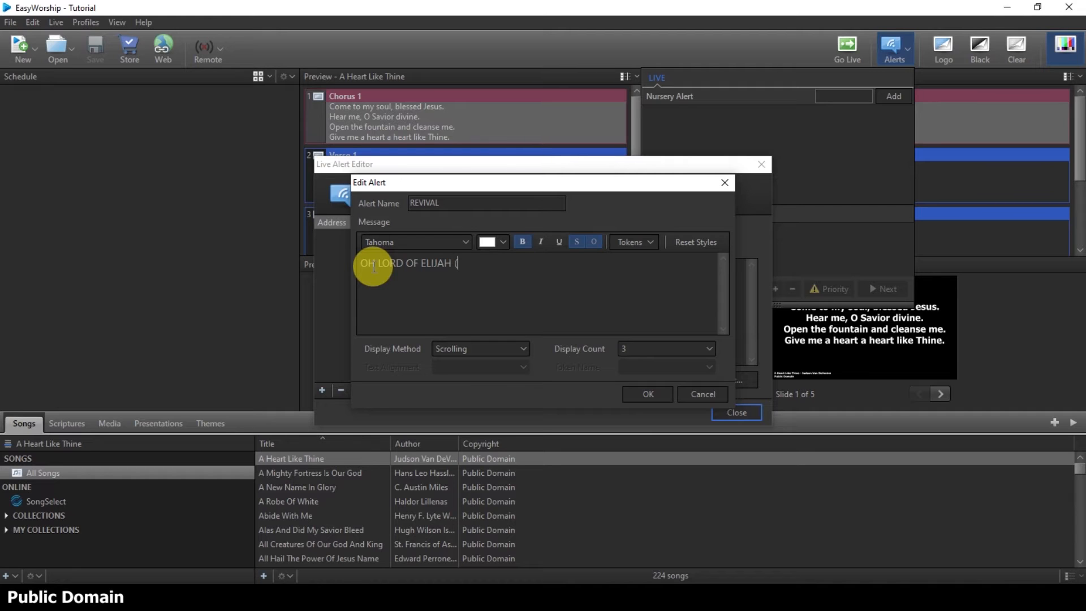
key("Backspace")
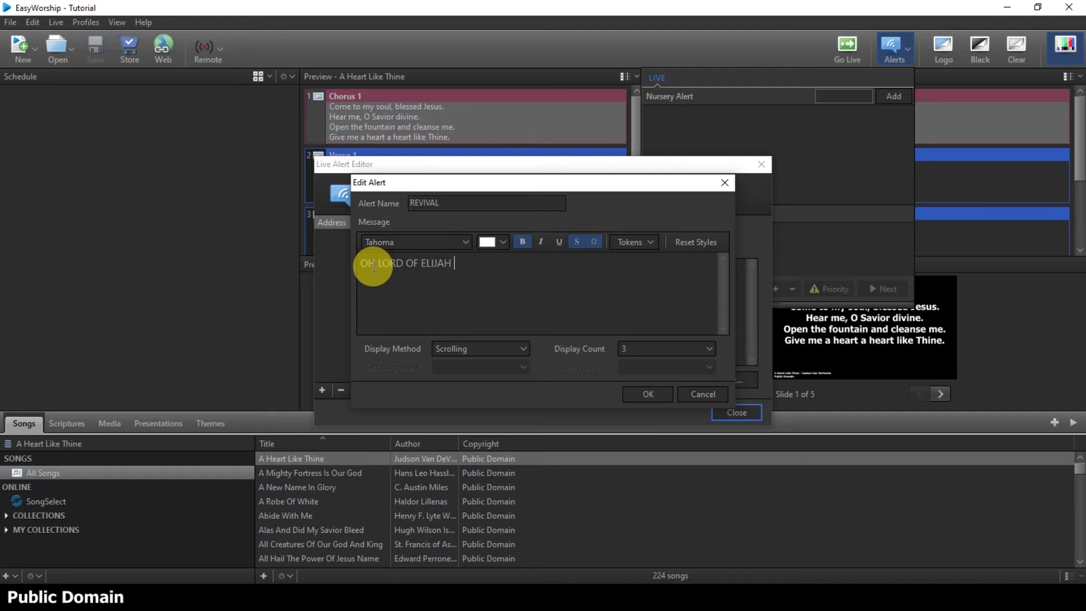
type("(1Ki")
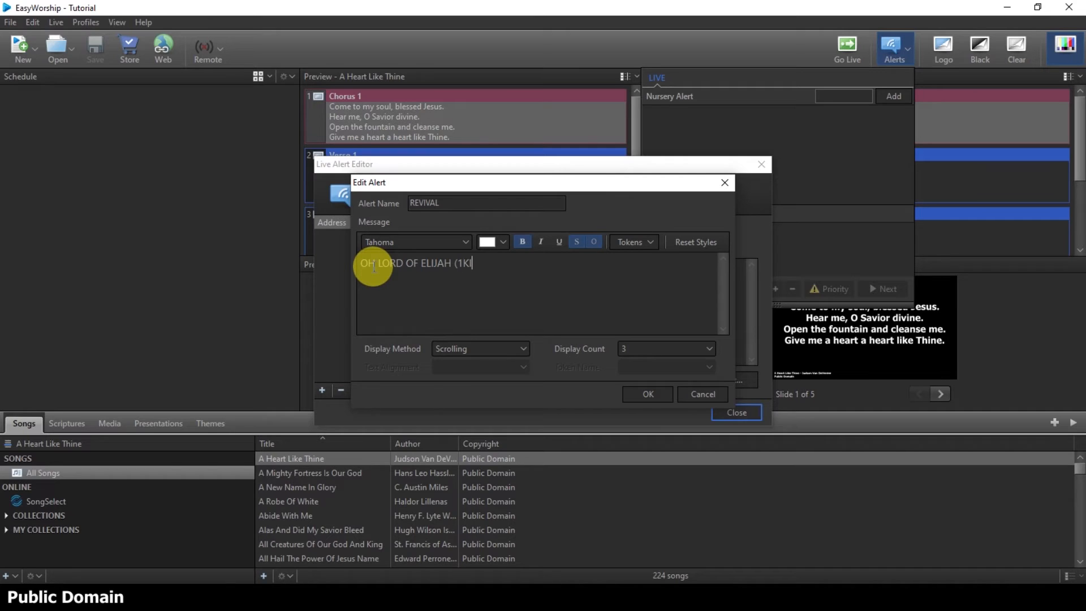
type("ING")
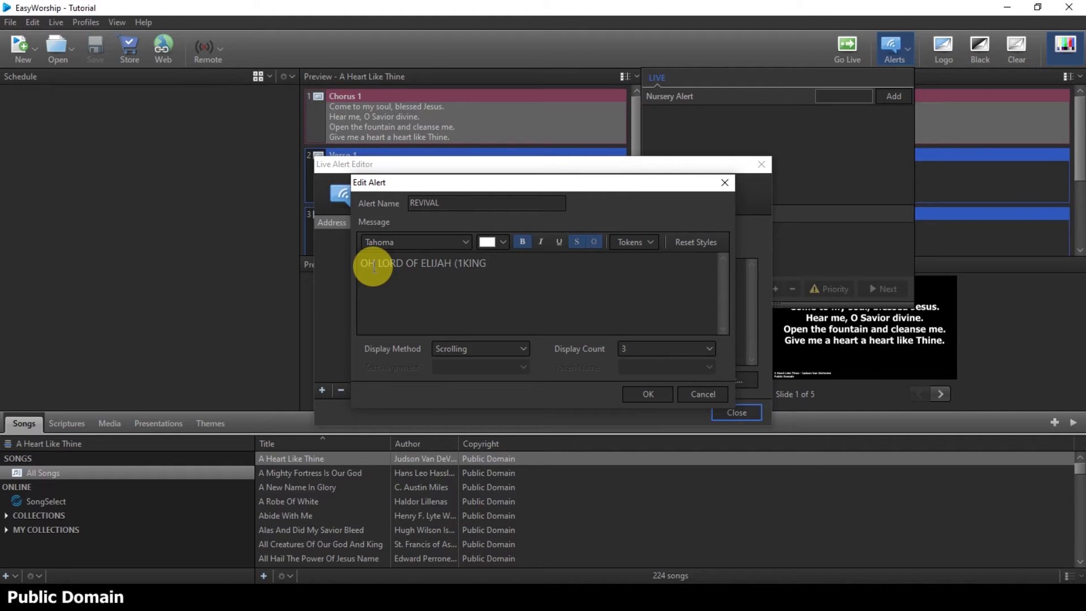
type("17)")
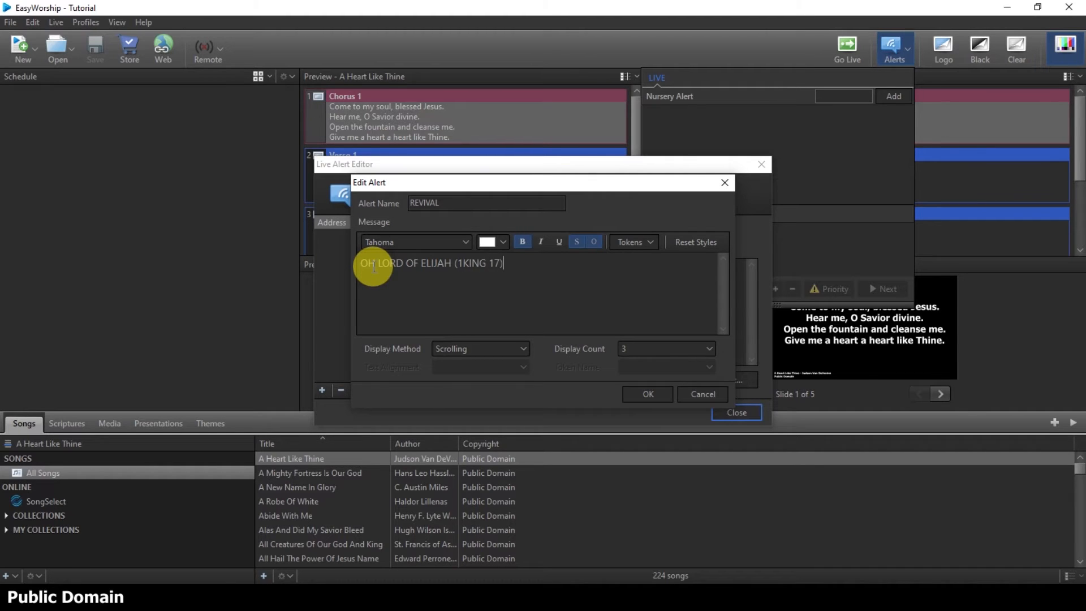
mouse_move(504, 302)
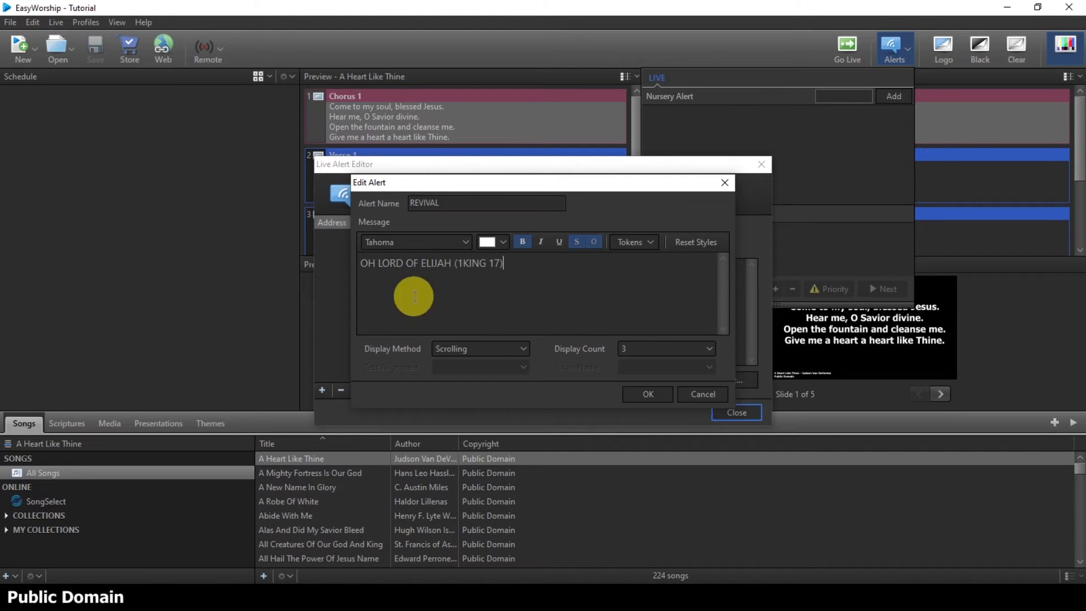
mouse_move(369, 361)
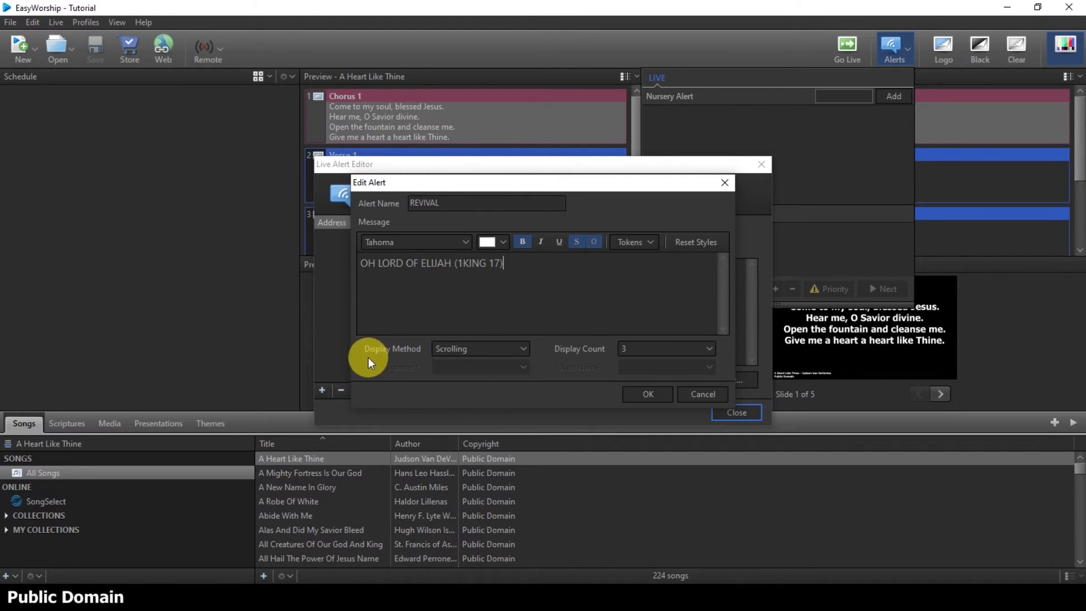
Set the REVIVAL alert to scroll, with Display Count 'Until I Remove'.
left_click(480, 349)
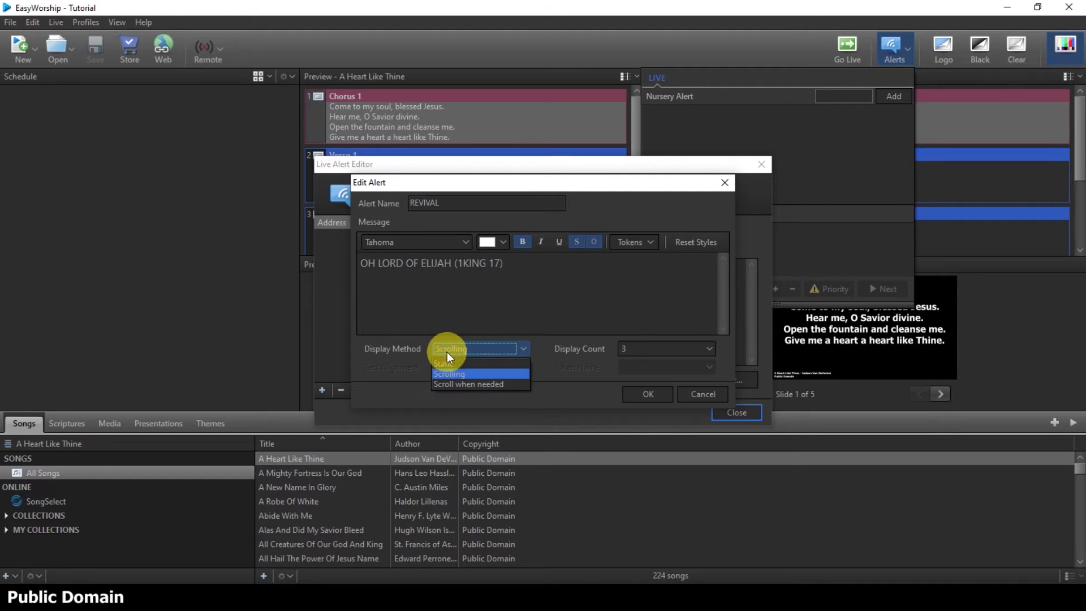
mouse_move(468, 364)
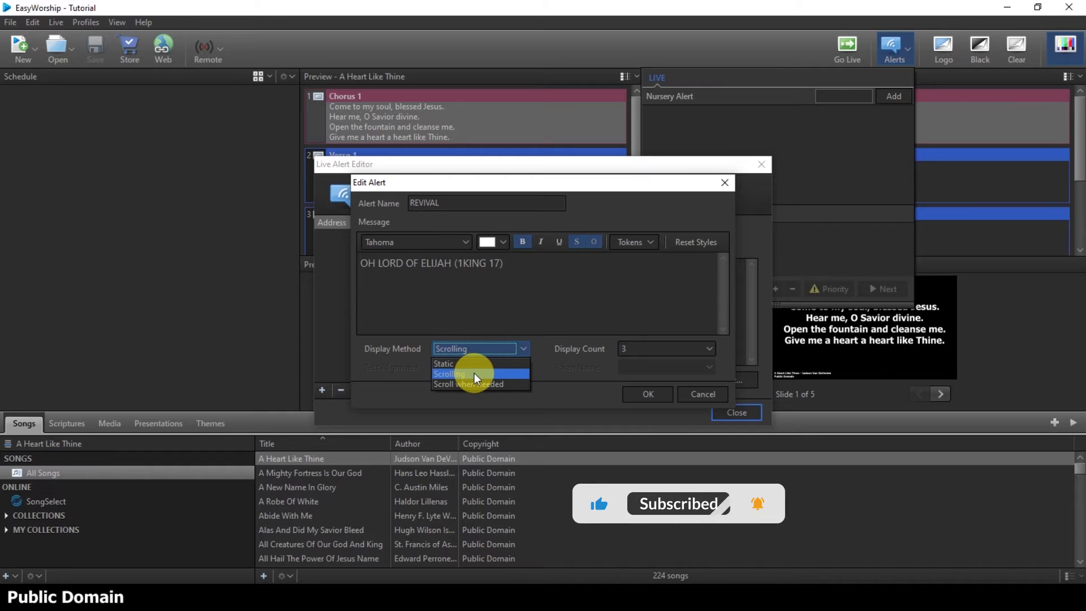
left_click(448, 374)
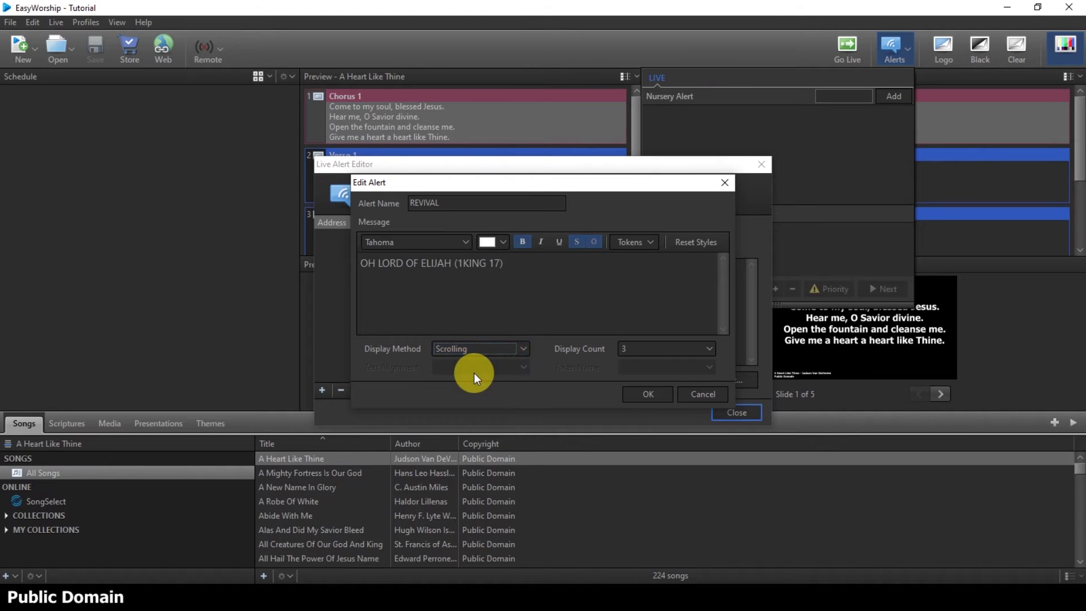
mouse_move(598, 364)
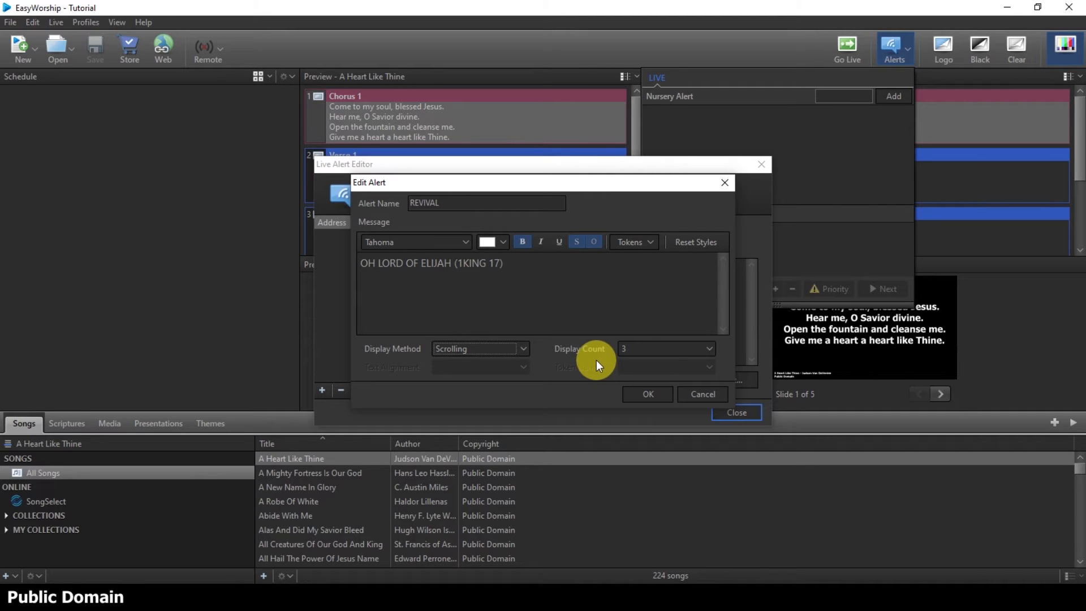
left_click(708, 349)
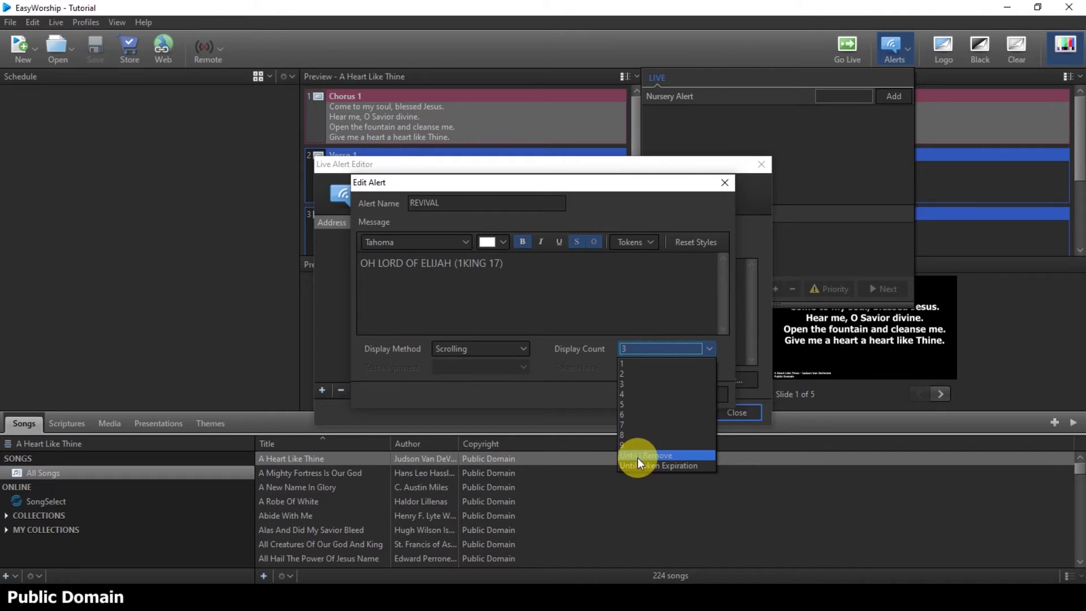
left_click(644, 454)
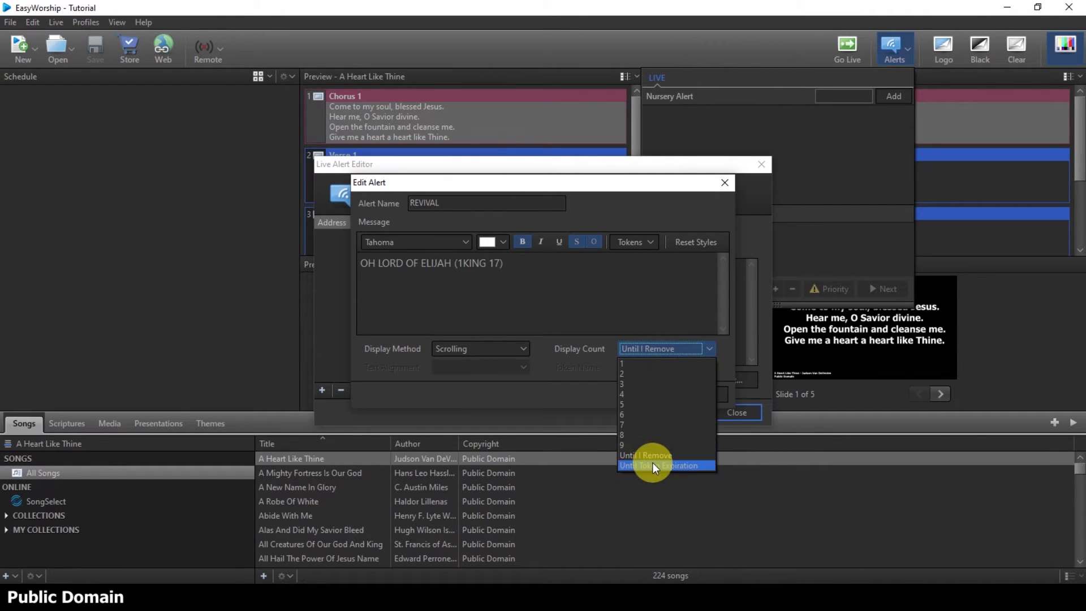
left_click(665, 465)
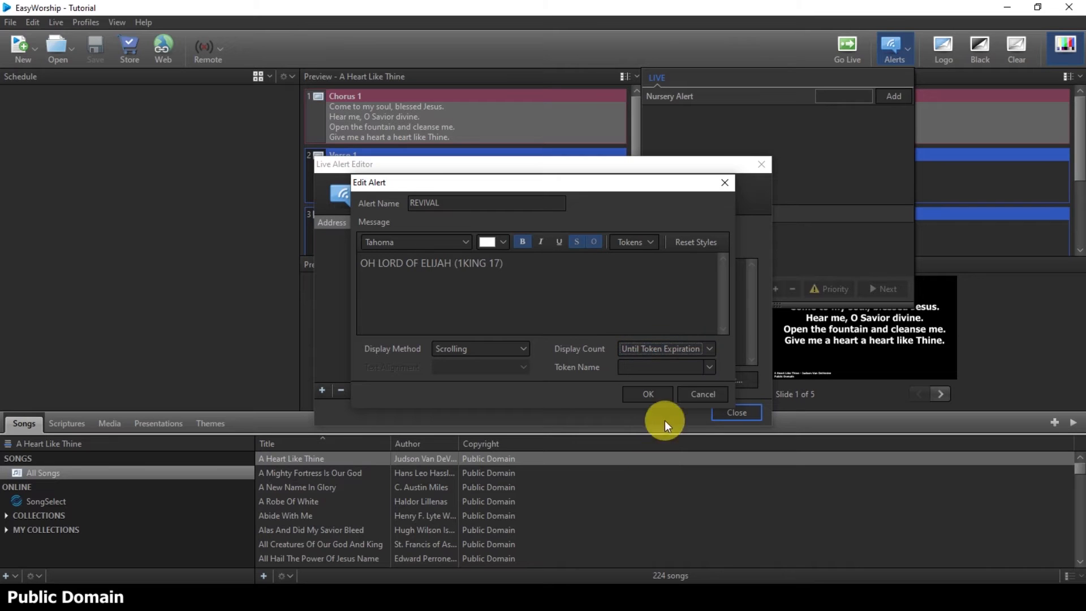
left_click(707, 348)
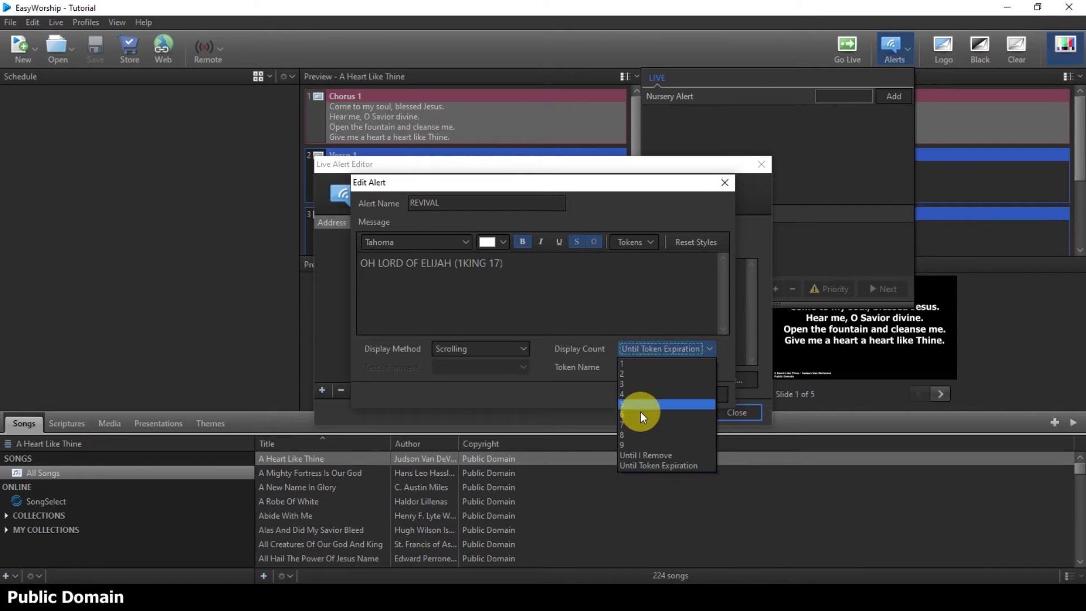
left_click(644, 454)
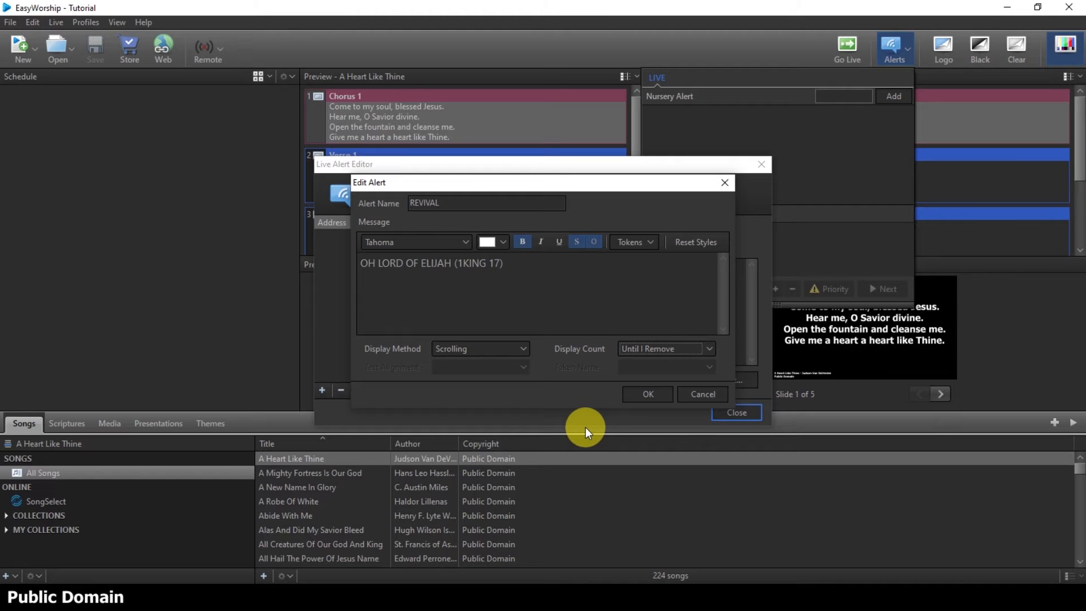
mouse_move(628, 394)
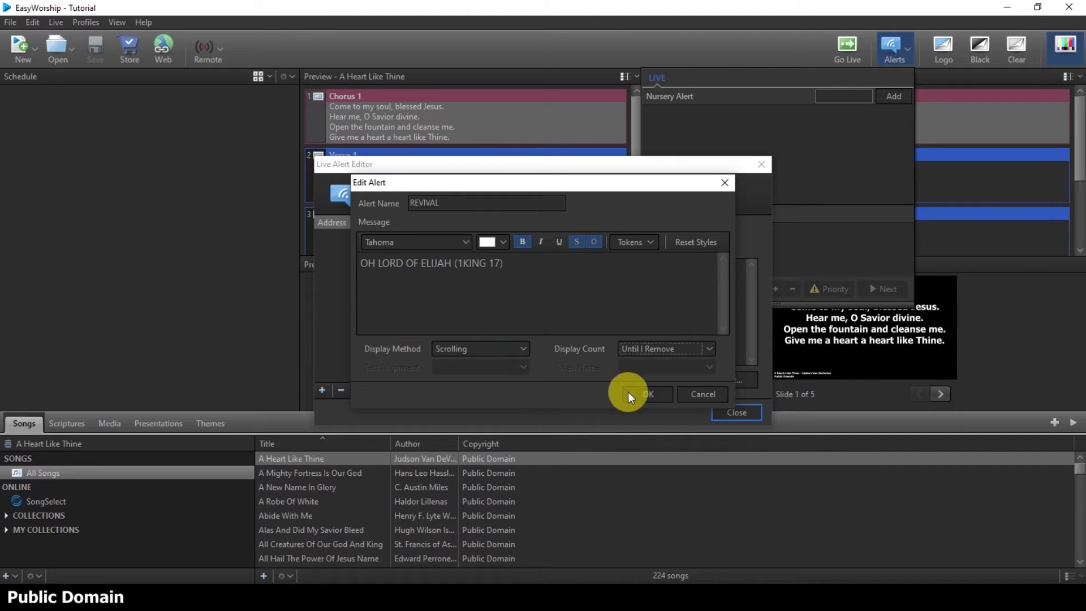
Confirm the REVIVAL alert settings and select REVIVAL in the editor list.
left_click(647, 393)
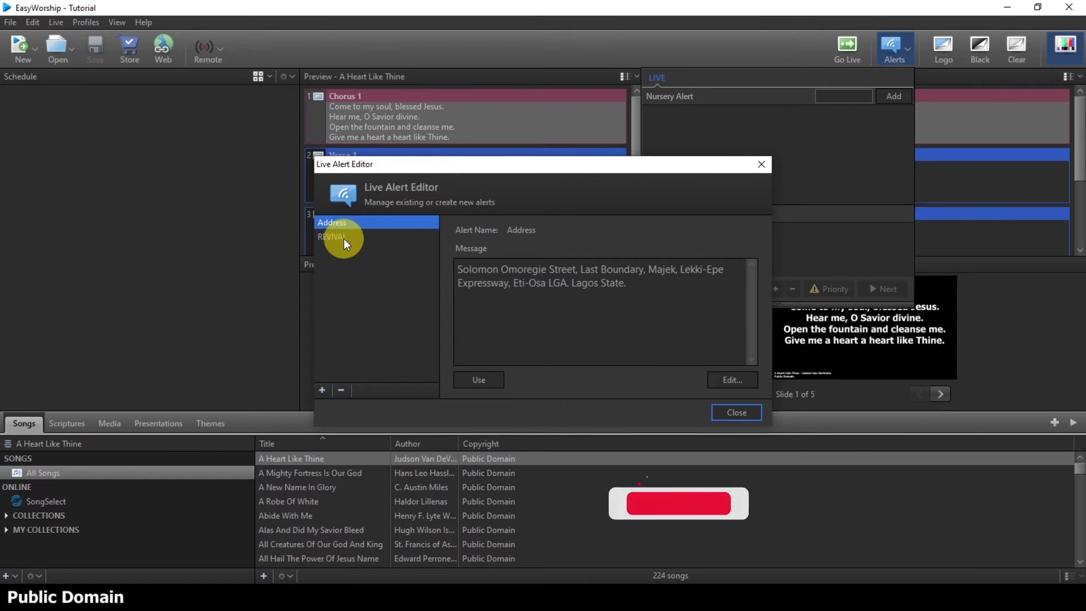
left_click(340, 236)
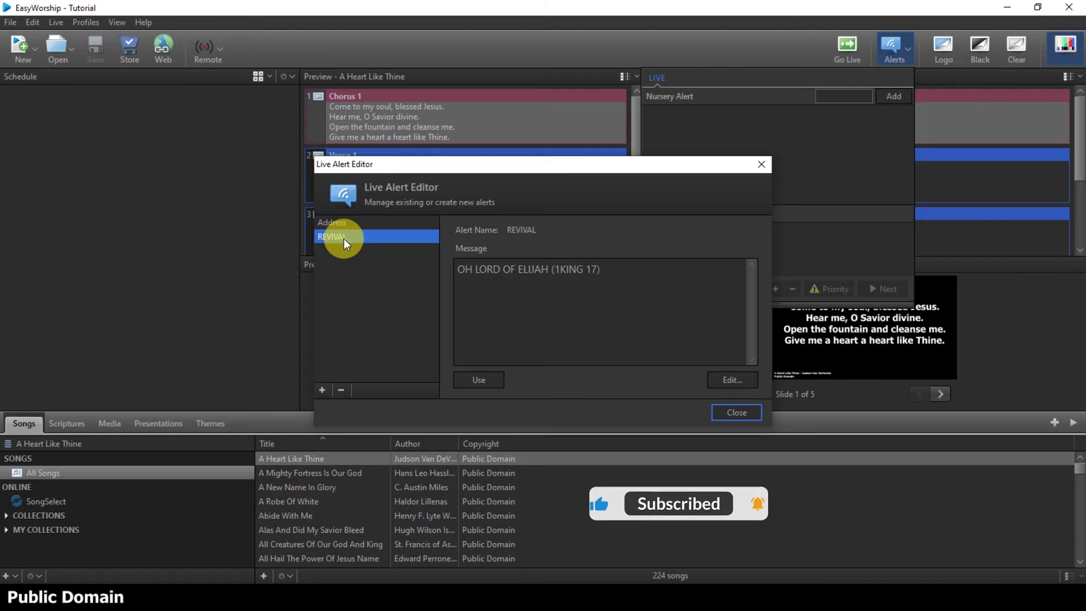
mouse_move(542, 280)
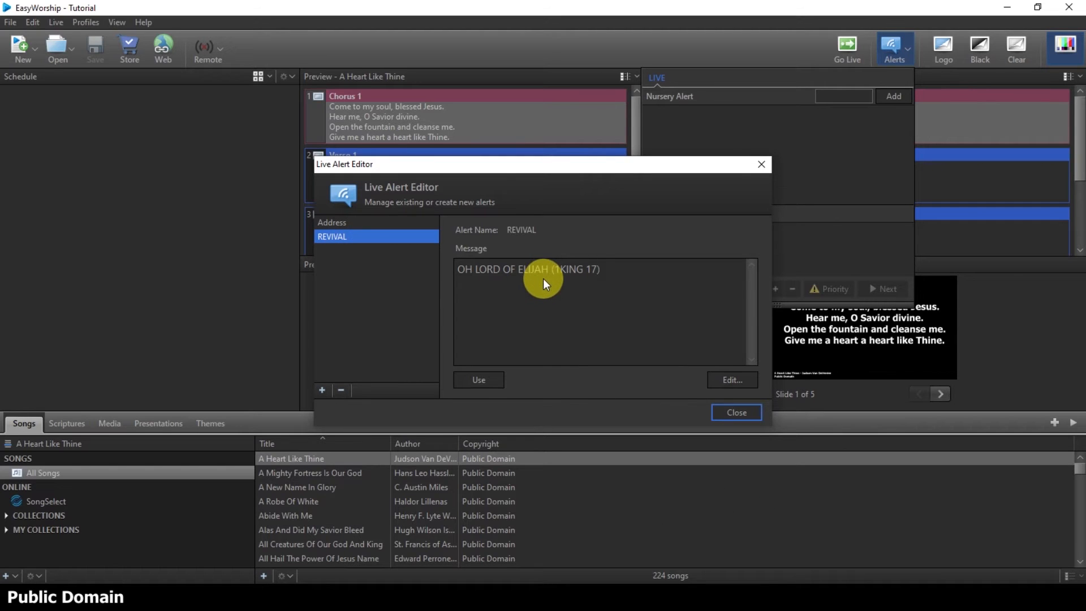
mouse_move(615, 291)
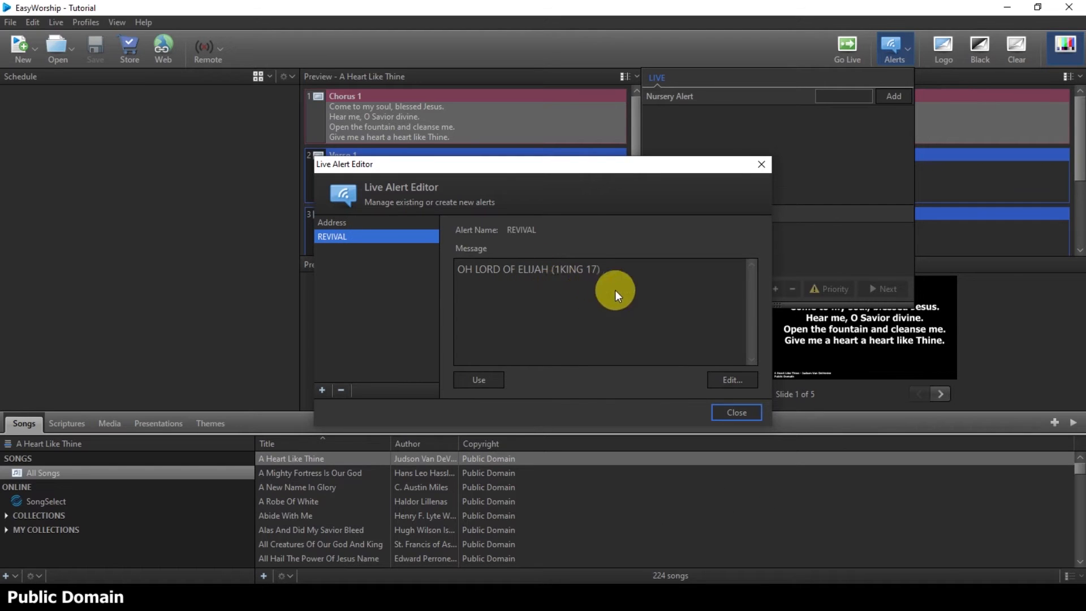
mouse_move(713, 342)
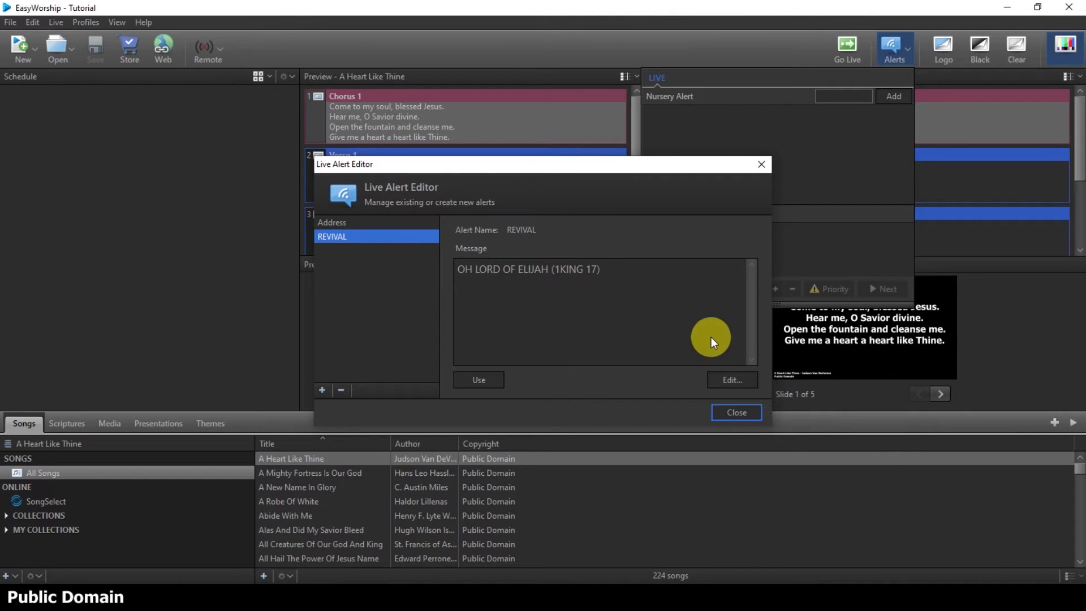
Append the venue location (Eputu, Ibeju-Lekki, Lagos) to the REVIVAL message.
left_click(730, 379)
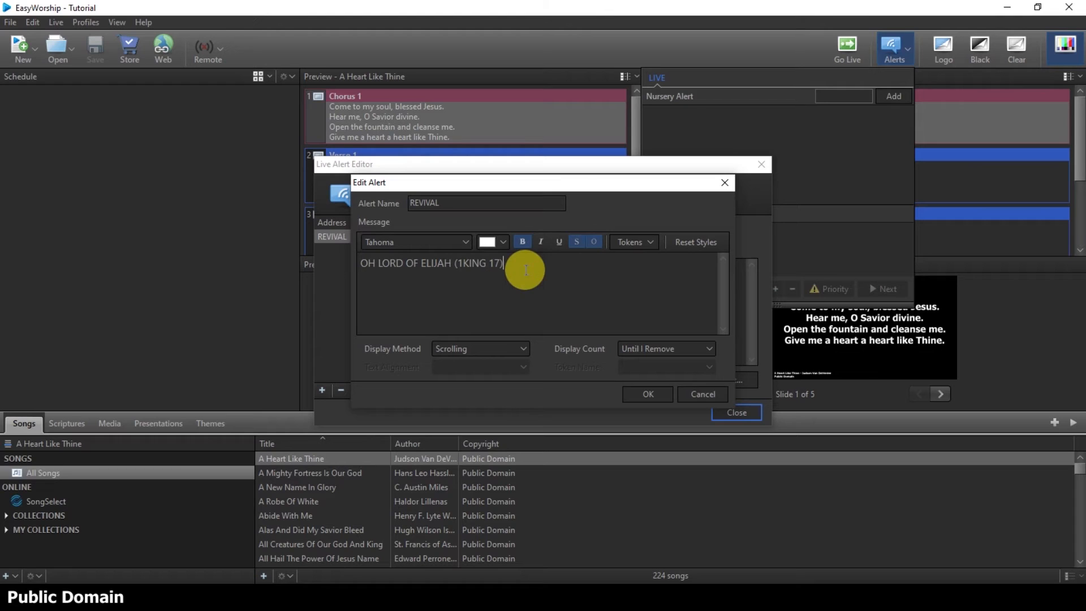
type("@B")
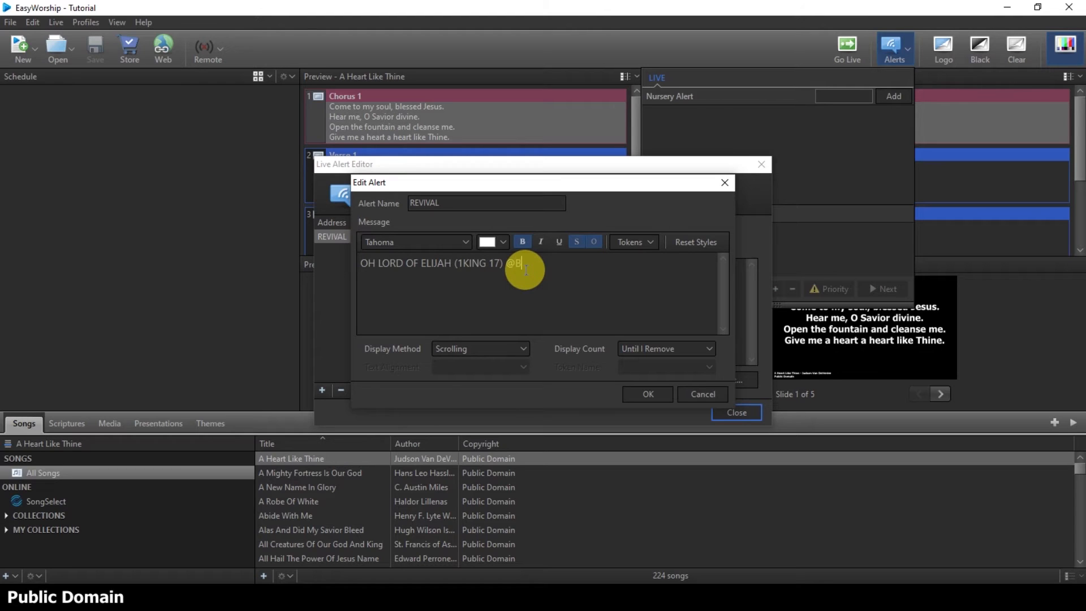
type("EHIND")
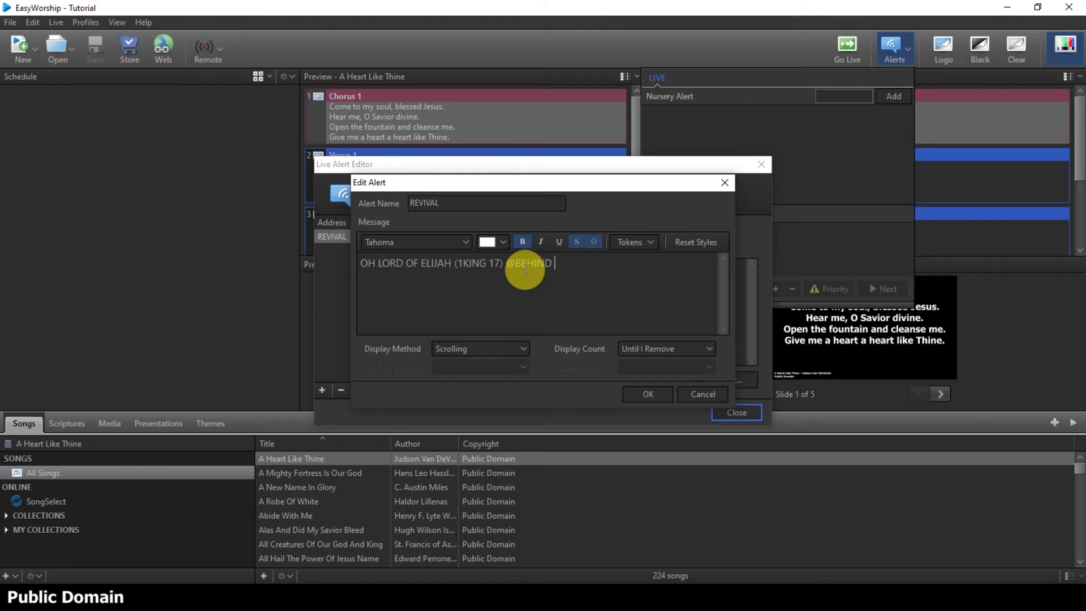
type("OGUNFAY")
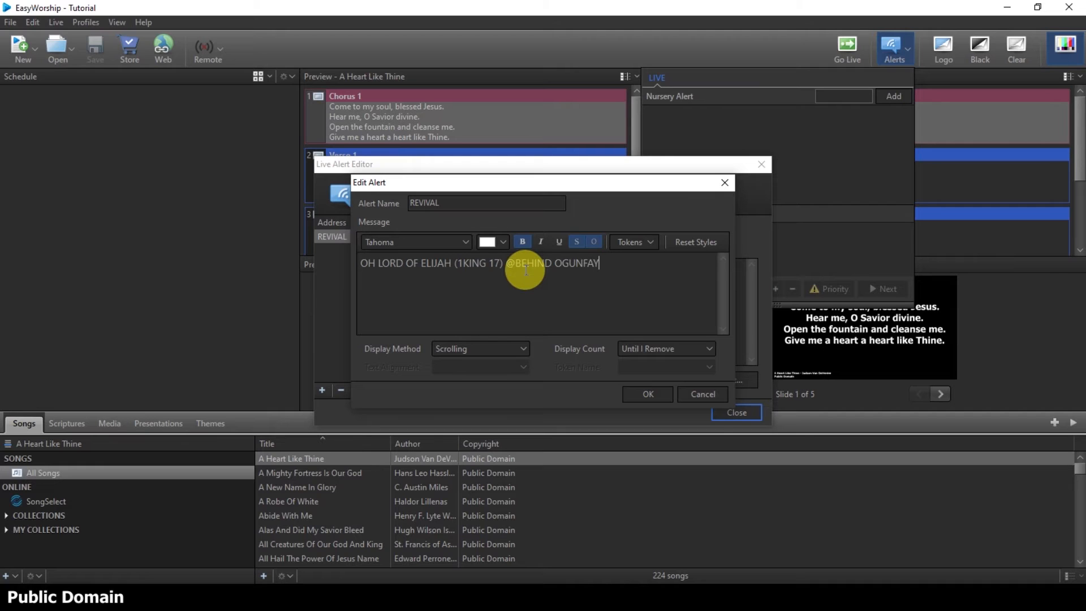
type("MARJE")
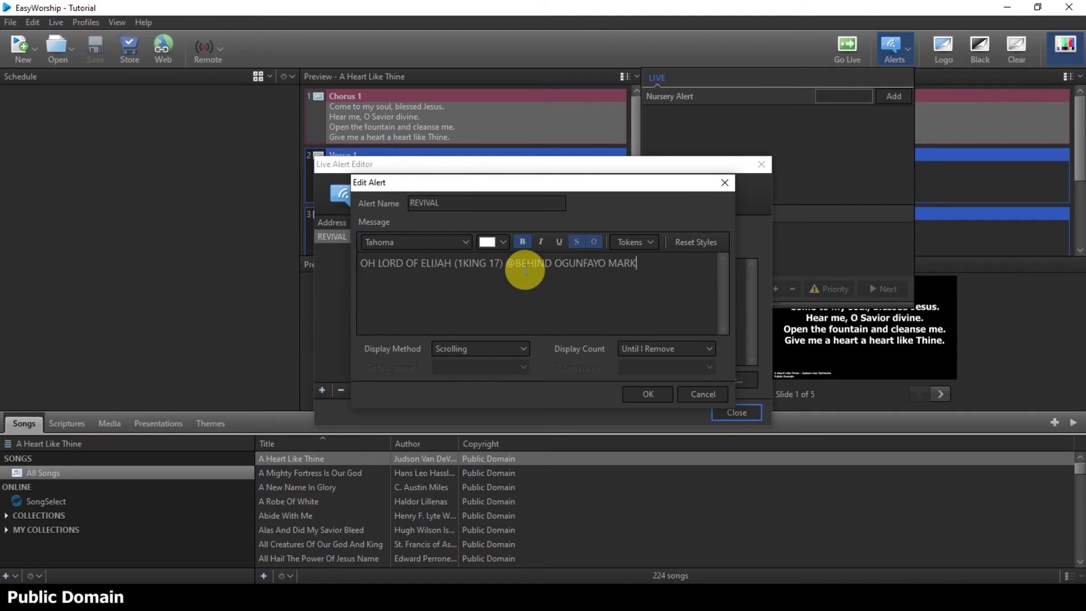
type("ET,")
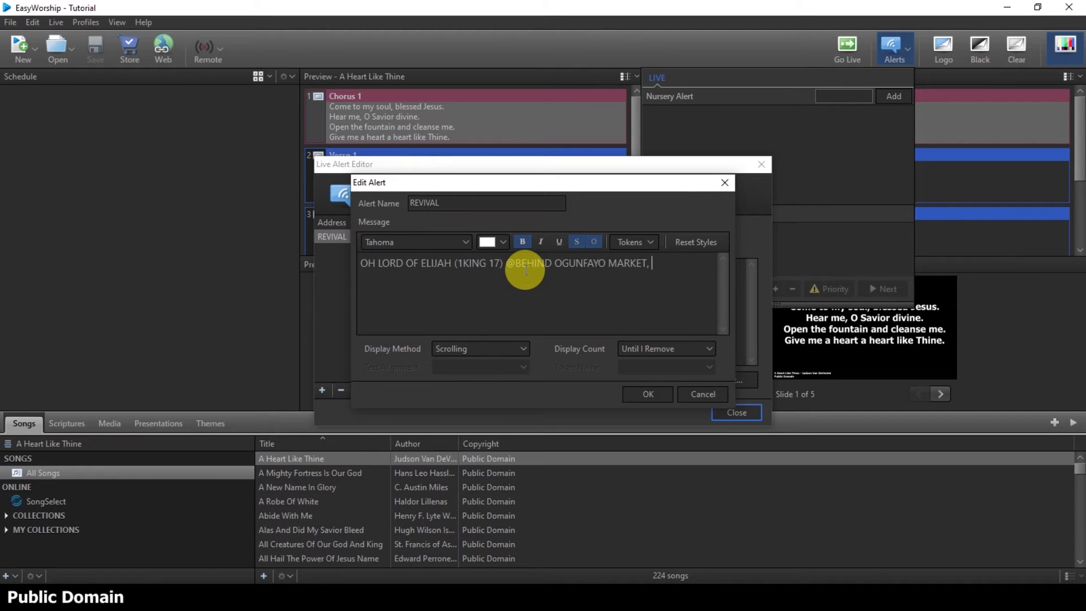
type("EP")
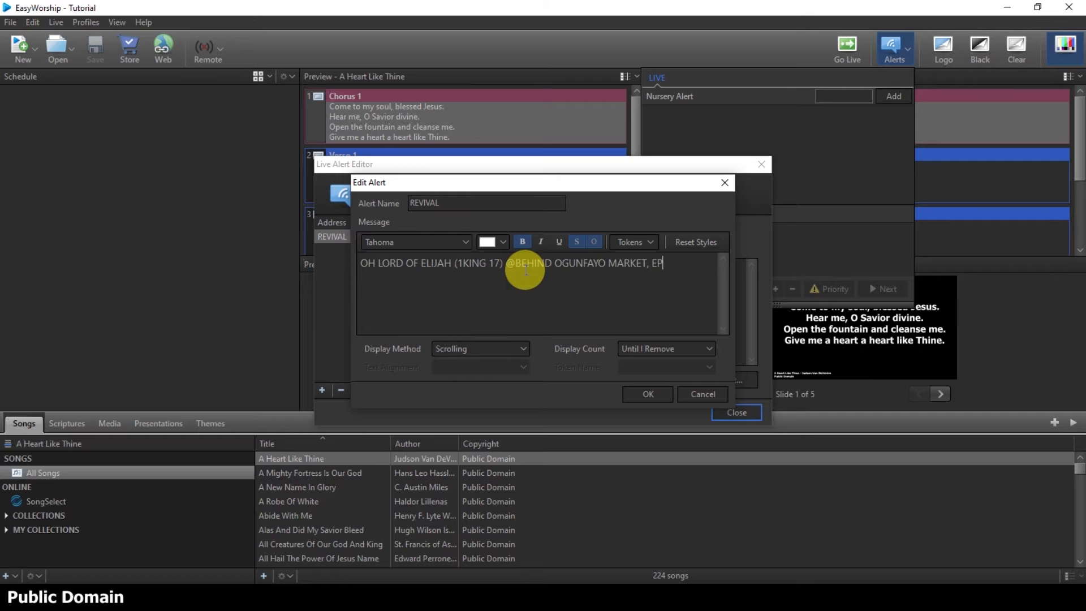
type("UTU, IN")
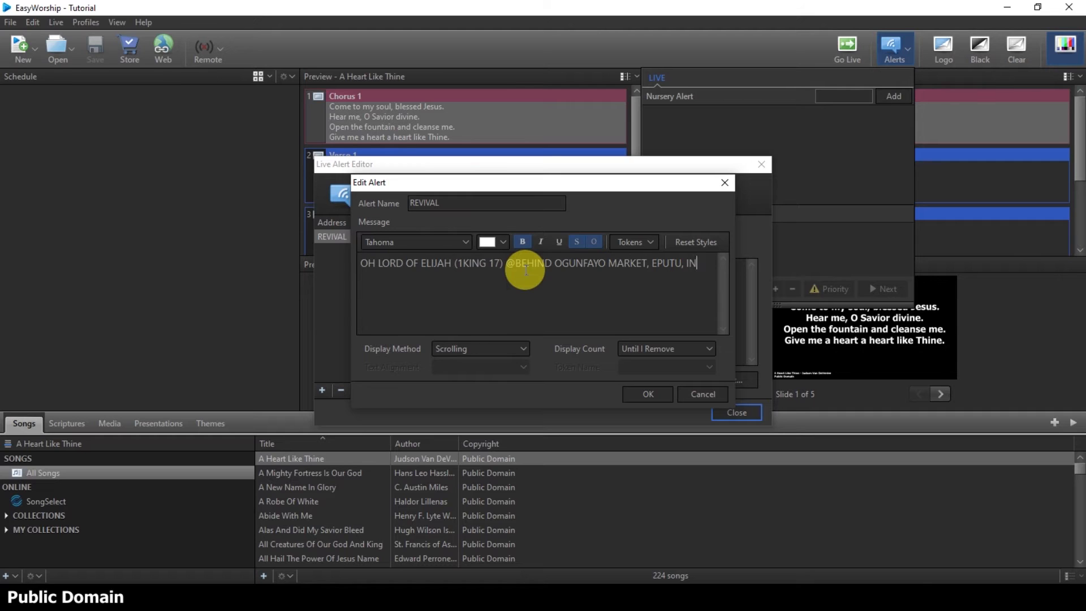
type("B")
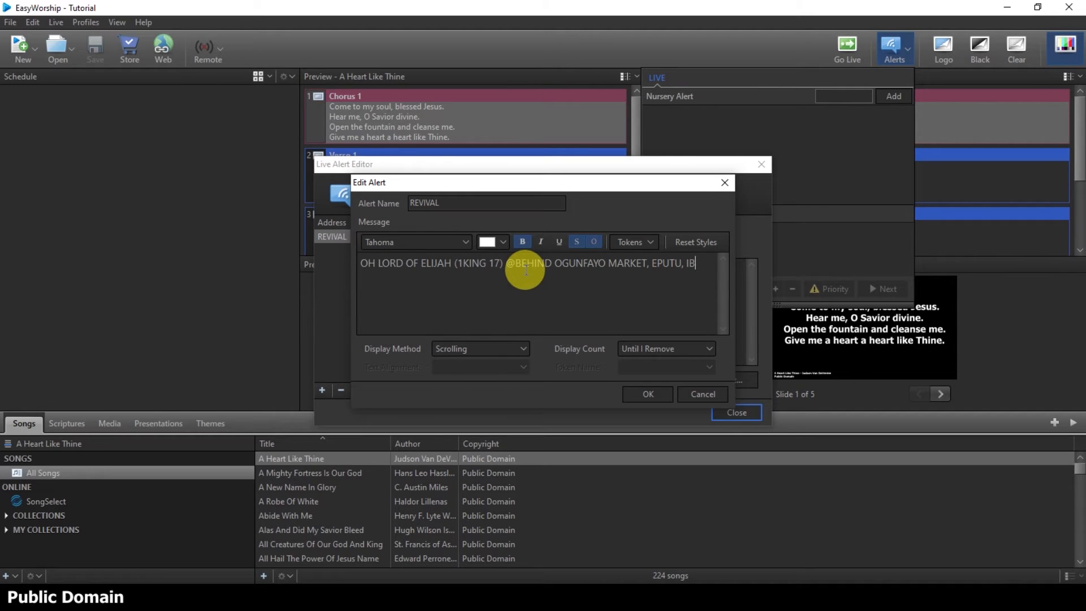
type("EJU-L")
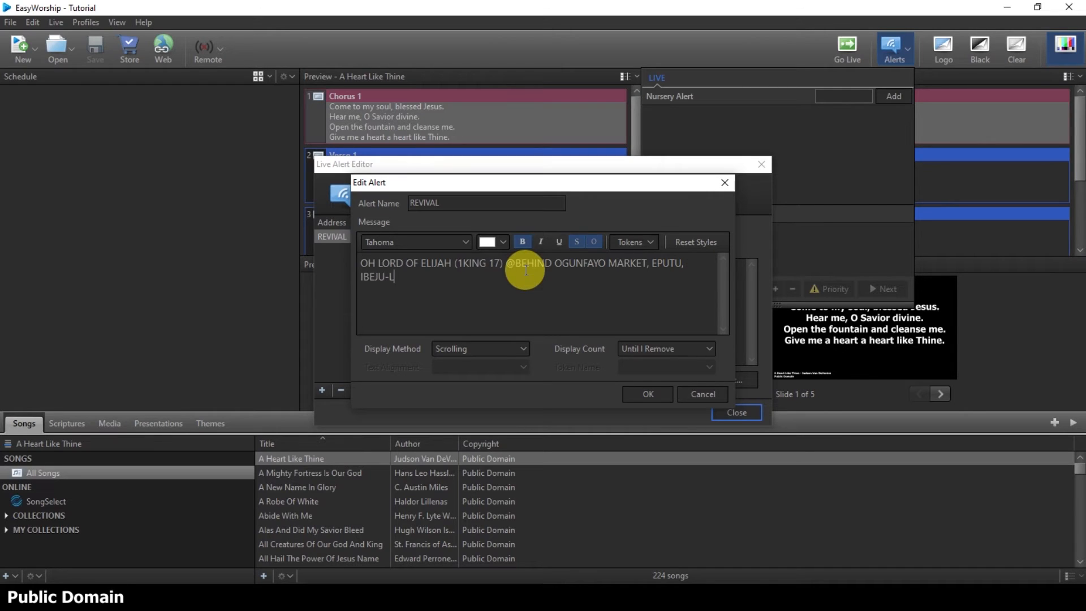
type("EKKI")
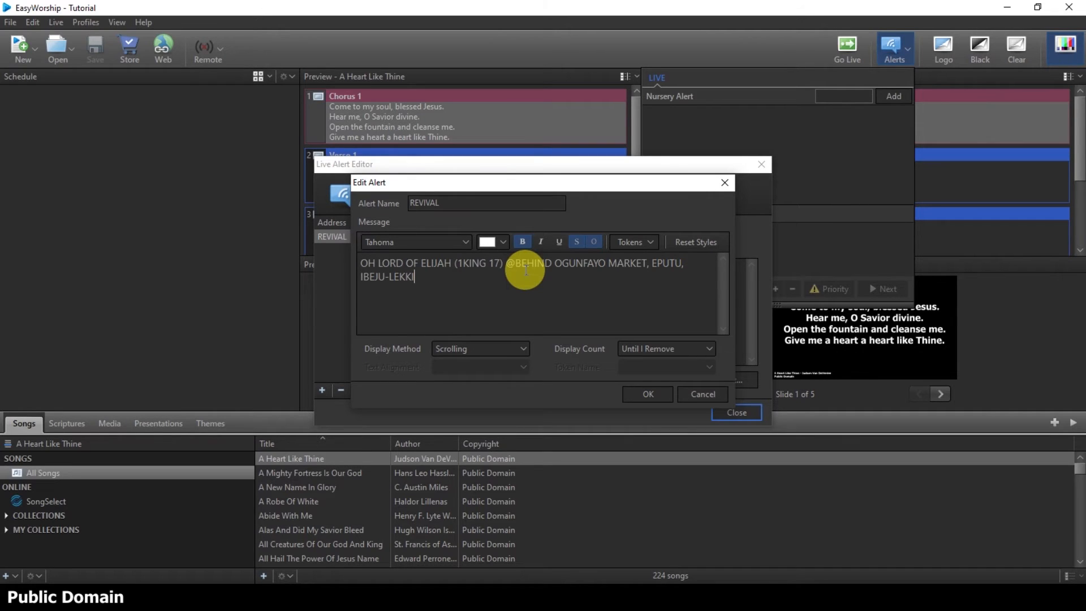
type(", LA")
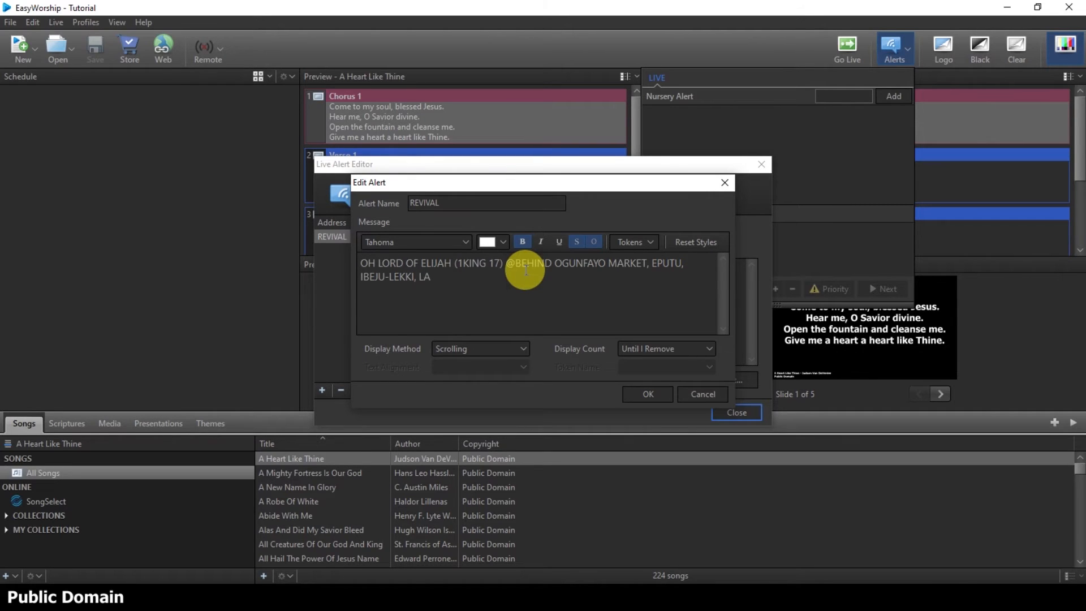
type("GOS SA")
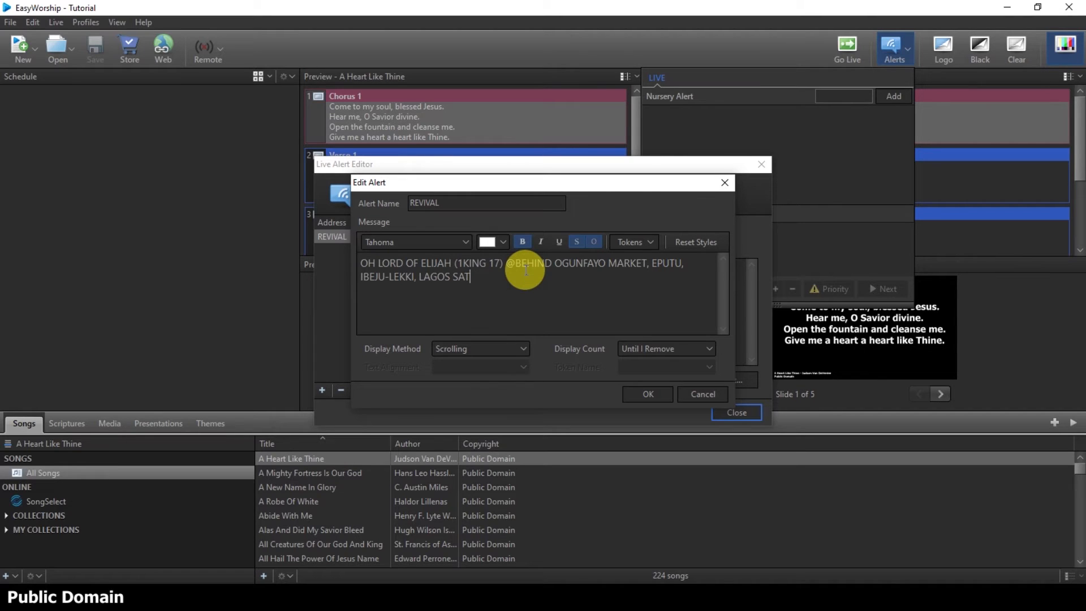
type("TE")
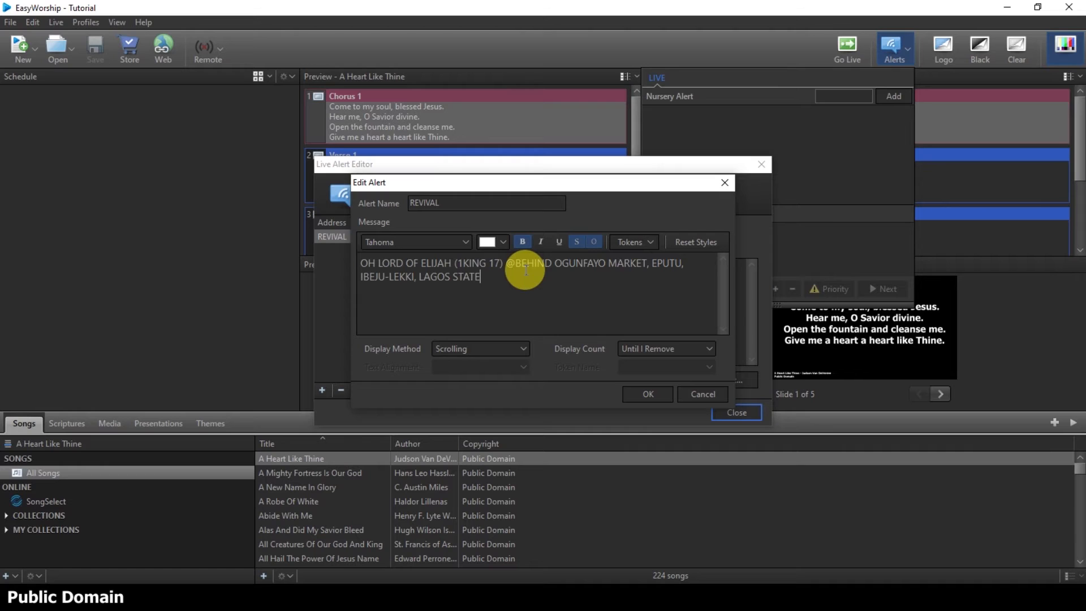
type(".")
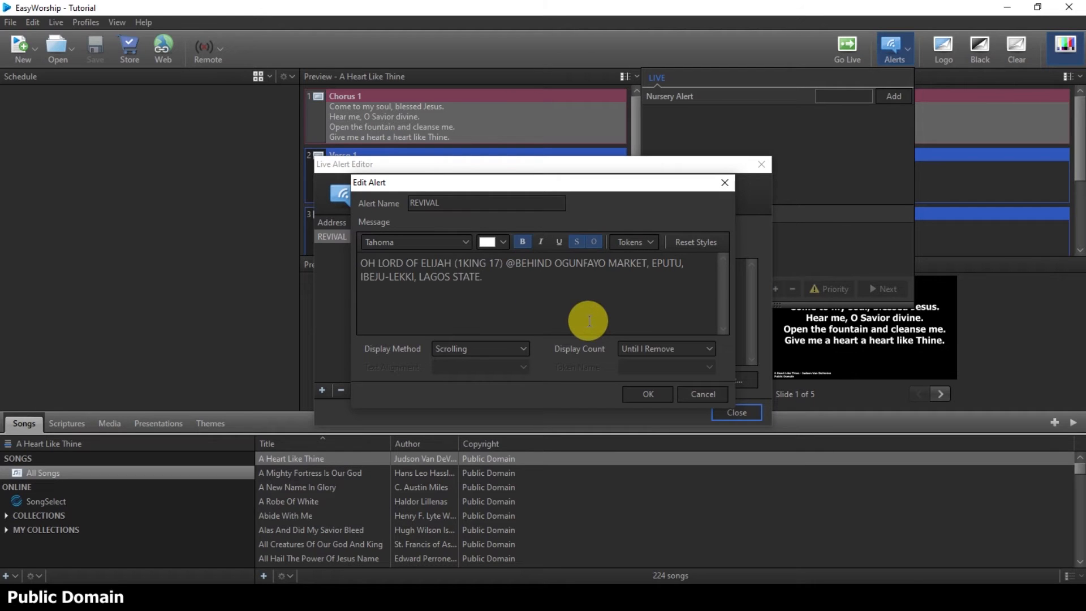
left_click(481, 276)
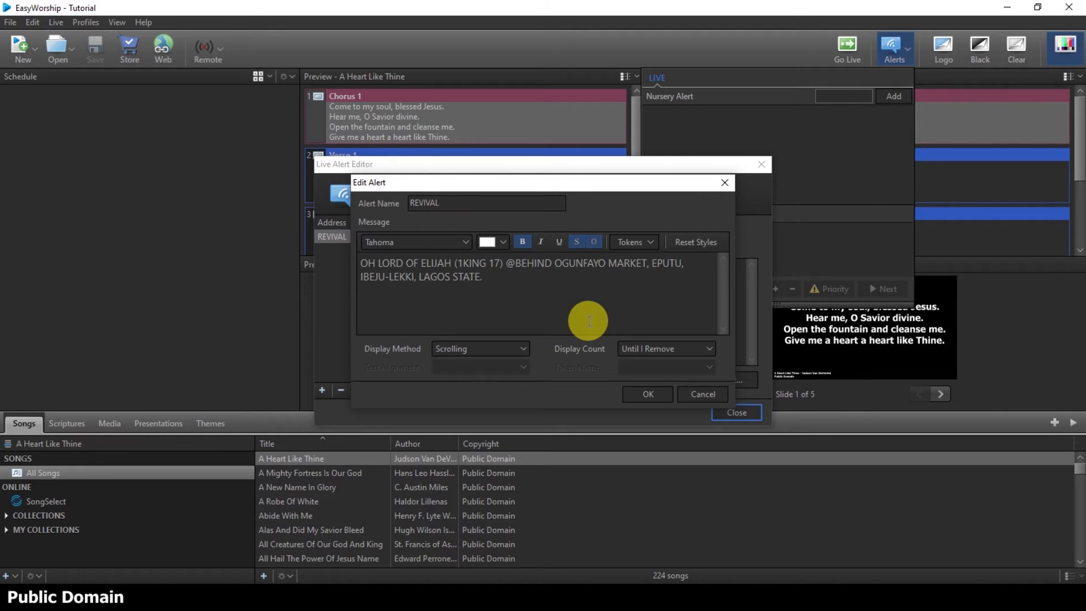
type("FOR")
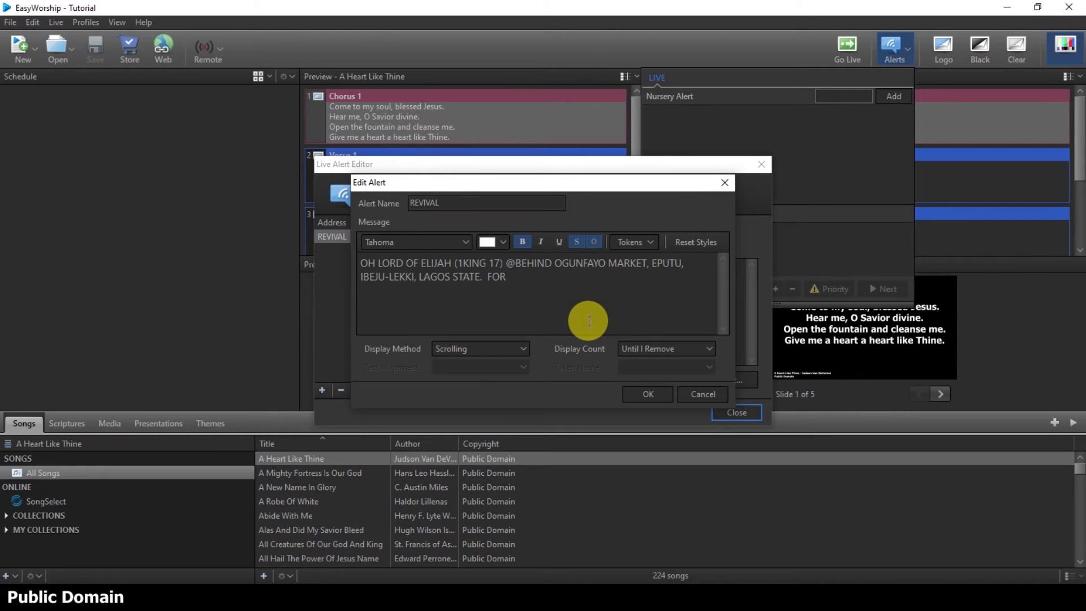
type("EN")
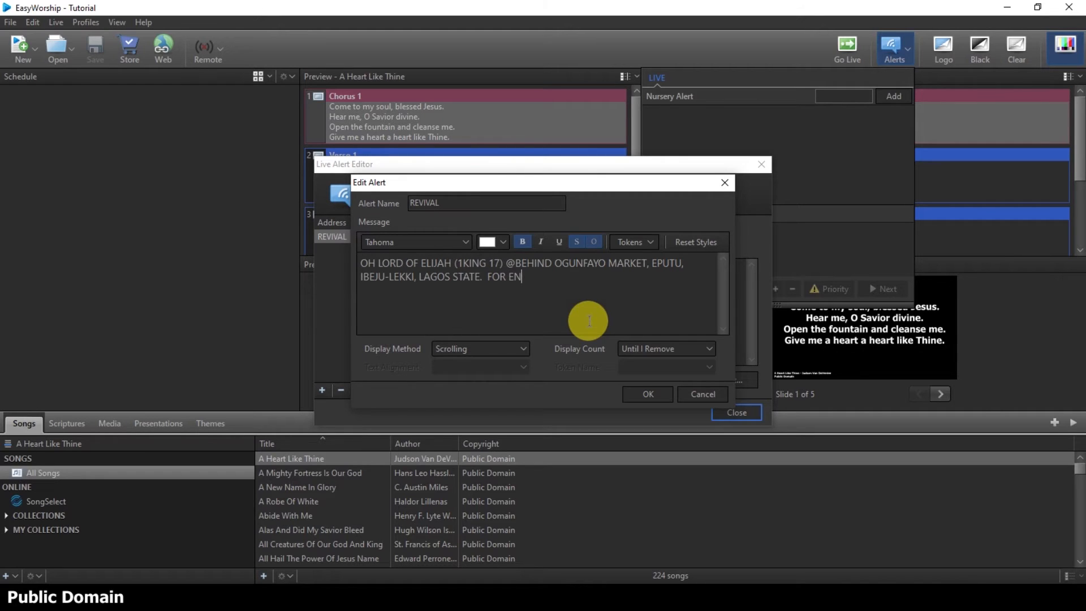
type("QUIRIES PLS")
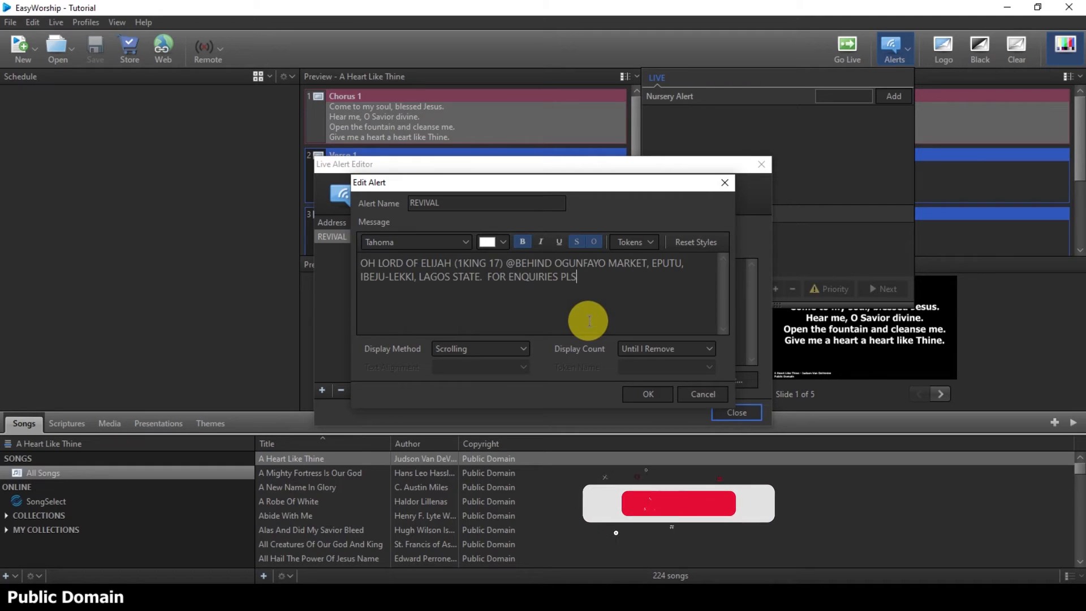
type("CAL")
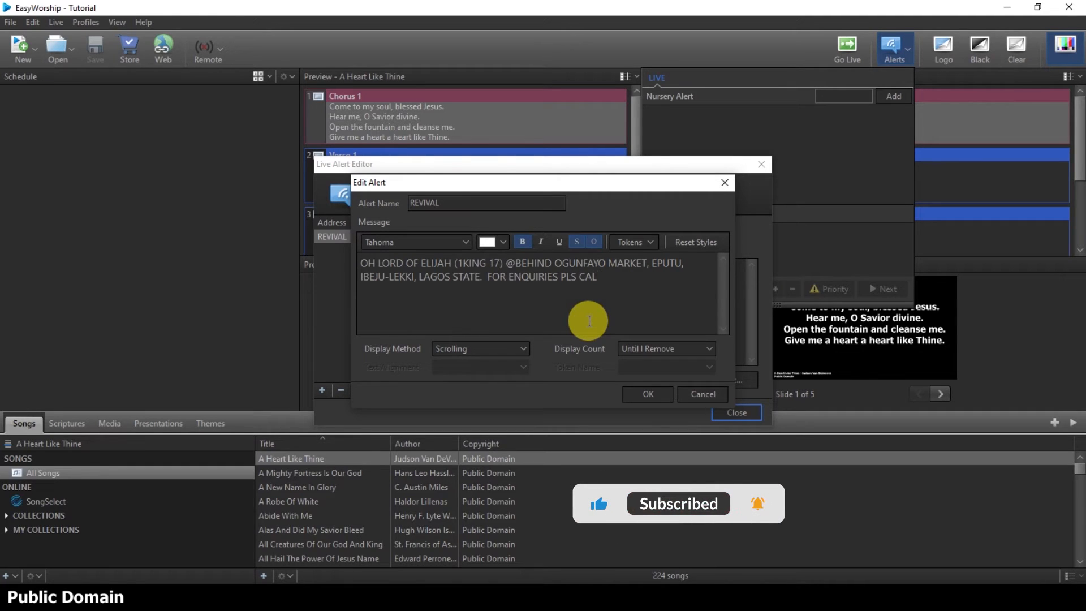
type("L 07")
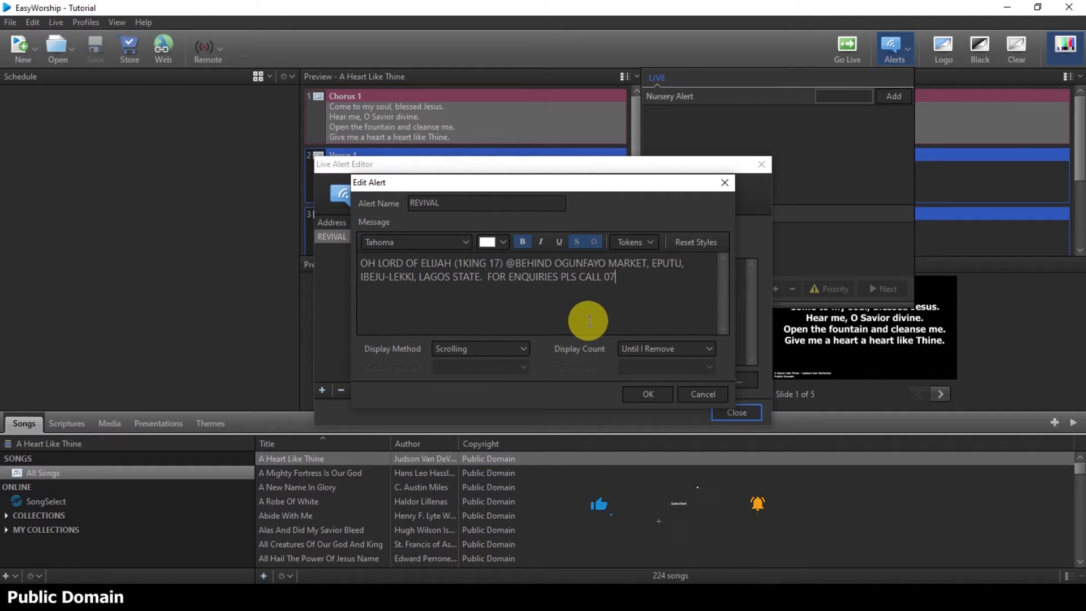
type("85")
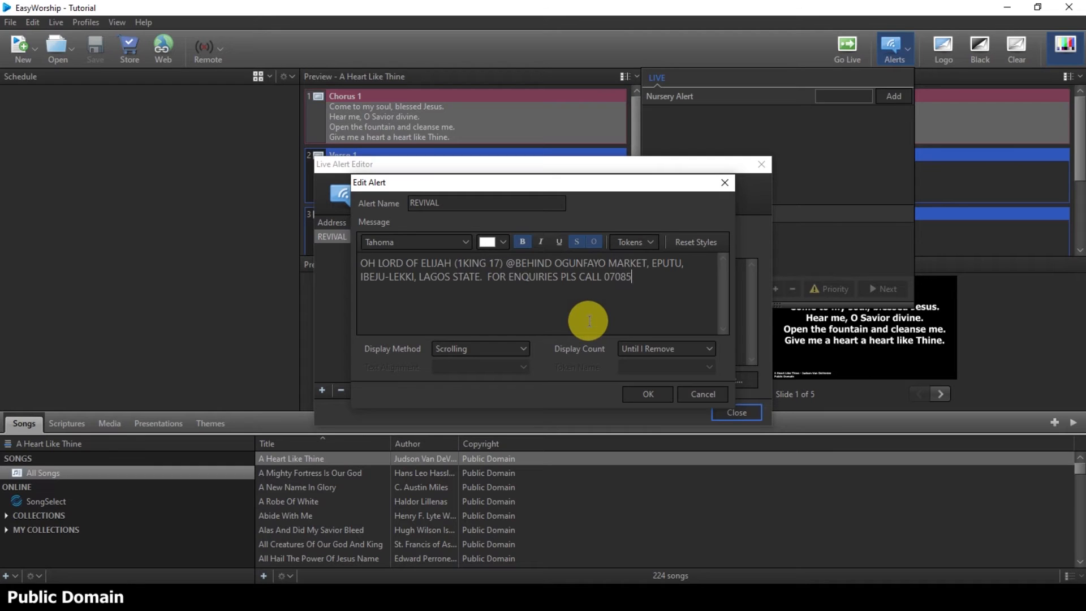
type("44")
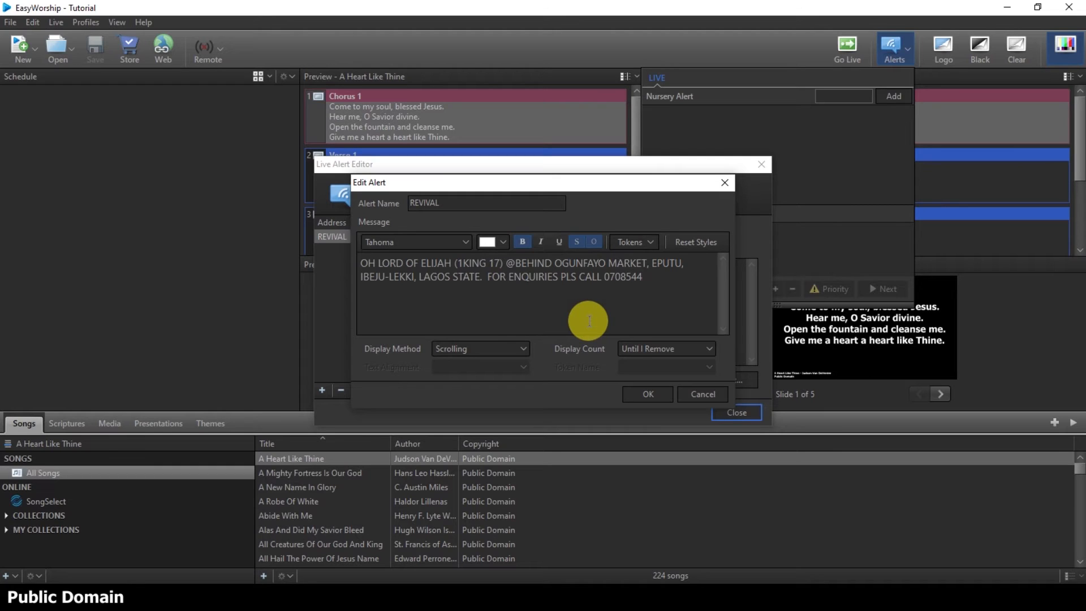
type("7678")
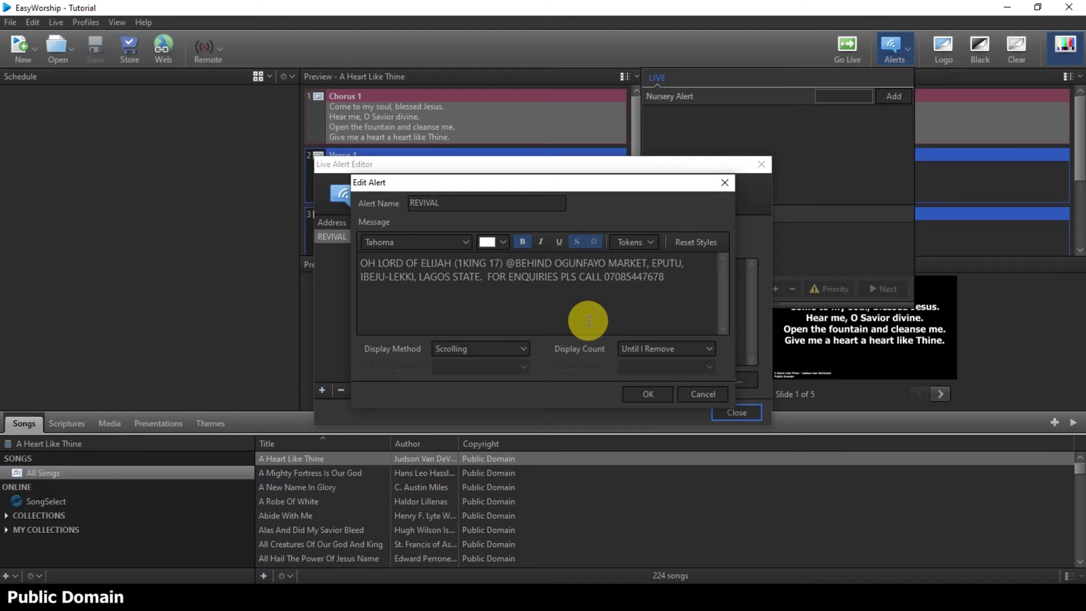
mouse_move(615, 341)
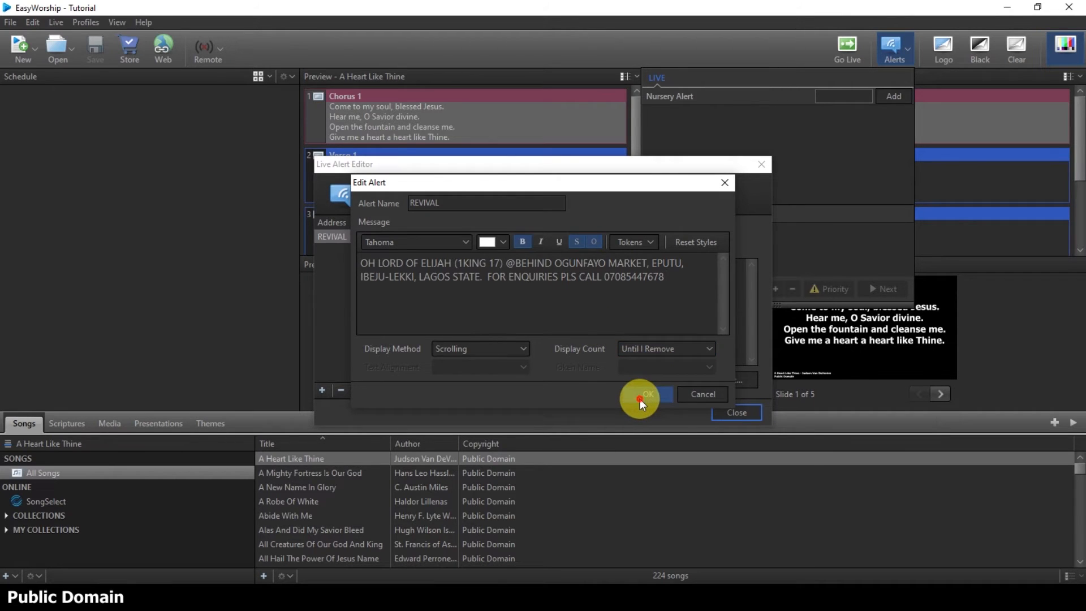
left_click(645, 394)
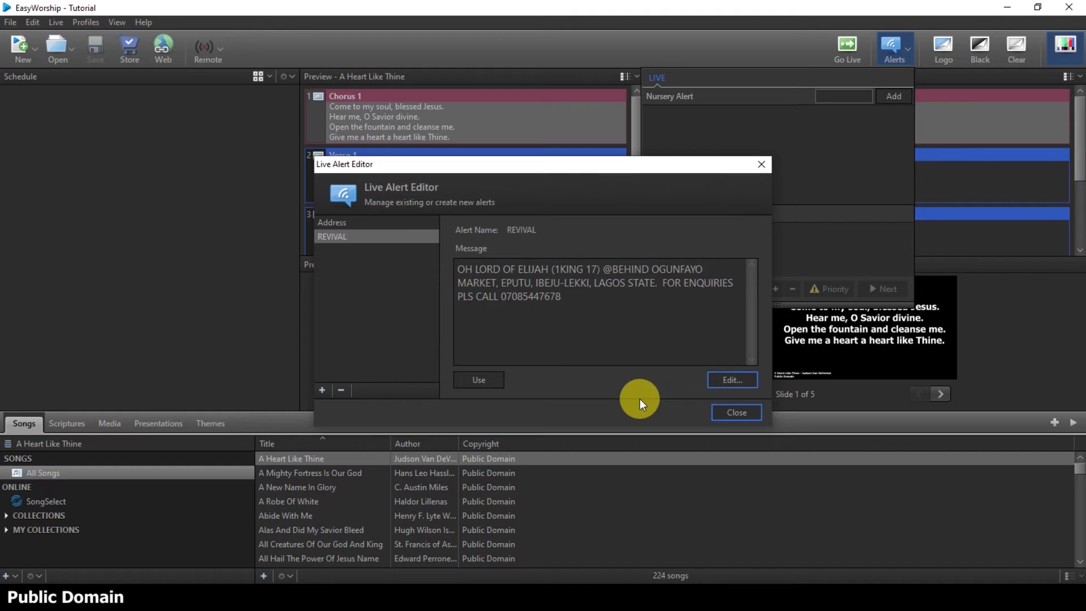
mouse_move(546, 468)
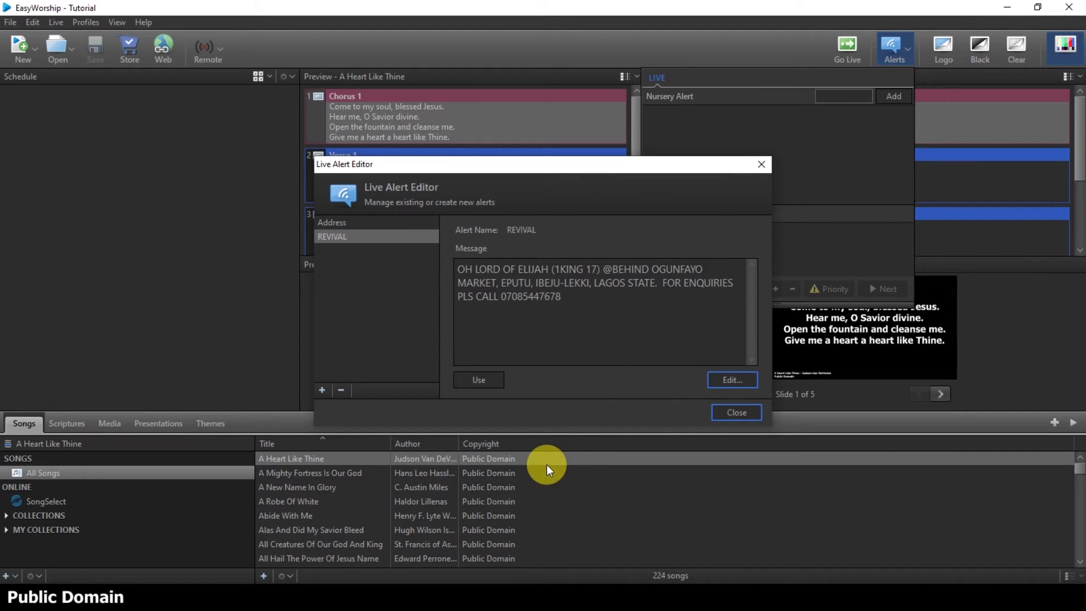
mouse_move(537, 344)
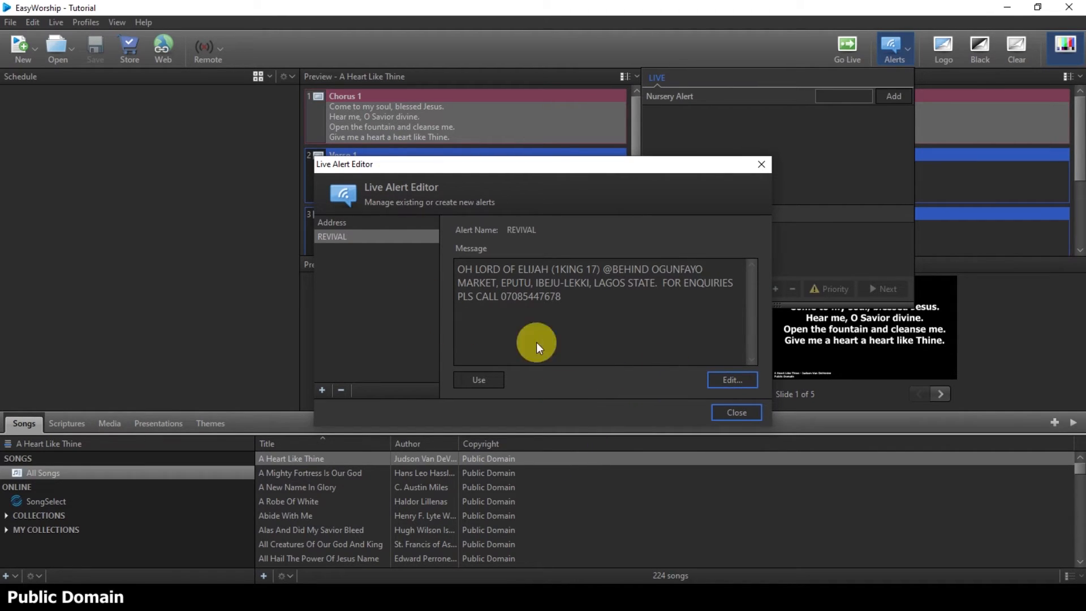
Close the Live Alert Editor and bring up the saved message alert list.
left_click(735, 412)
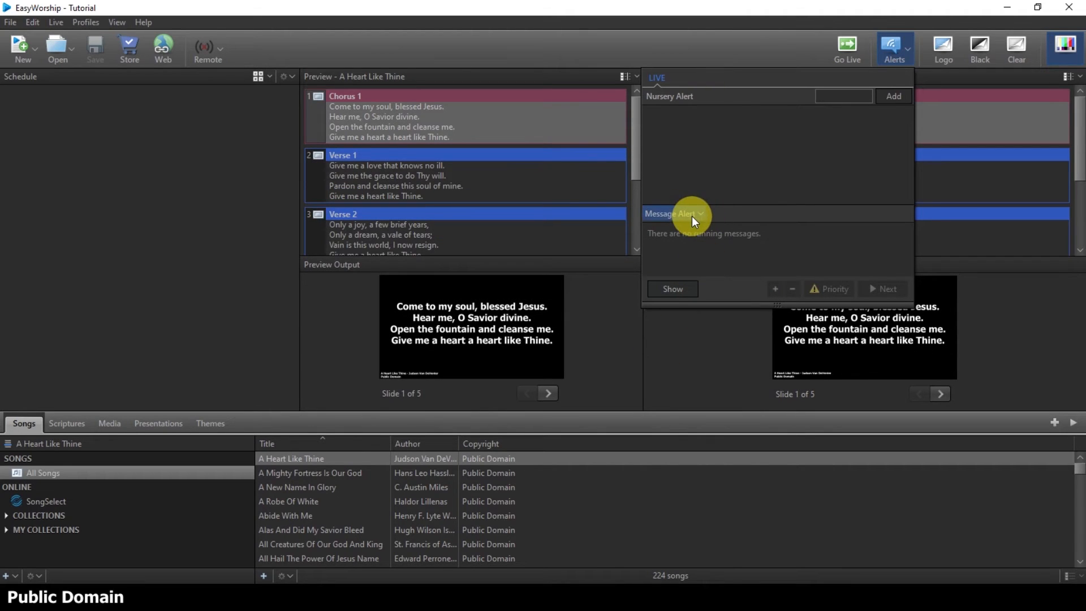
mouse_move(675, 246)
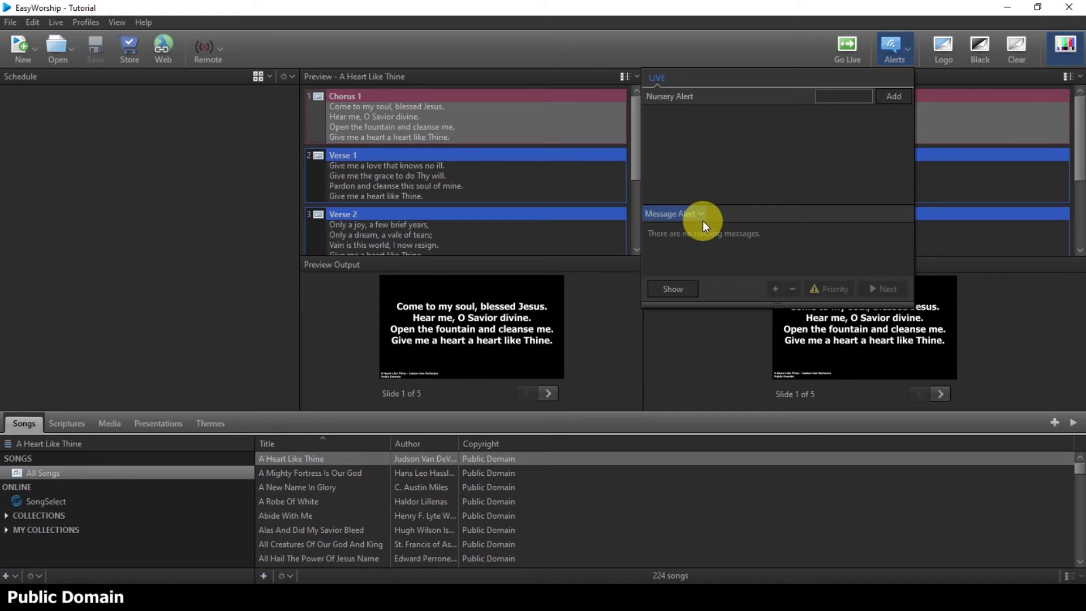
mouse_move(694, 218)
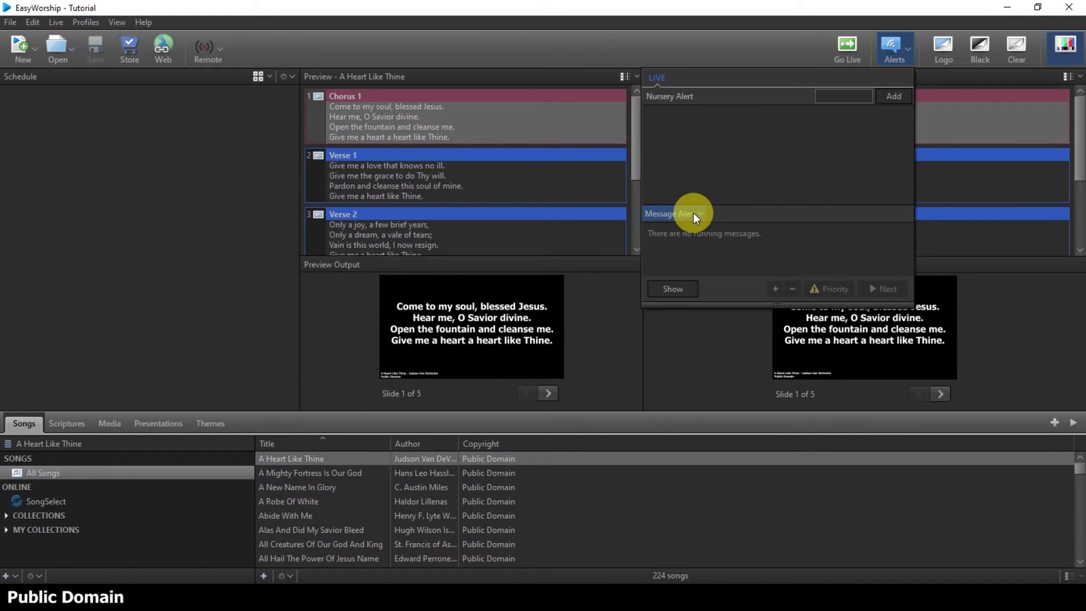
left_click(699, 213)
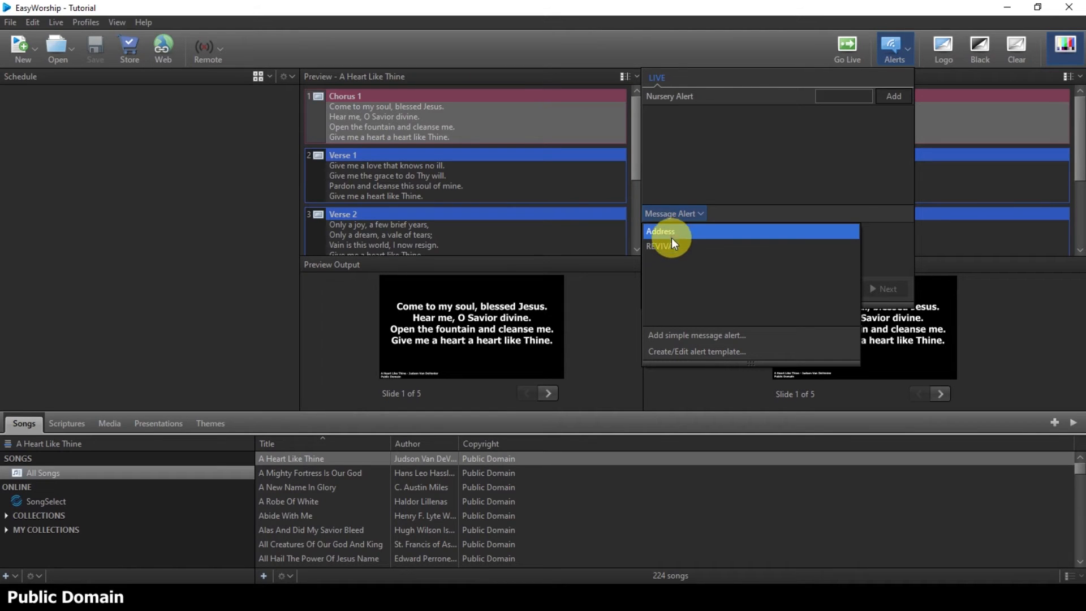
Queue the Address alert, show it on live output, and reopen Alerts.
left_click(660, 231)
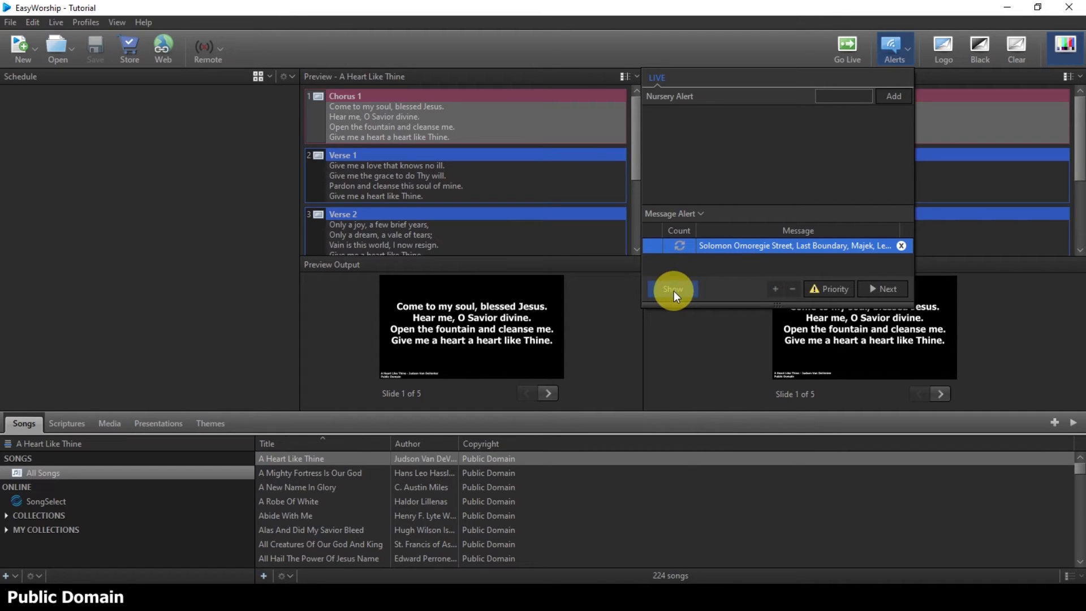
left_click(671, 289)
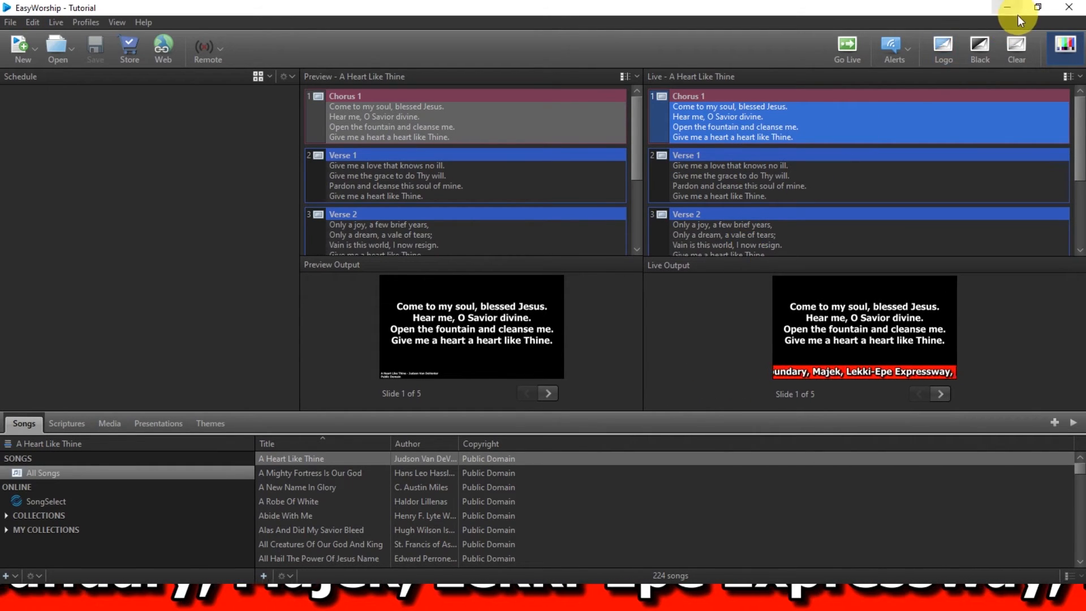
left_click(893, 49)
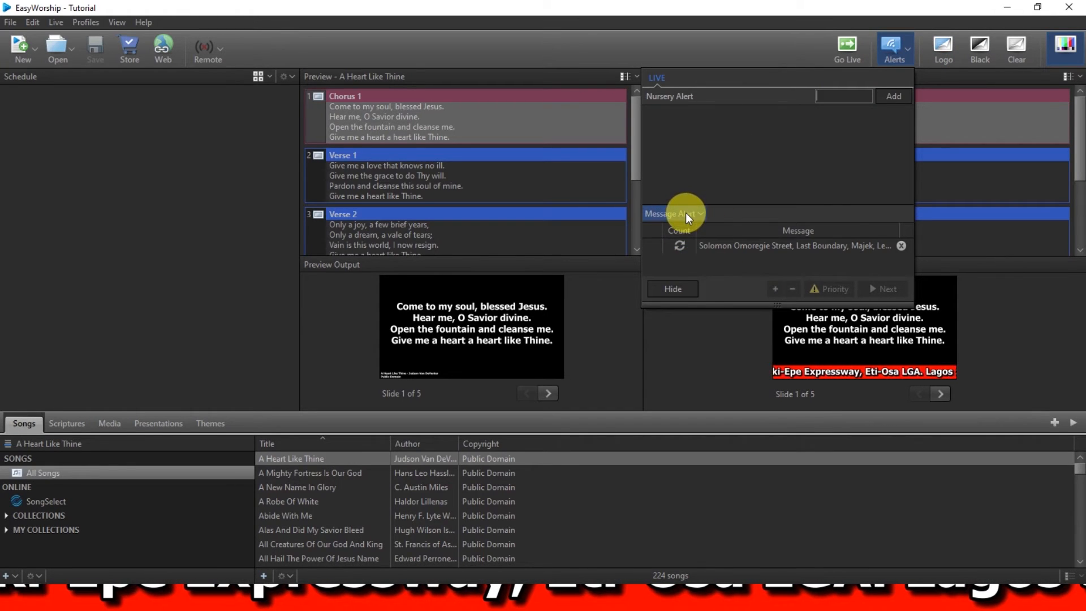
Remove the queued messages, re-queue only Address, and toggle Show/Hide.
left_click(673, 213)
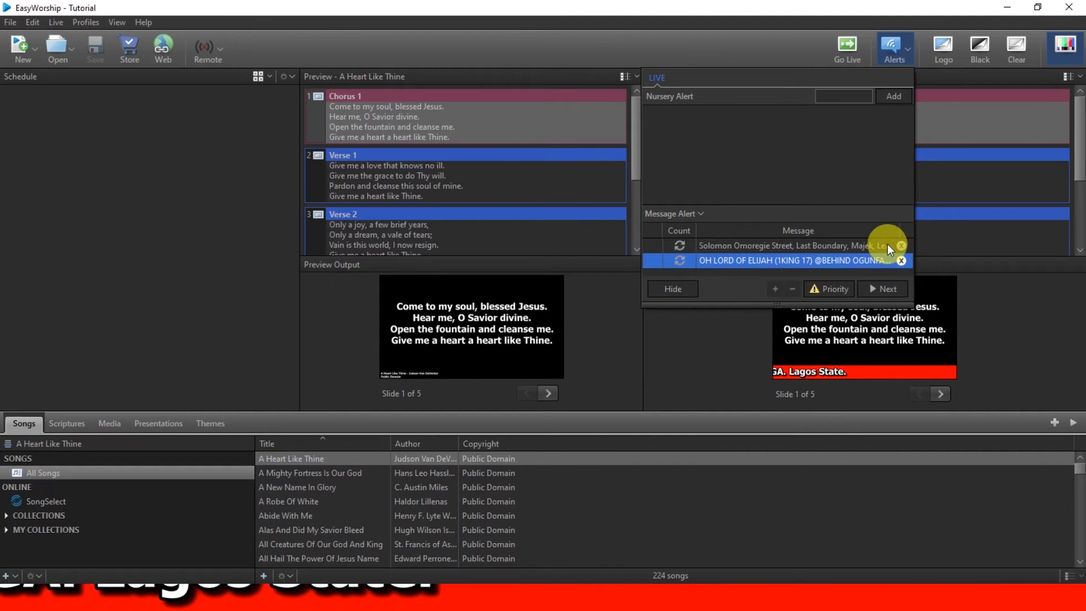
left_click(901, 246)
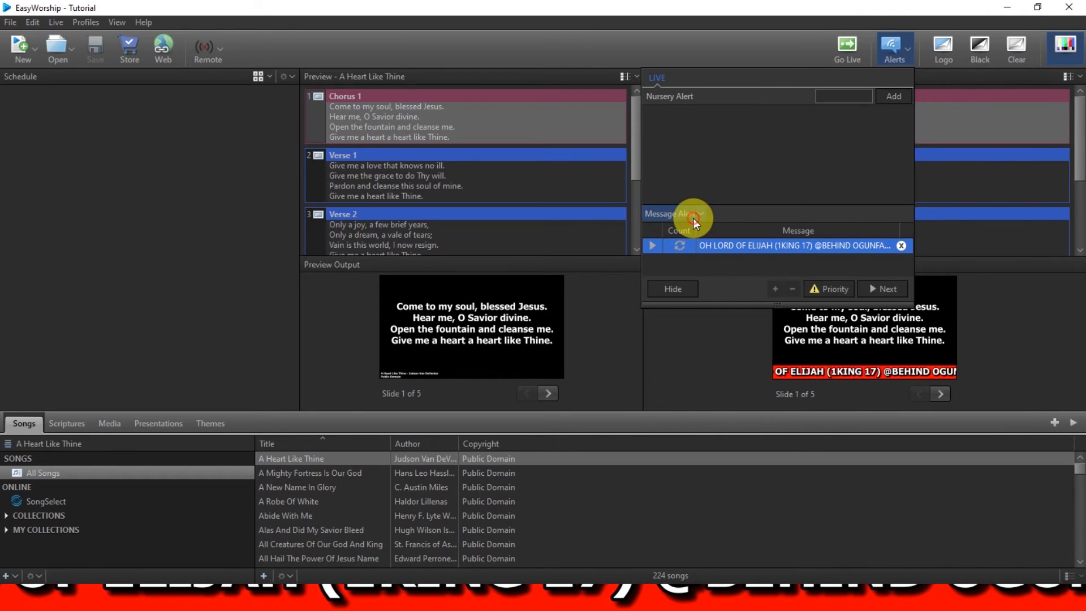
left_click(700, 213)
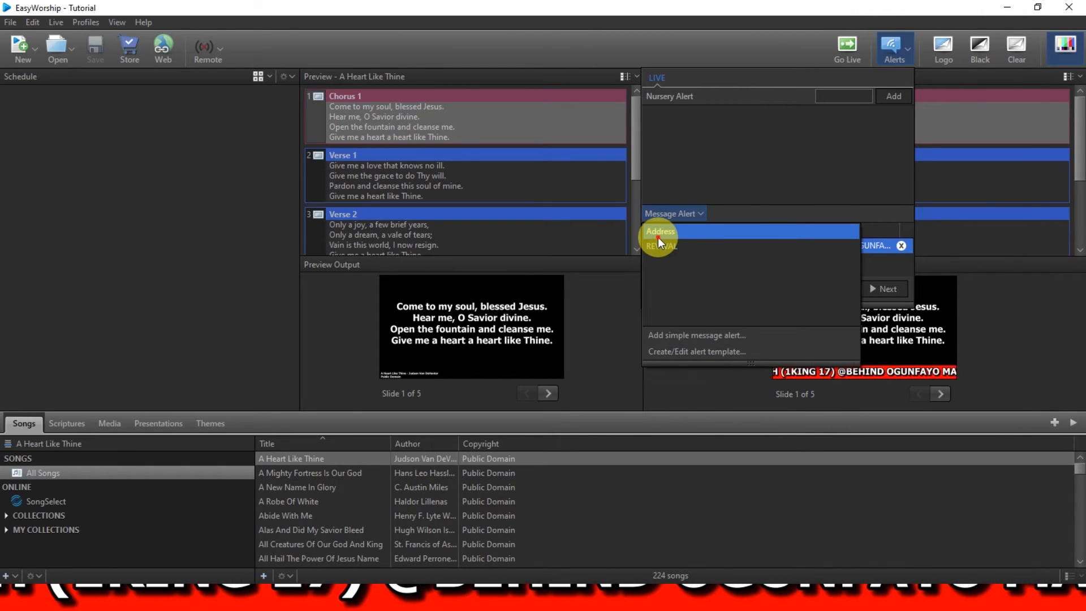
left_click(660, 231)
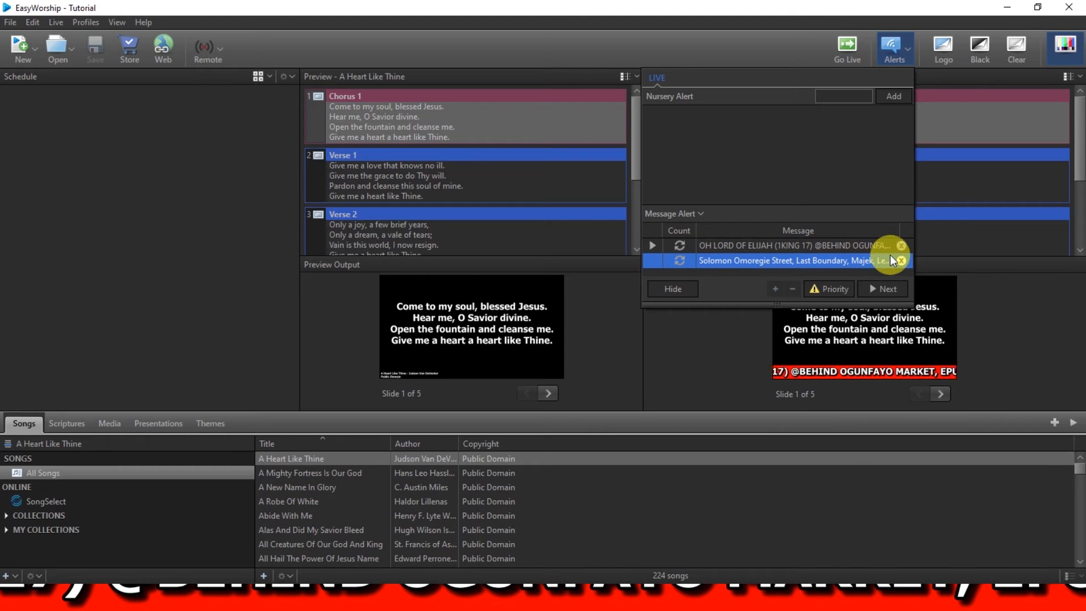
left_click(901, 246)
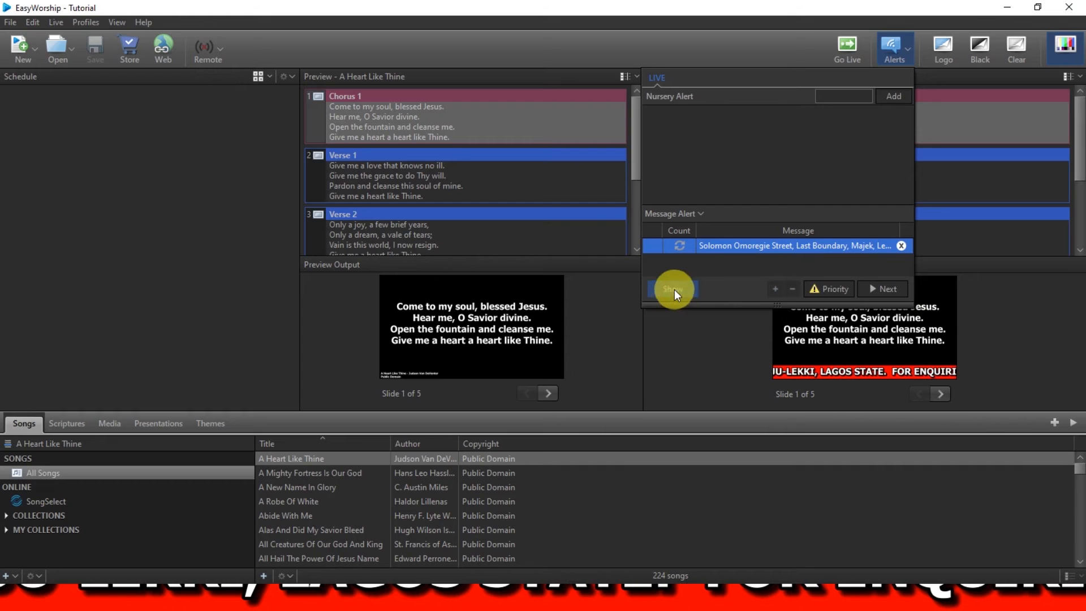
left_click(670, 289)
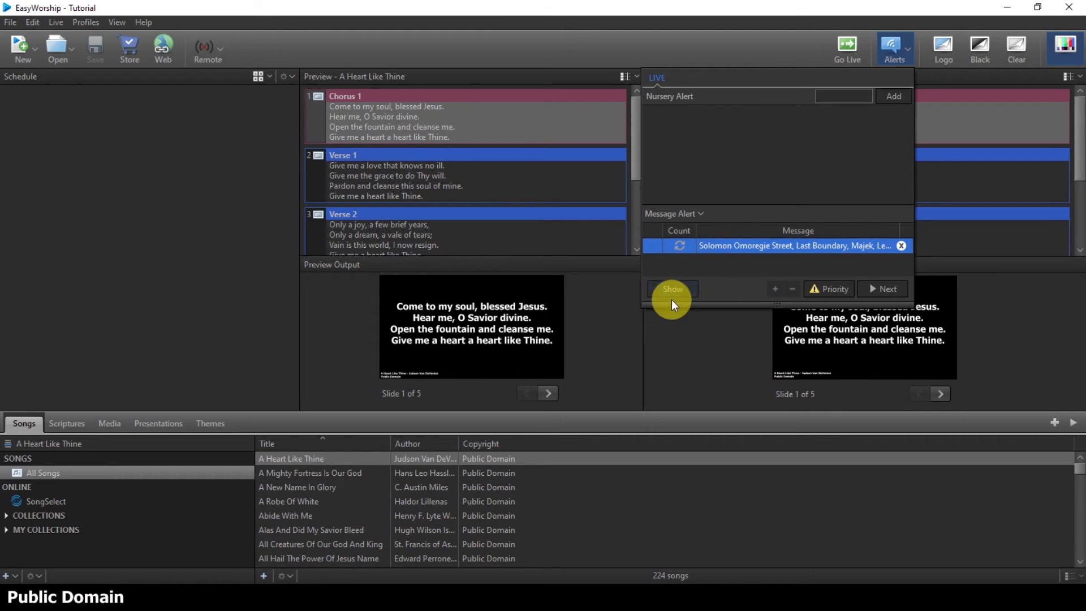
Show the queued Address alert scrolling over the live lyrics.
left_click(671, 289)
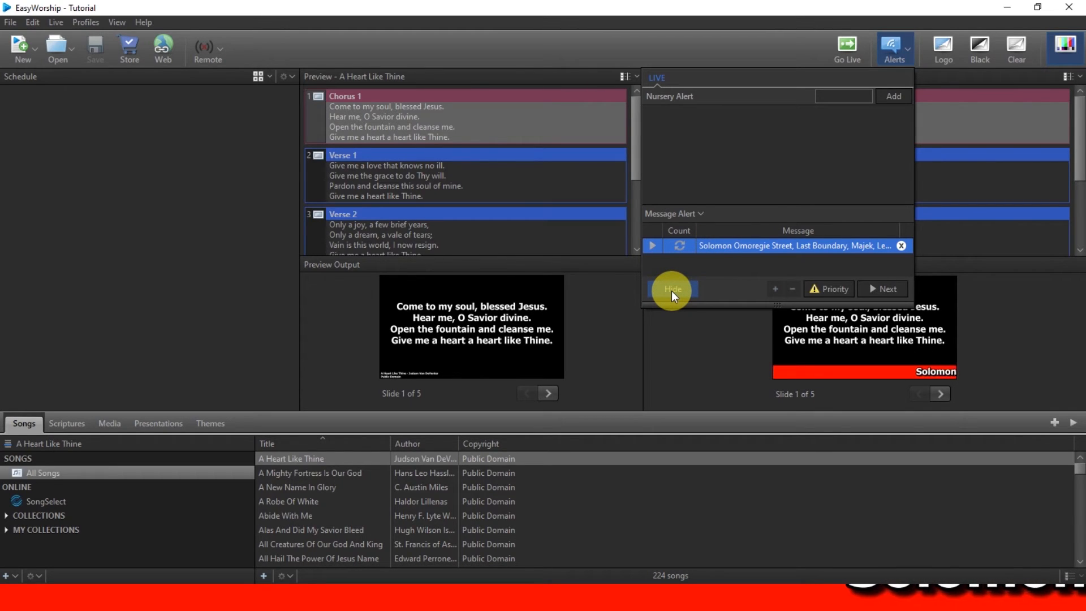
mouse_move(790, 225)
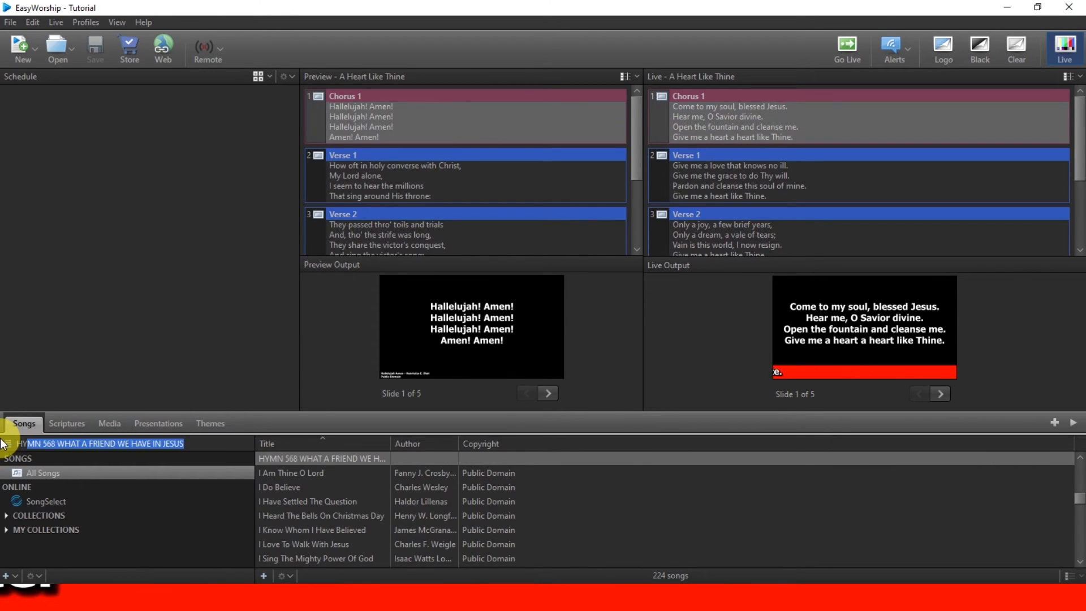
Send HYMN 568 WHAT A FRIEND WE HAVE IN JESUS live, then open it in the Song Editor.
double_click(321, 457)
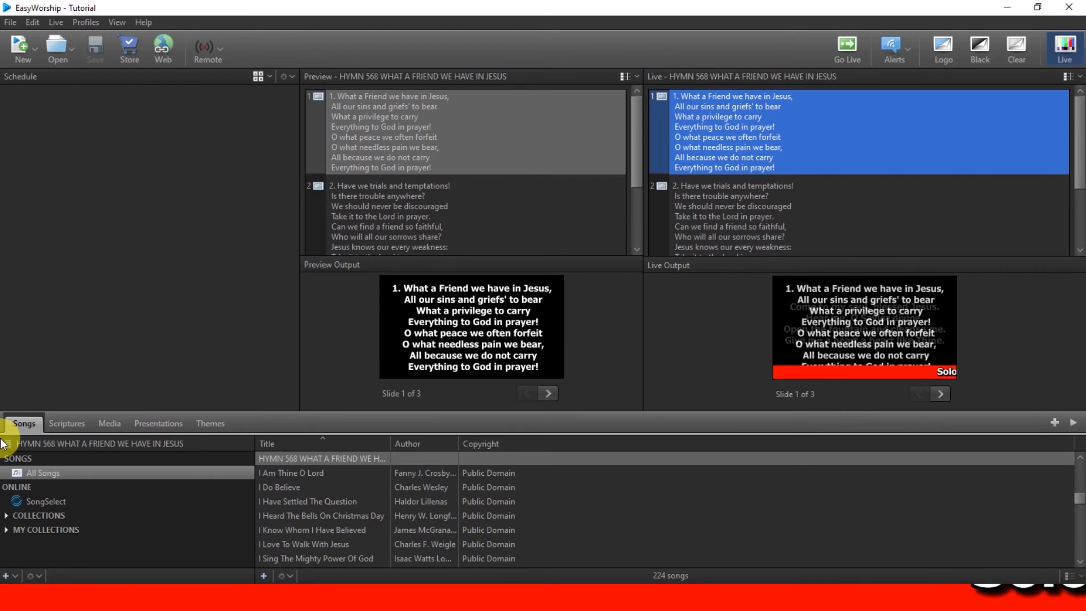
mouse_move(886, 269)
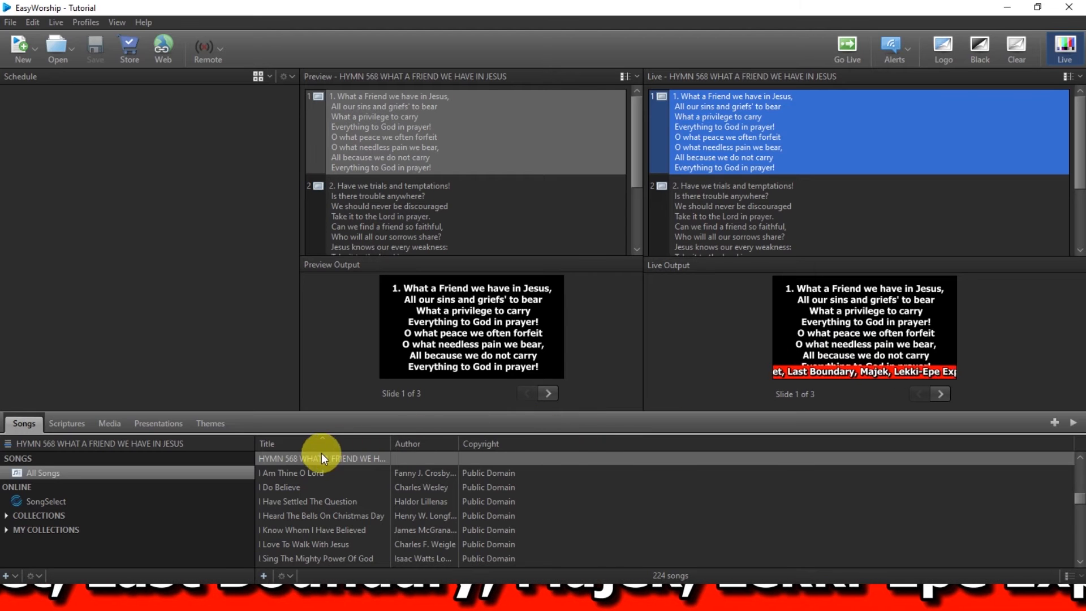
left_click(321, 458)
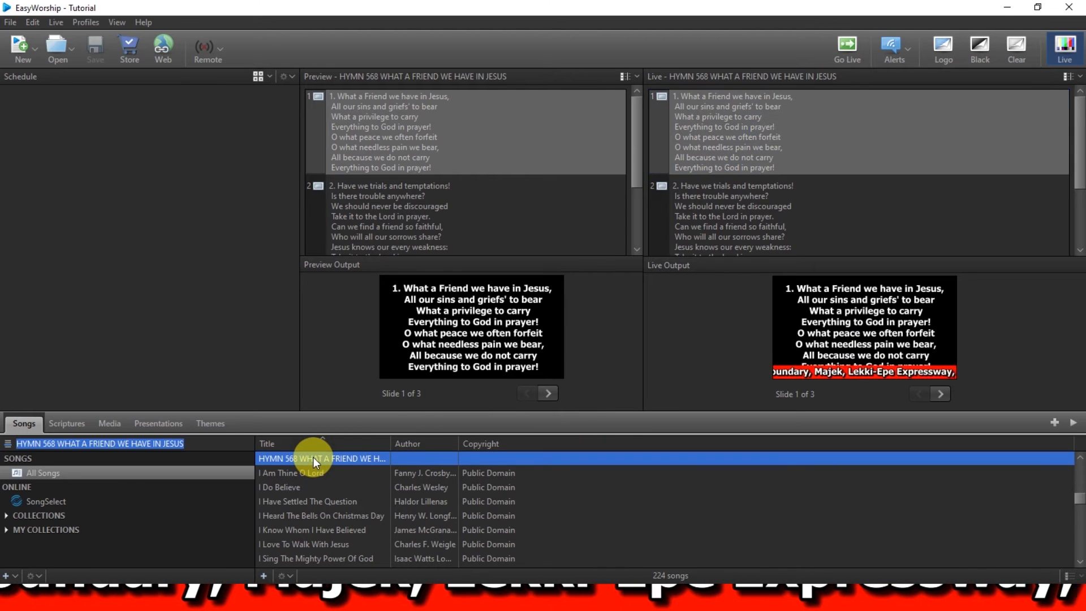
right_click(315, 458)
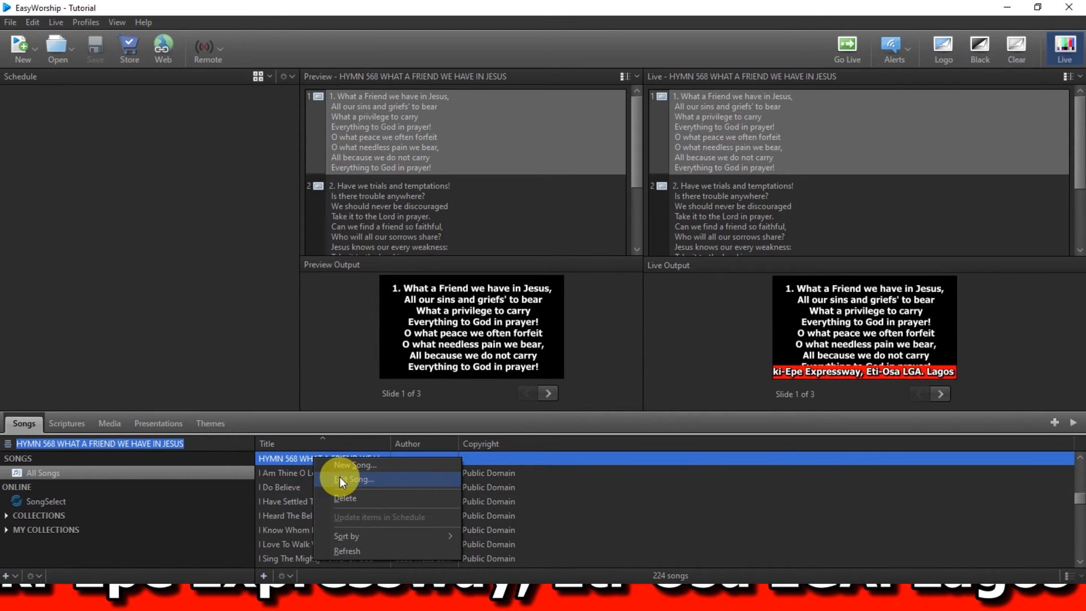
left_click(353, 479)
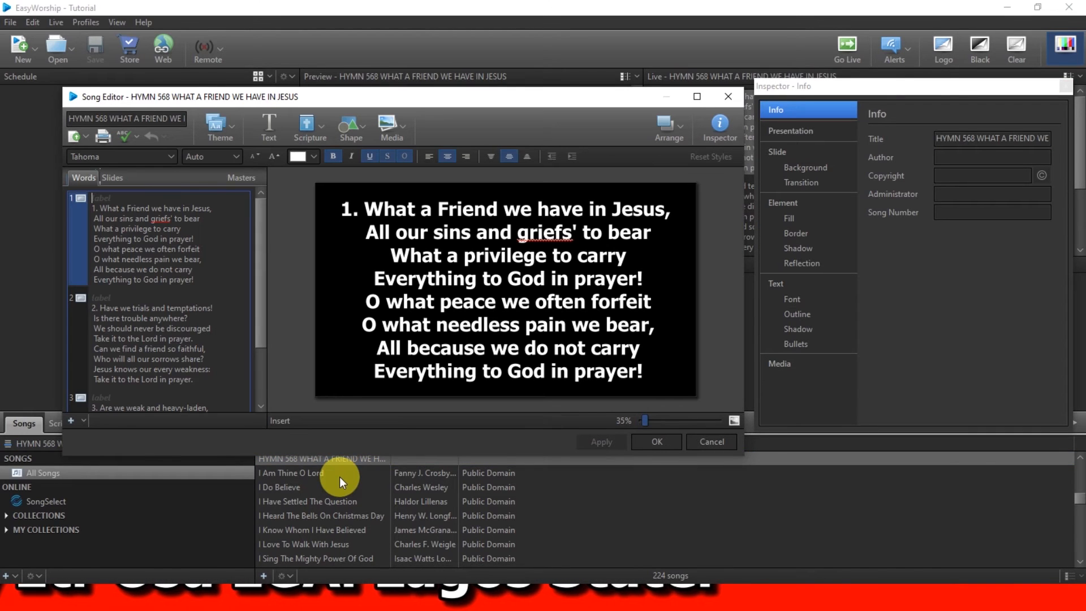
Adjust the first and third verse lyric boxes, then save the hymn and close the editor.
left_click(492, 280)
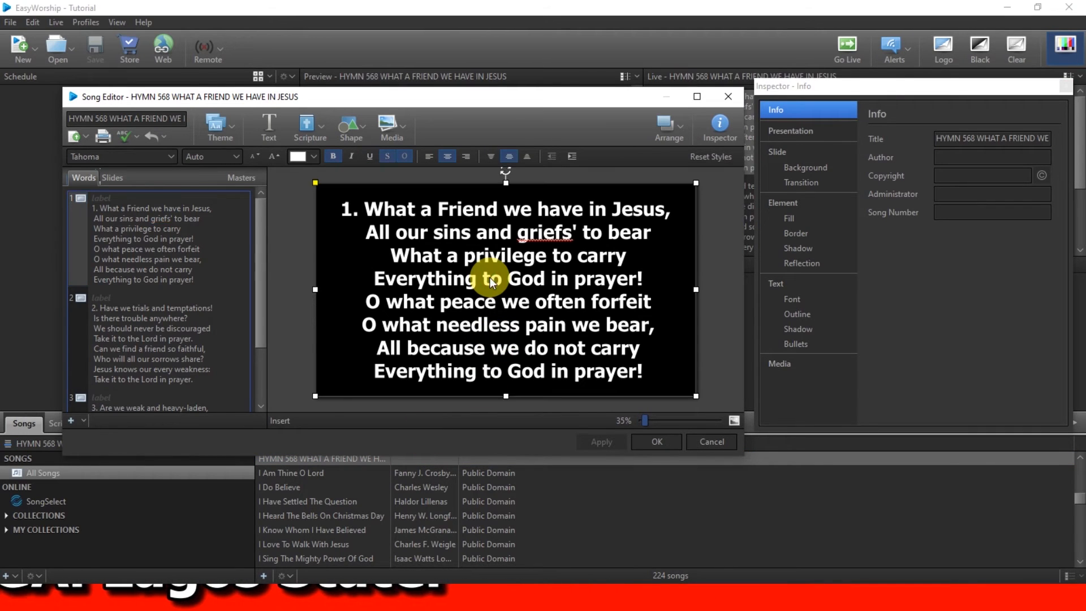
mouse_move(505, 396)
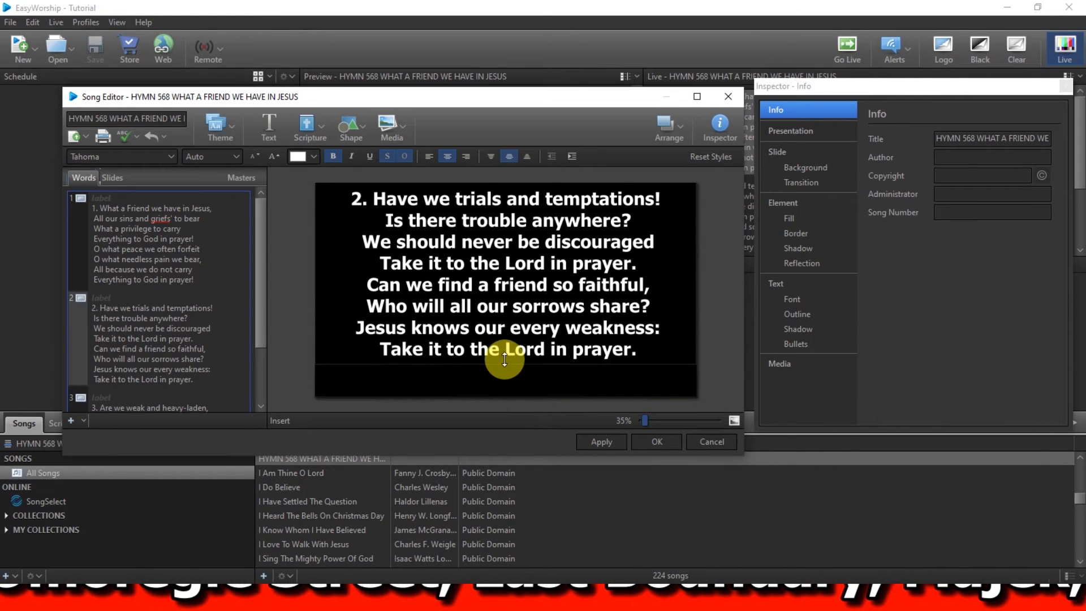
left_click(505, 346)
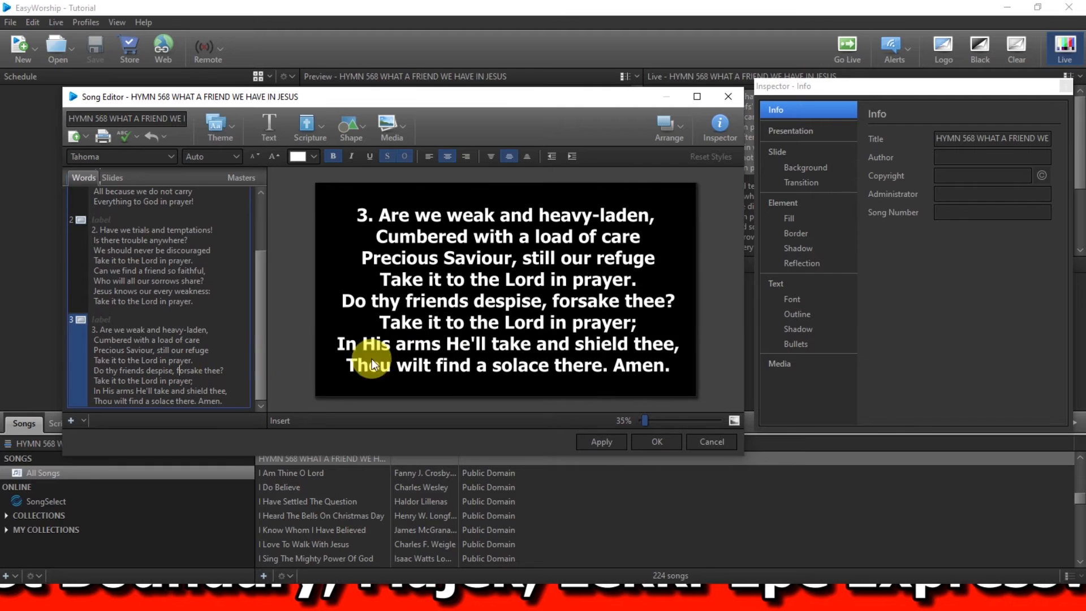
left_click(374, 363)
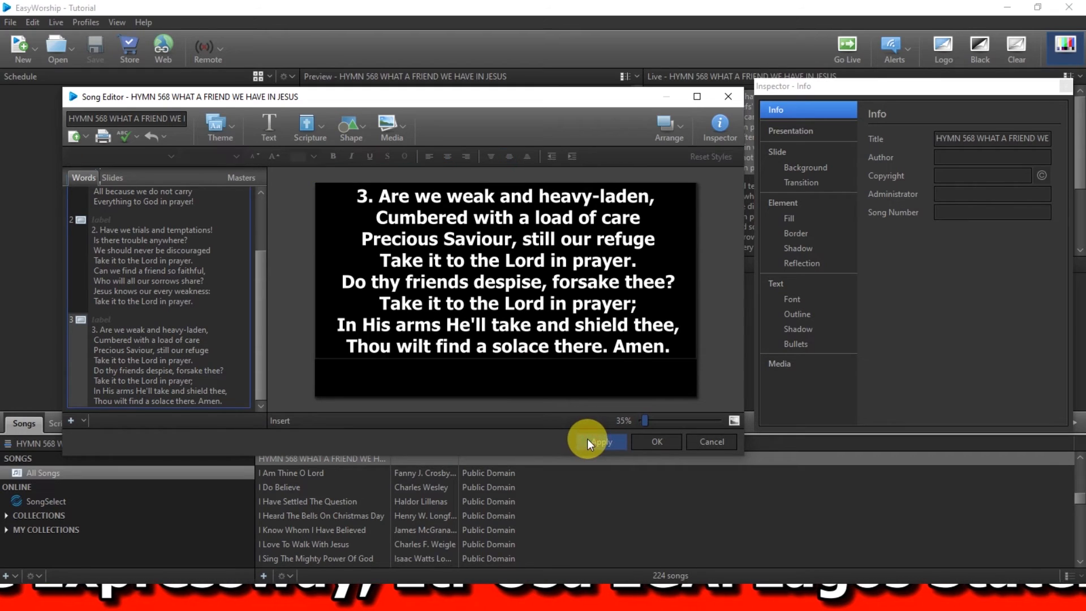
mouse_move(638, 446)
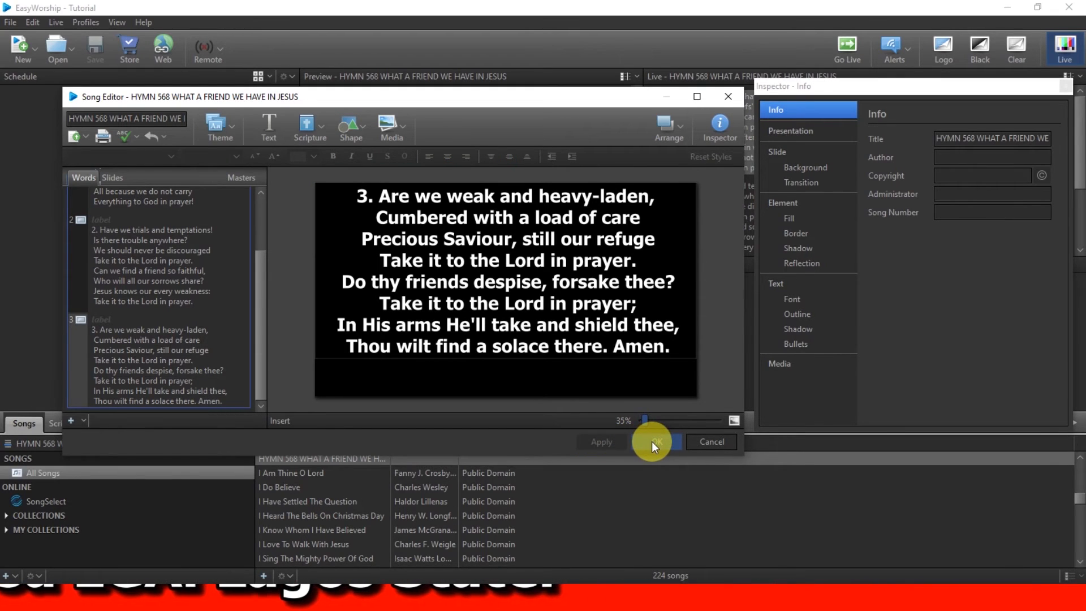
left_click(651, 442)
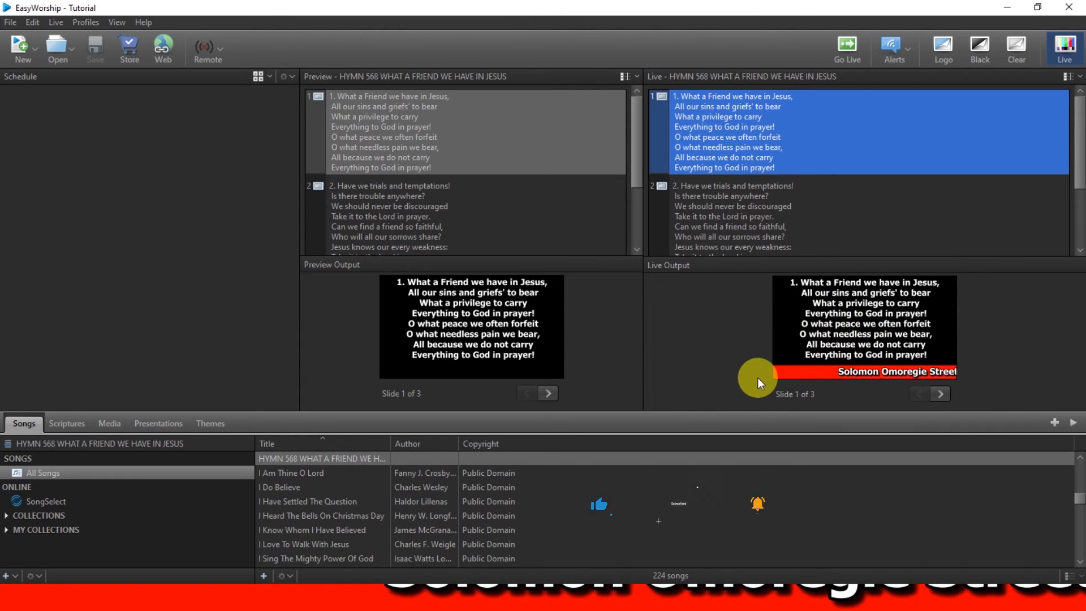
Send verse 2 of HYMN 568 live and scroll down toward verse 3.
left_click(731, 204)
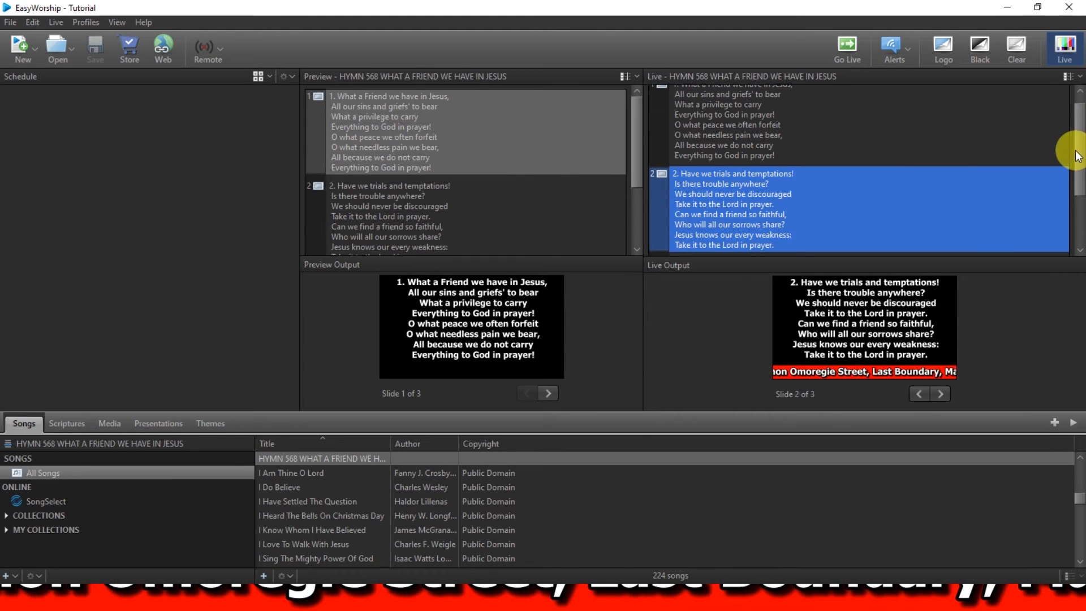
scroll("down", 3)
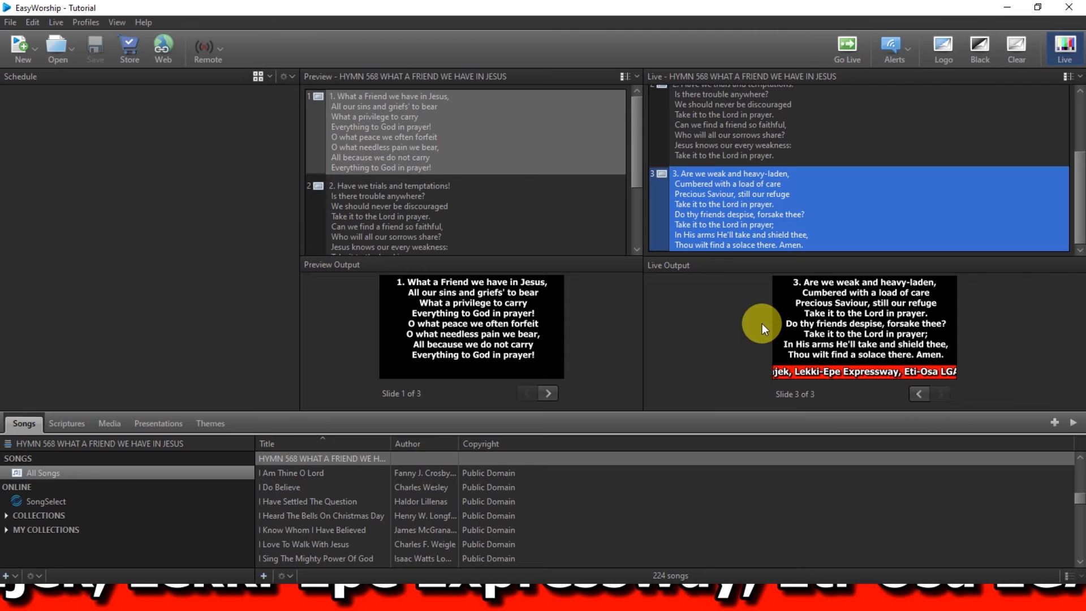
mouse_move(139, 117)
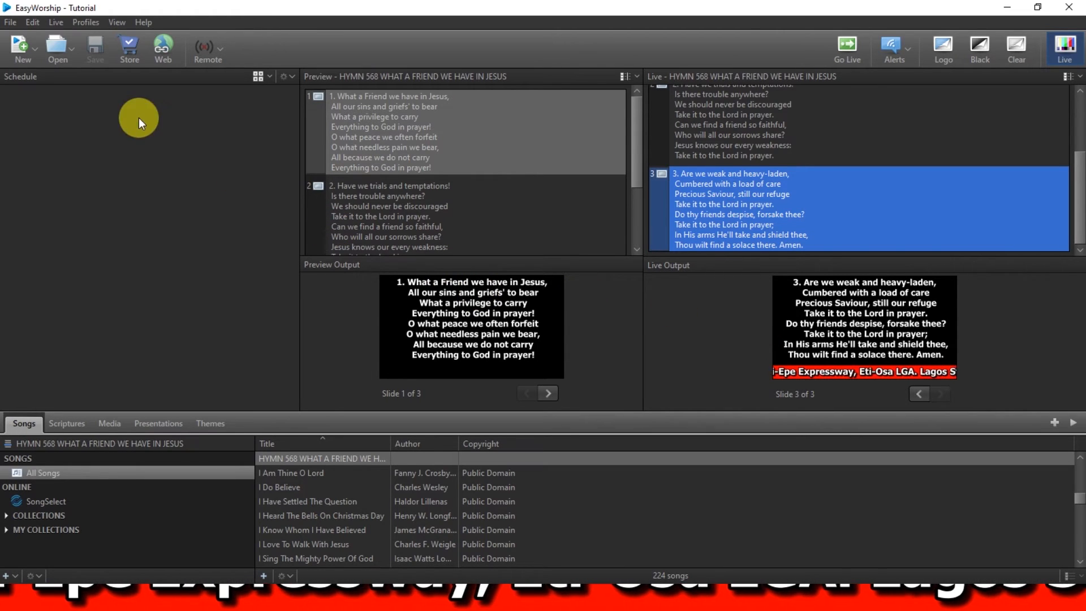
Open Edit > Options and switch to the Alerts settings under Main Output.
left_click(10, 22)
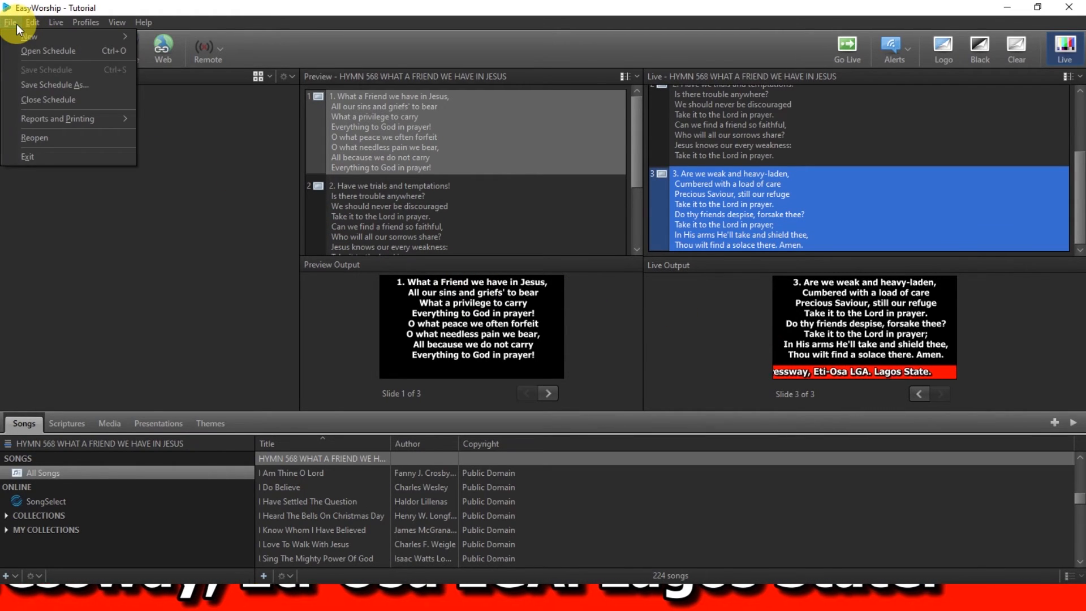
left_click(30, 22)
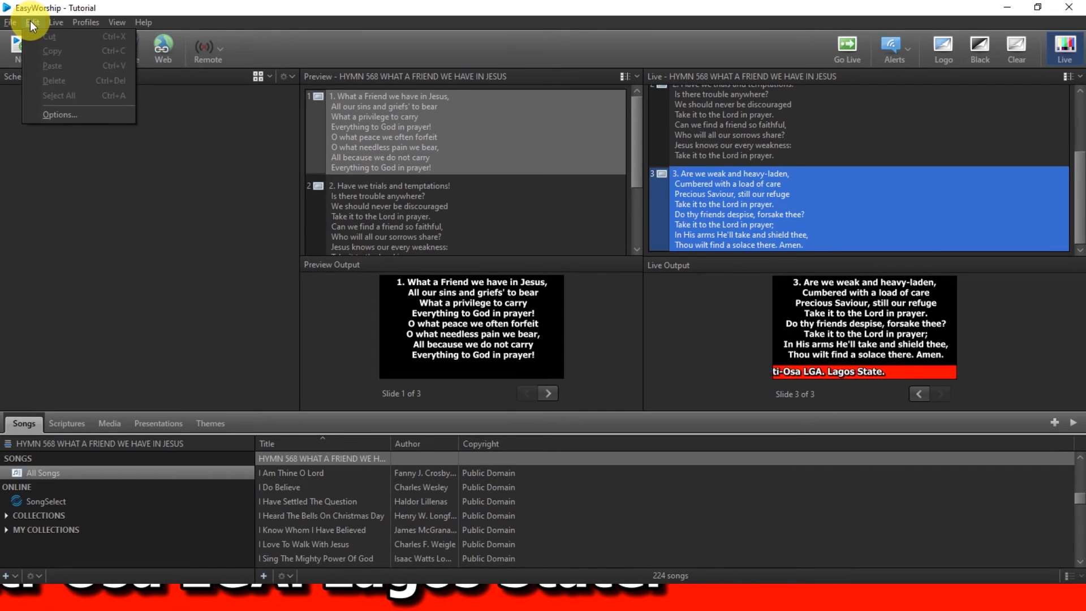
left_click(68, 115)
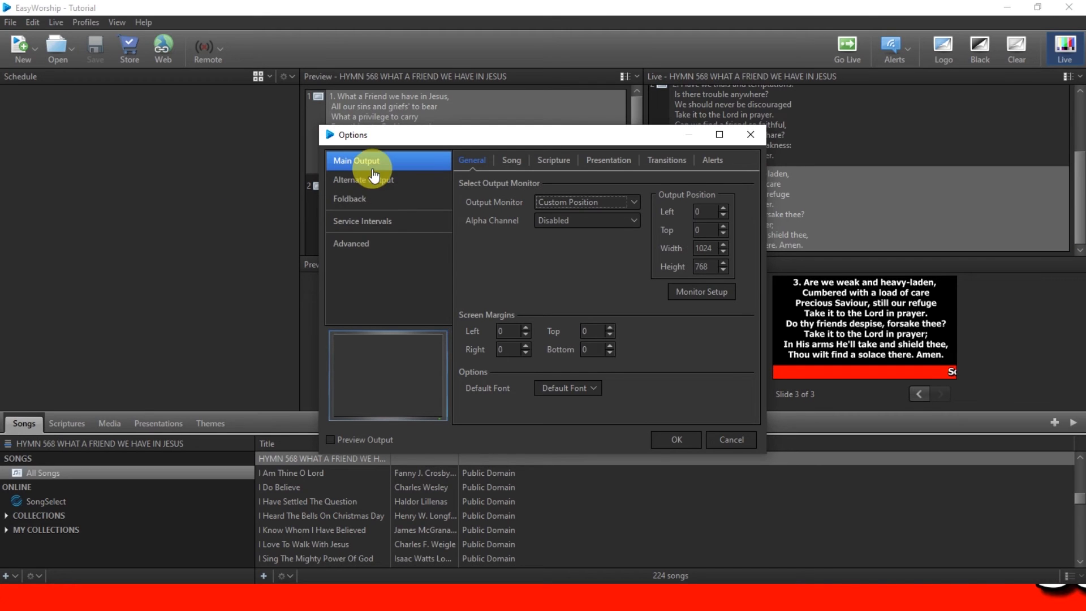
mouse_move(355, 203)
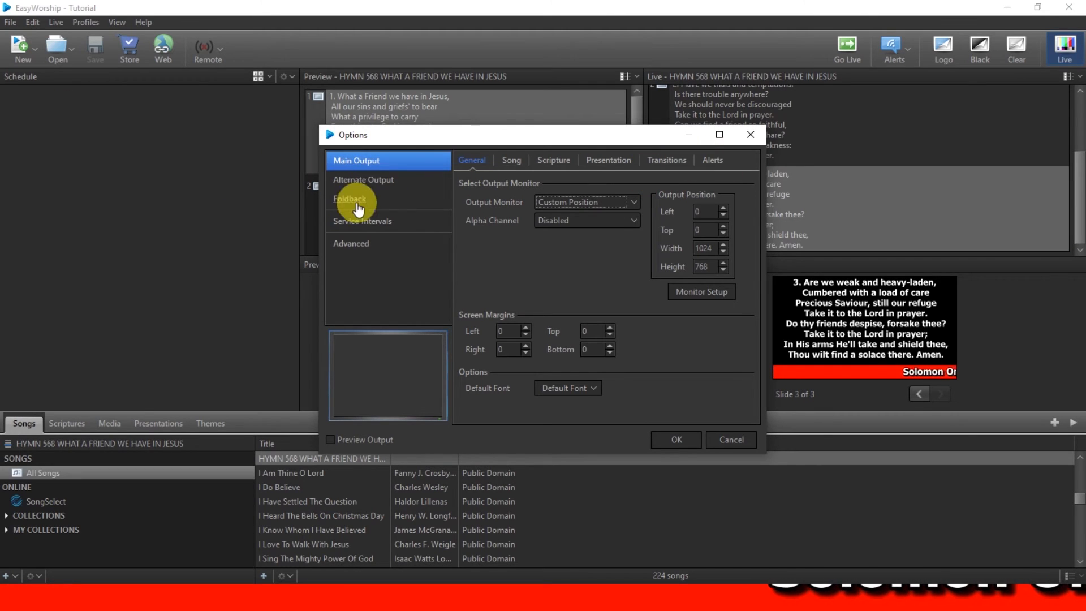
mouse_move(481, 170)
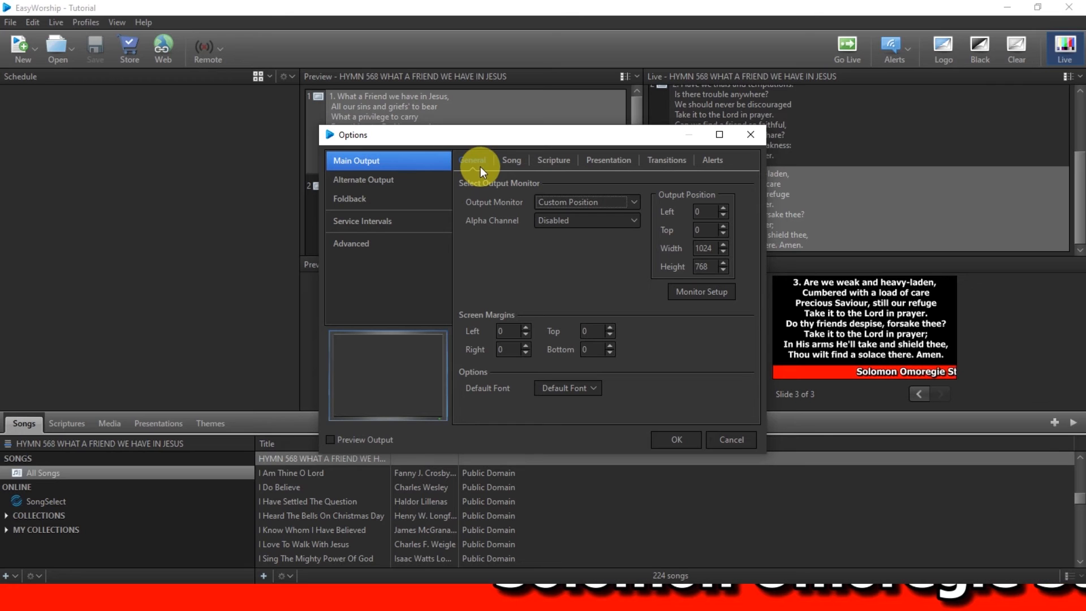
left_click(712, 160)
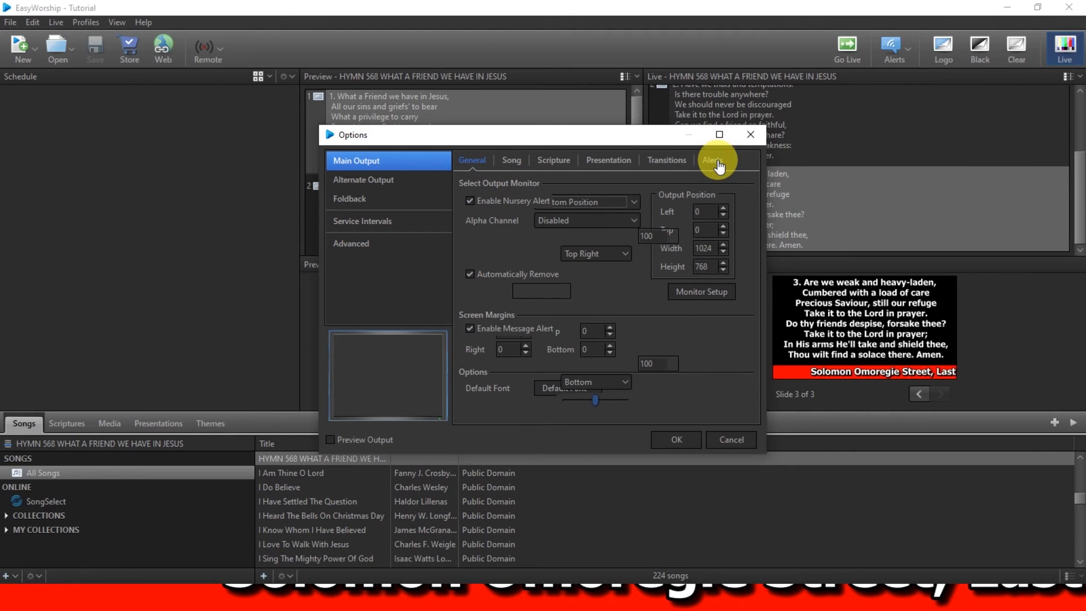
left_click(712, 160)
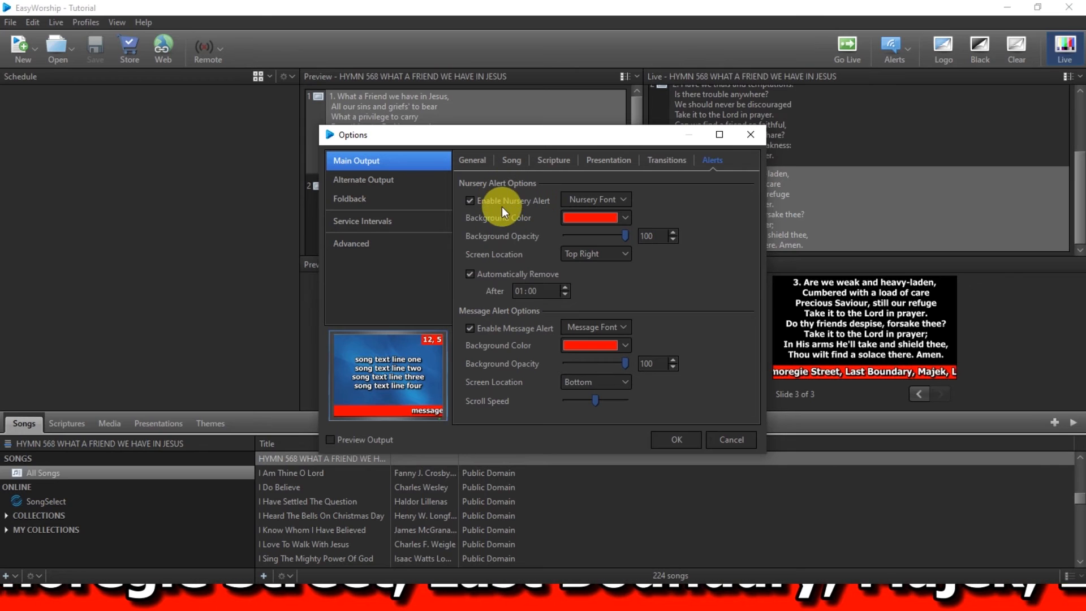
mouse_move(493, 327)
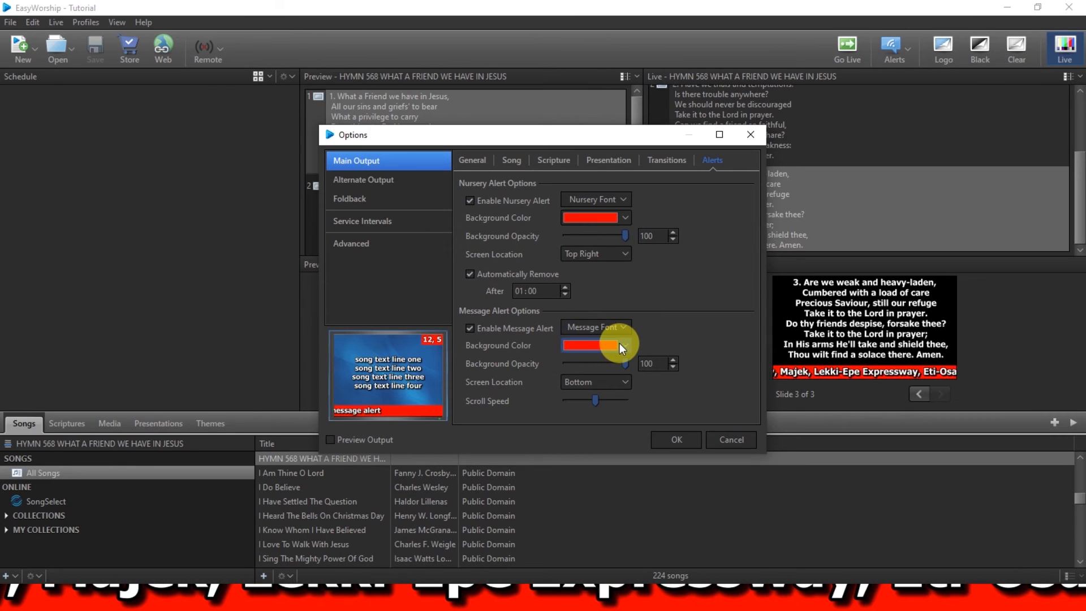
Change the message alert background colour, trying dark green before picking a different colour.
left_click(622, 345)
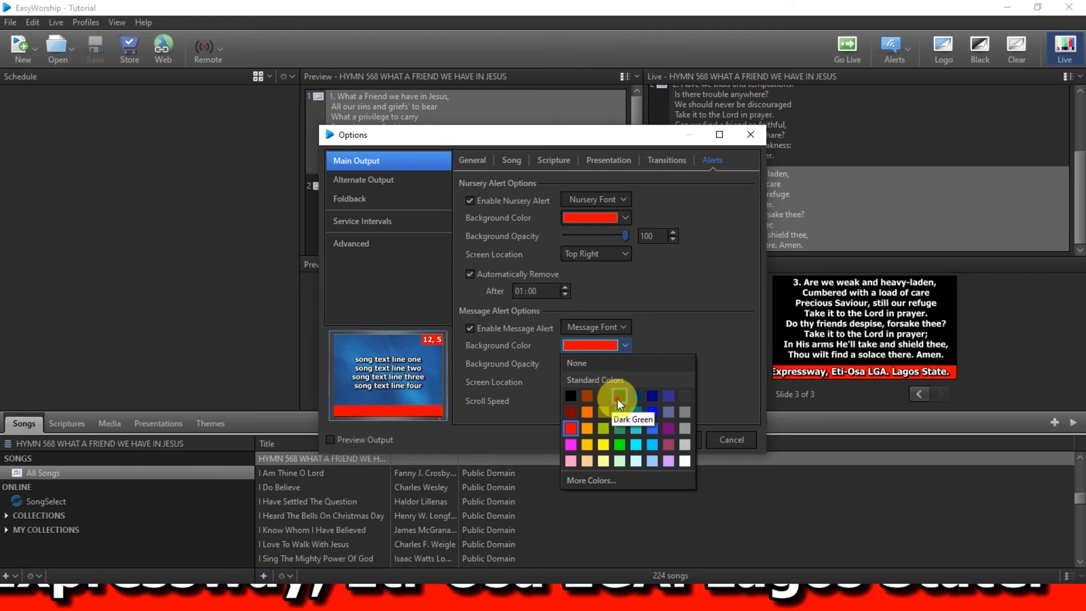
left_click(619, 441)
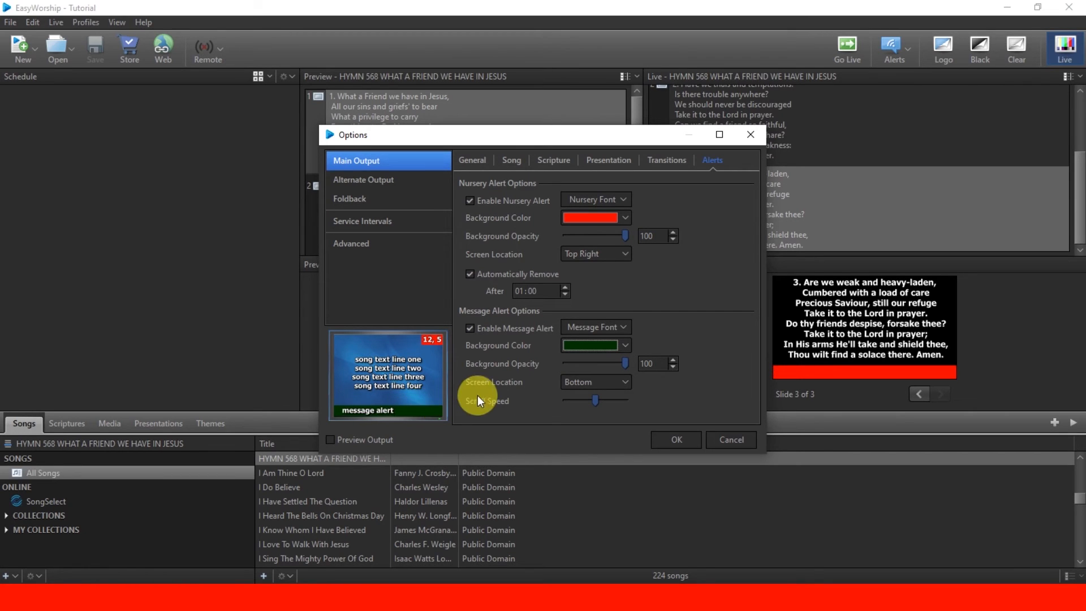
left_click(624, 345)
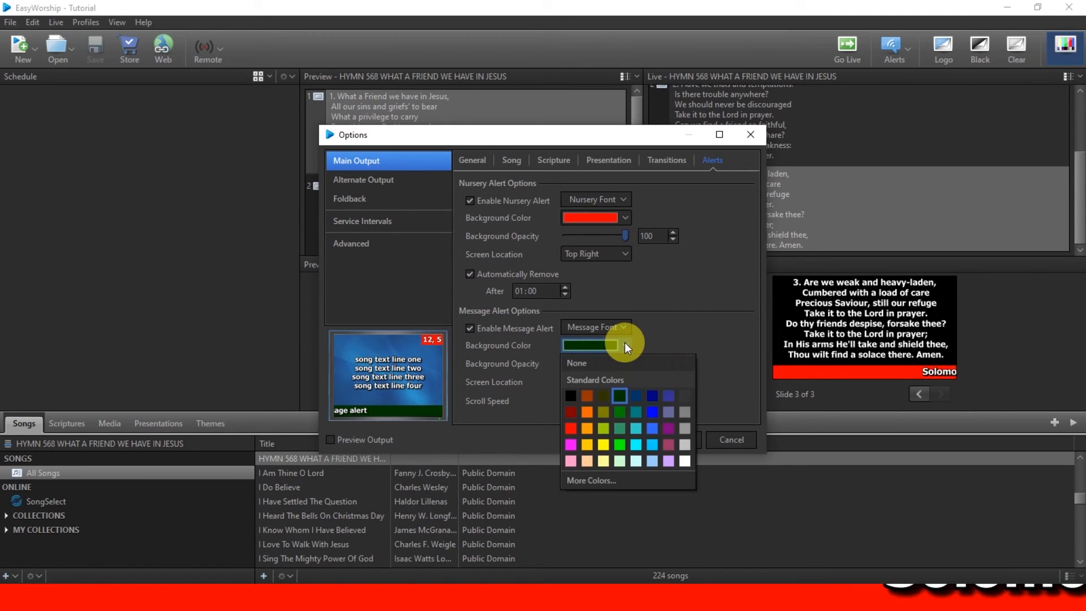
left_click(651, 395)
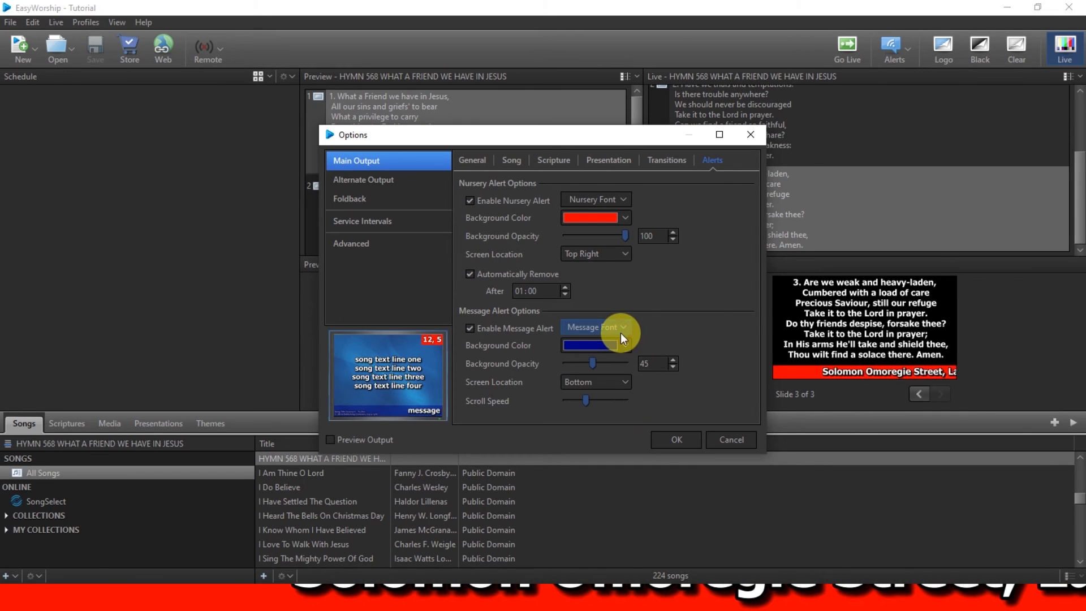
Set the message alert font to Century Gothic and choose the message text colour.
left_click(592, 327)
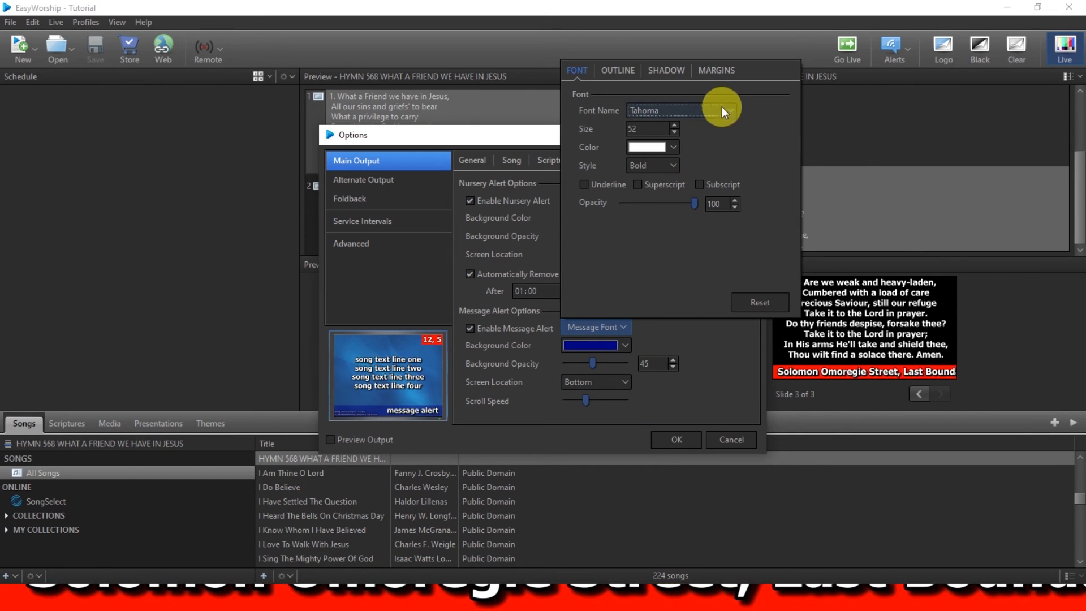
left_click(722, 110)
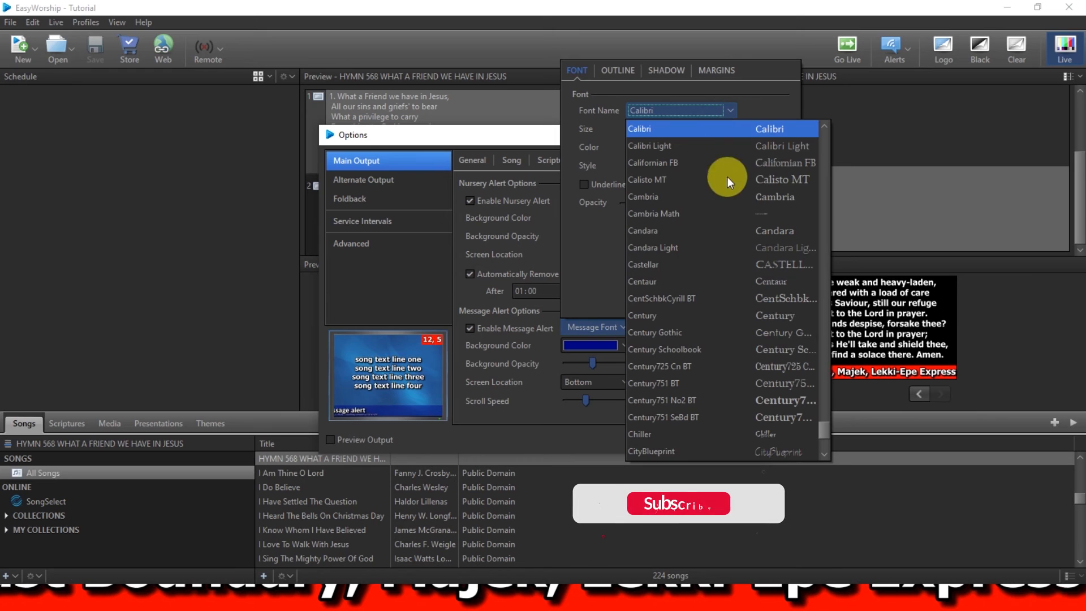
scroll("down", 3)
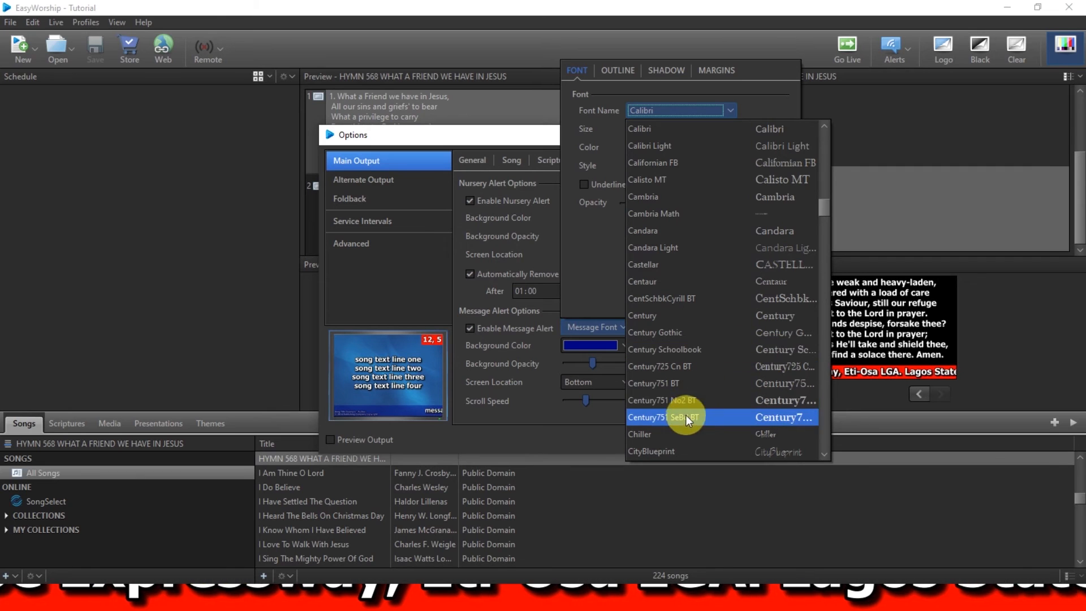
left_click(654, 332)
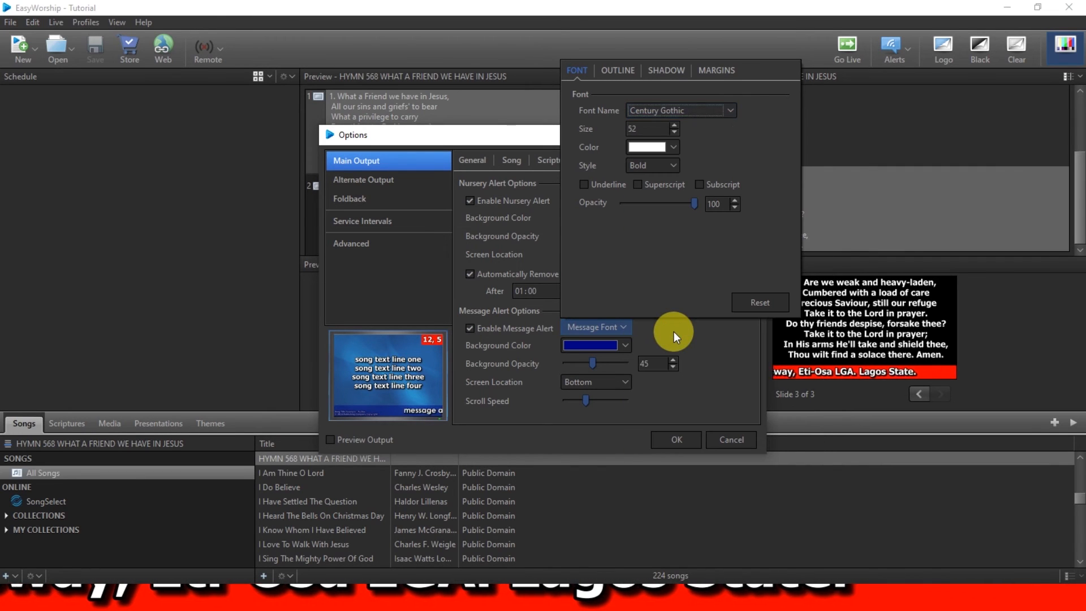
mouse_move(399, 429)
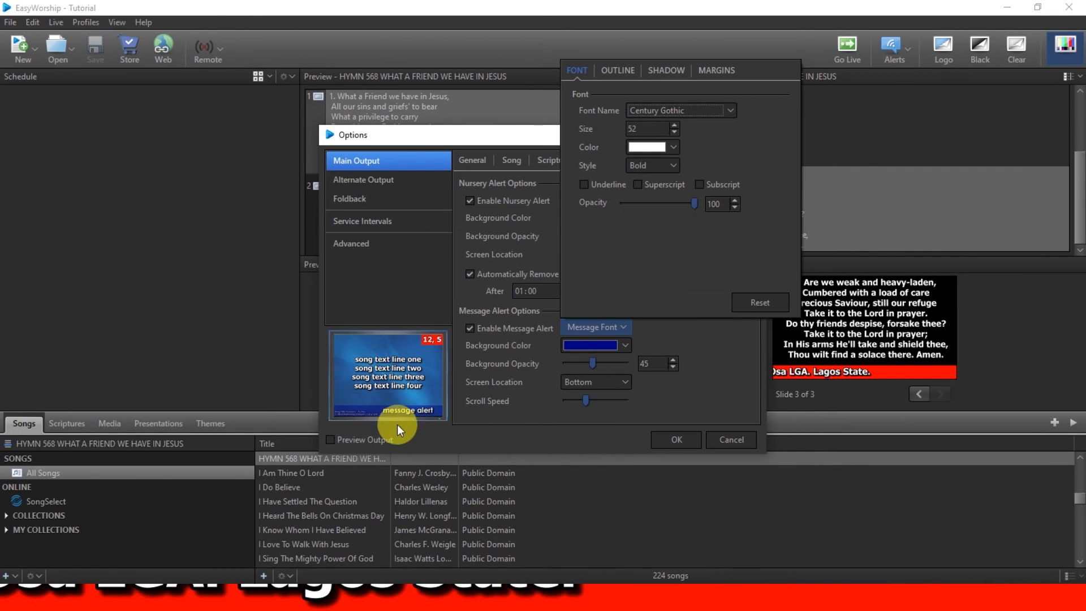
mouse_move(663, 259)
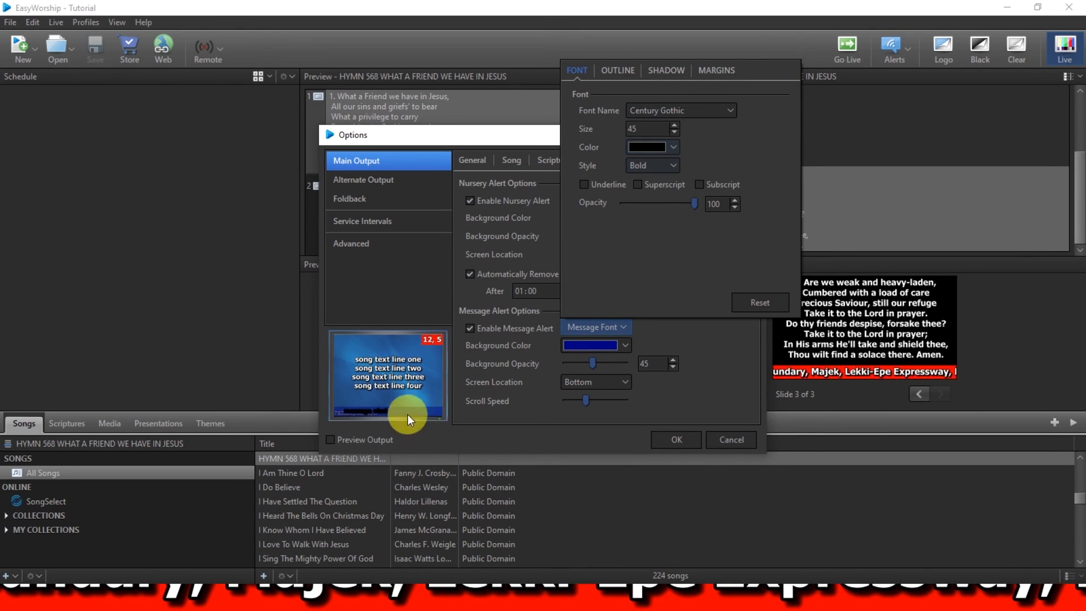
mouse_move(385, 415)
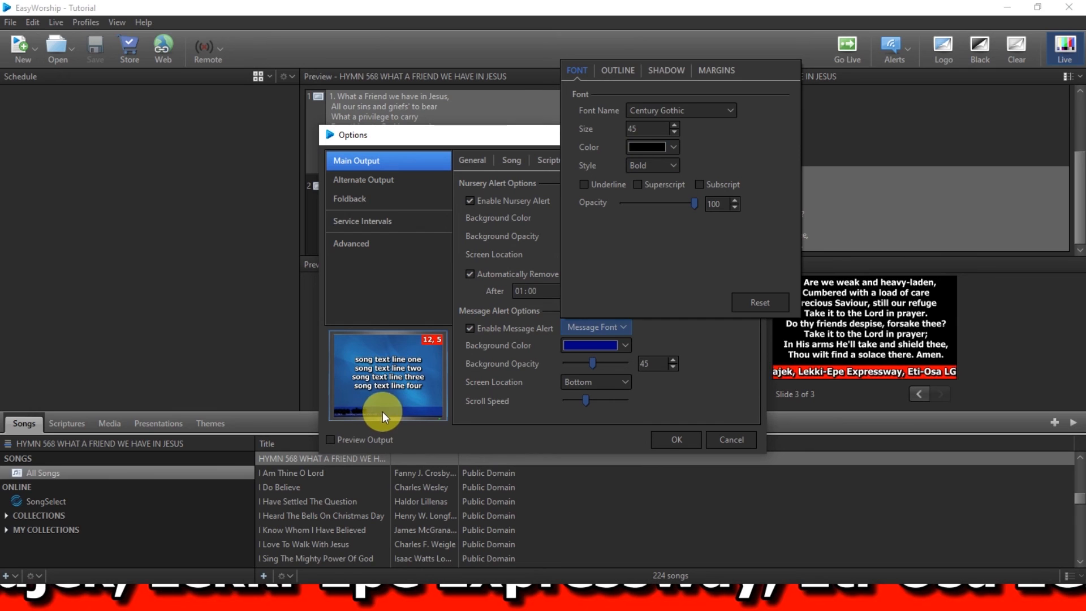
mouse_move(611, 266)
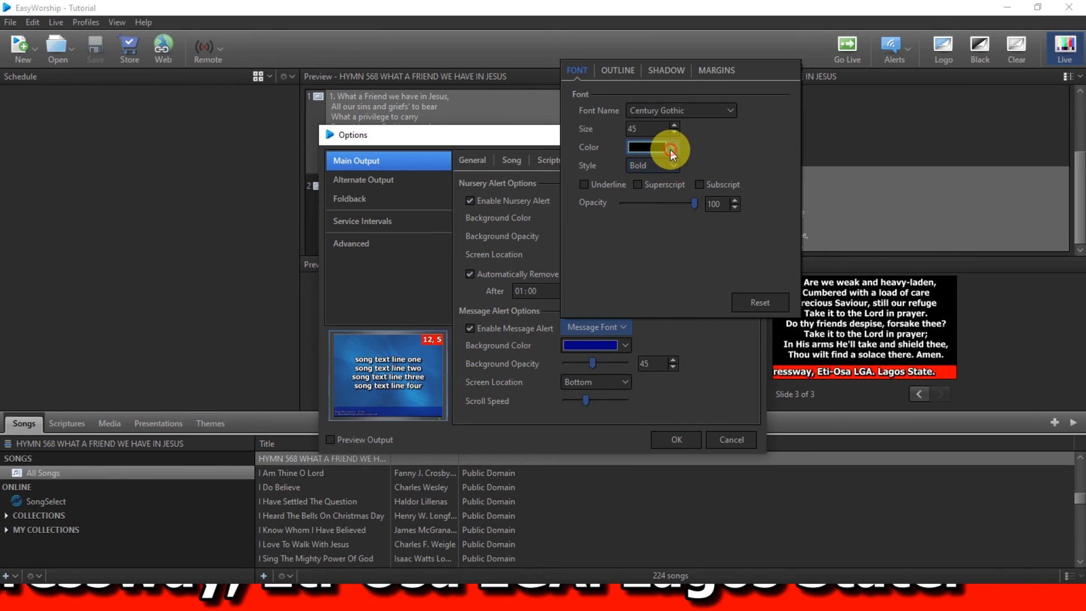
left_click(672, 147)
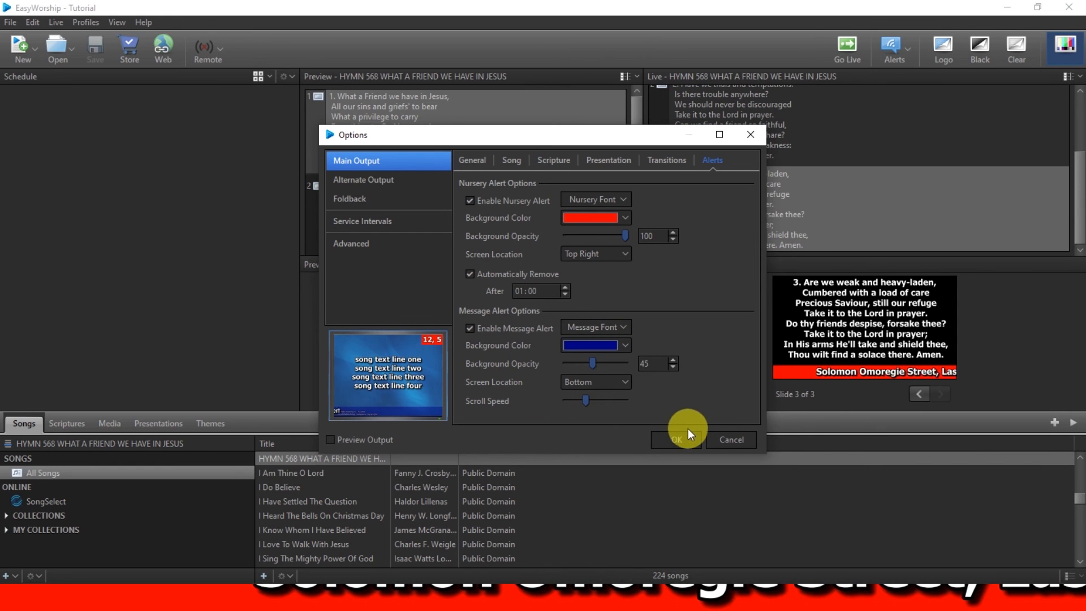
Apply the new alert settings and remove the running Address message.
left_click(676, 438)
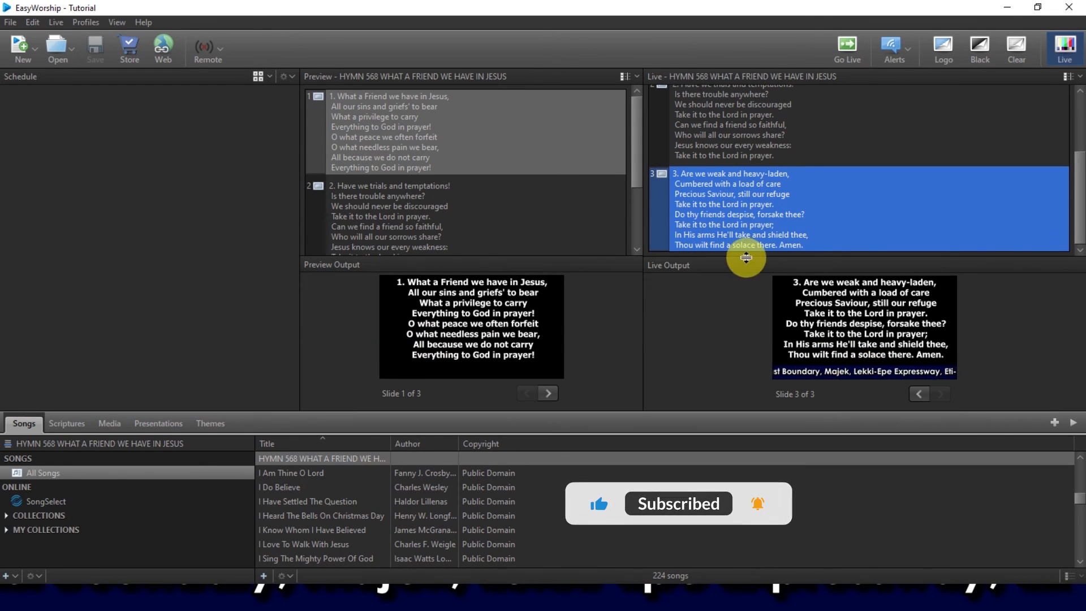
left_click(892, 49)
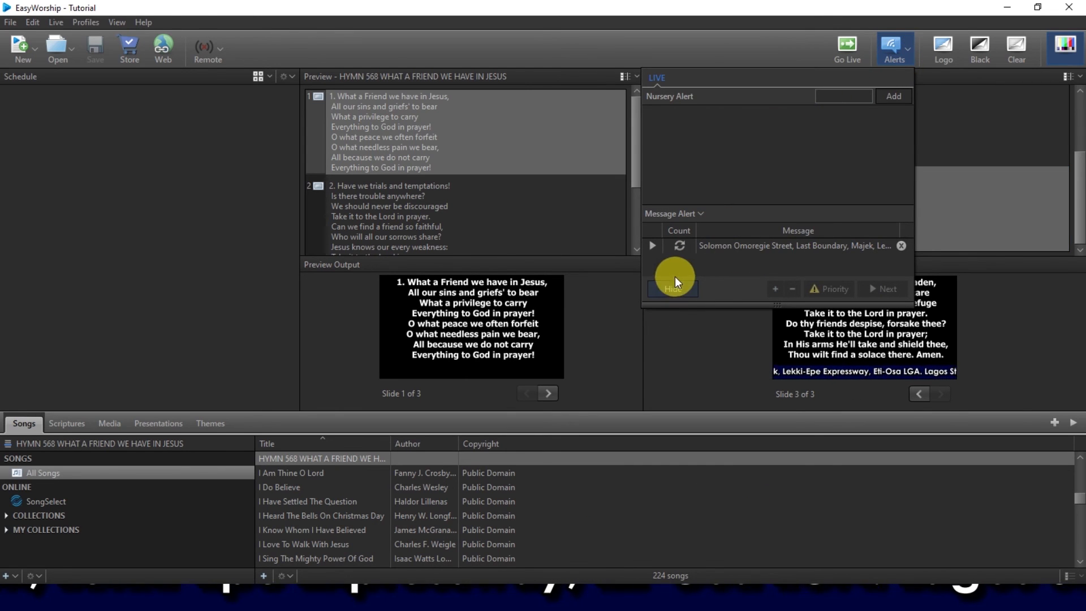
left_click(900, 245)
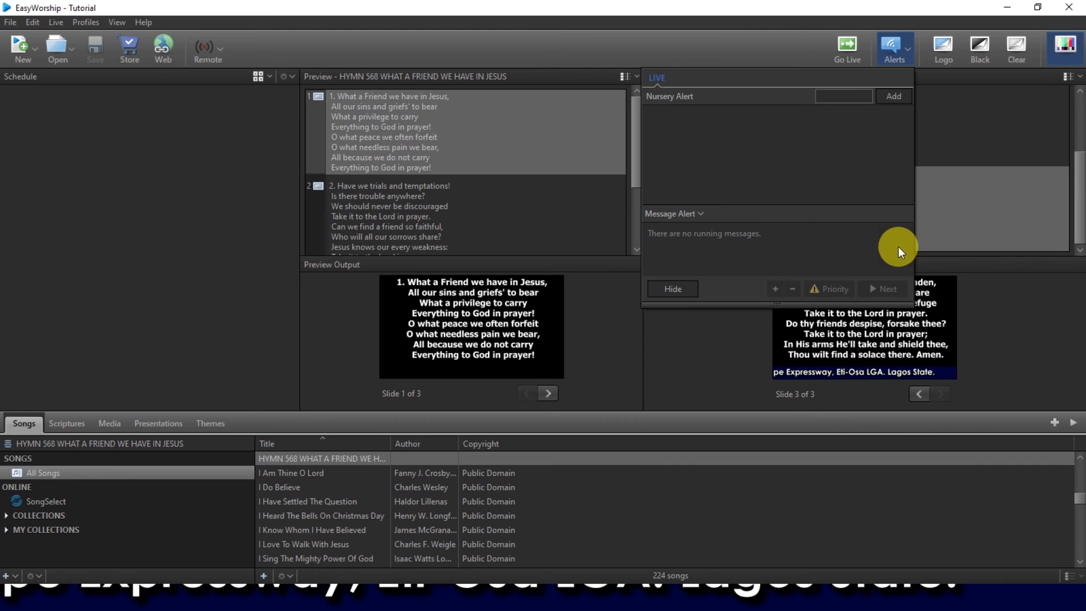
Start the saved REVIVAL alert, then hide it and show it again on live output.
left_click(674, 213)
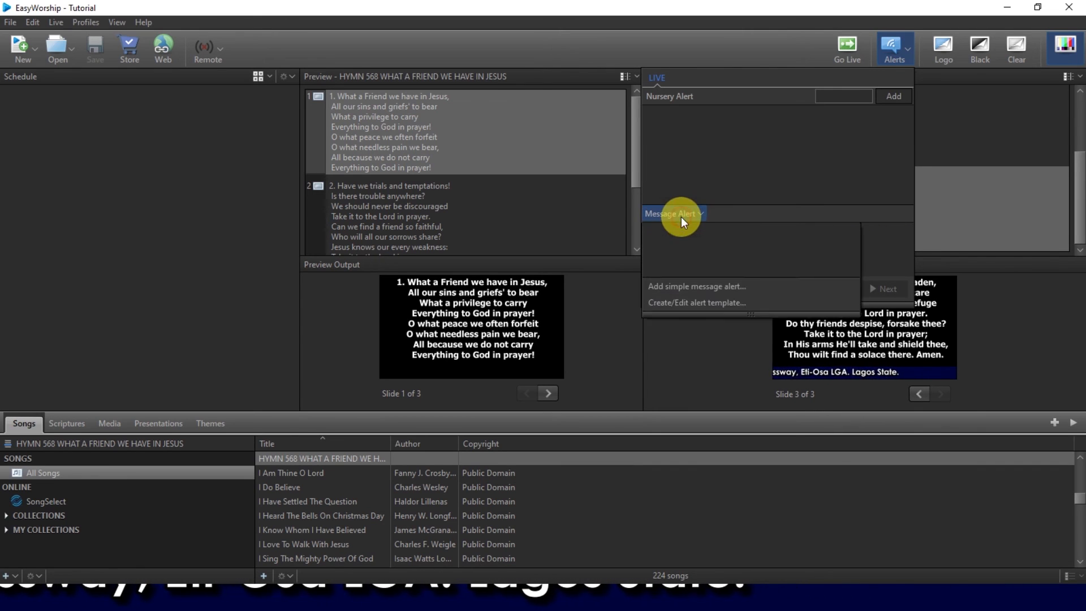
left_click(700, 213)
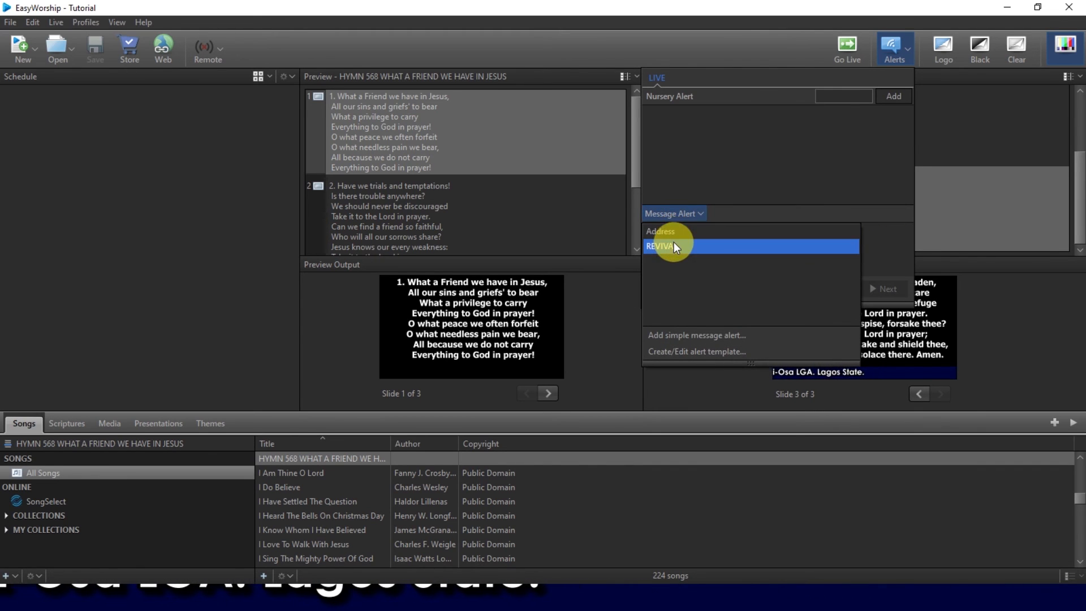
left_click(672, 246)
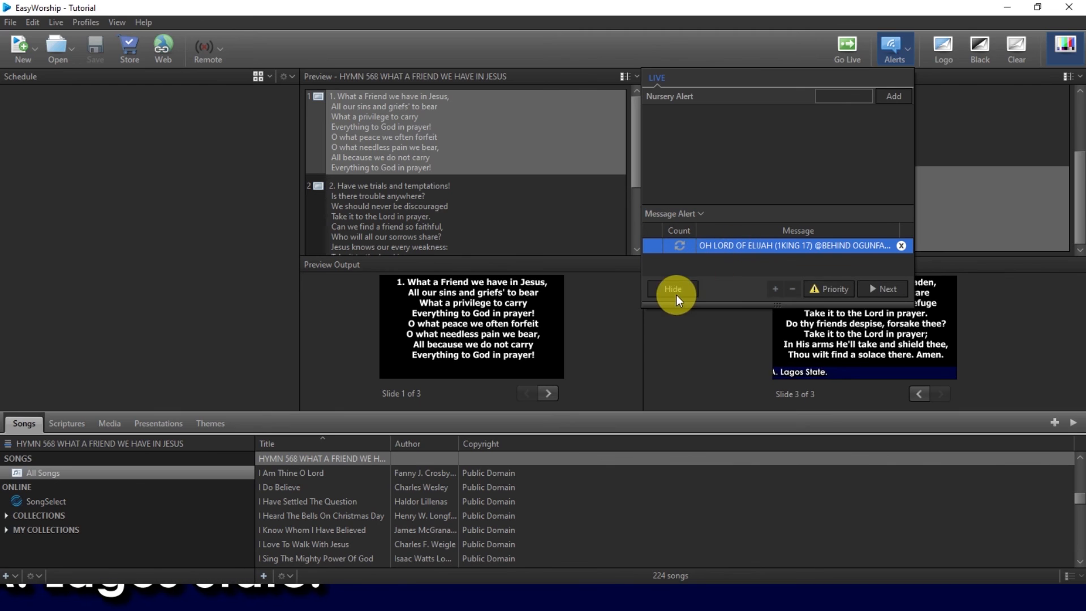
left_click(672, 289)
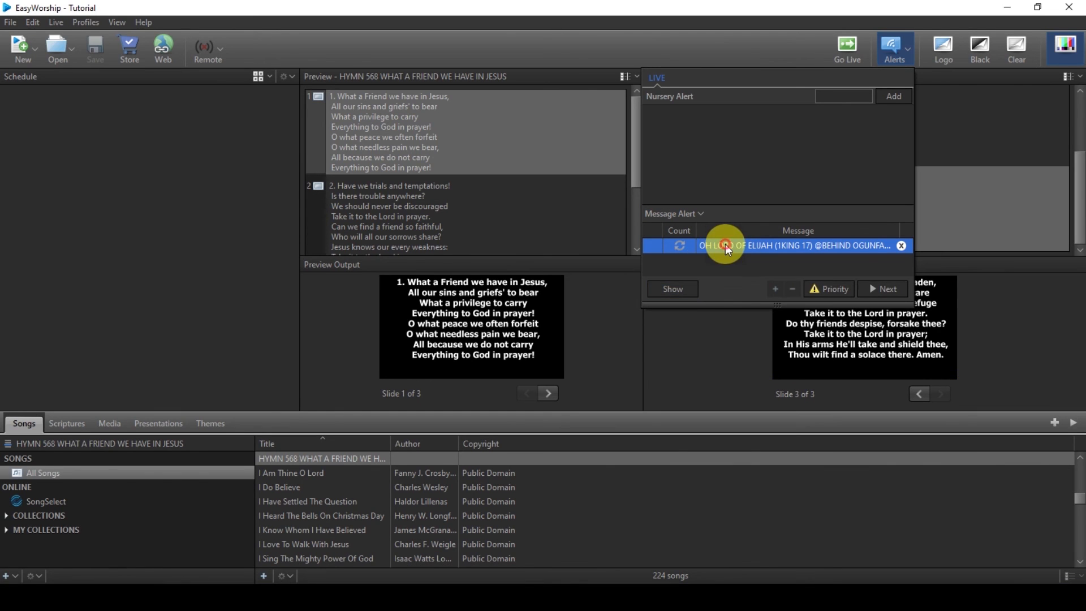
left_click(670, 289)
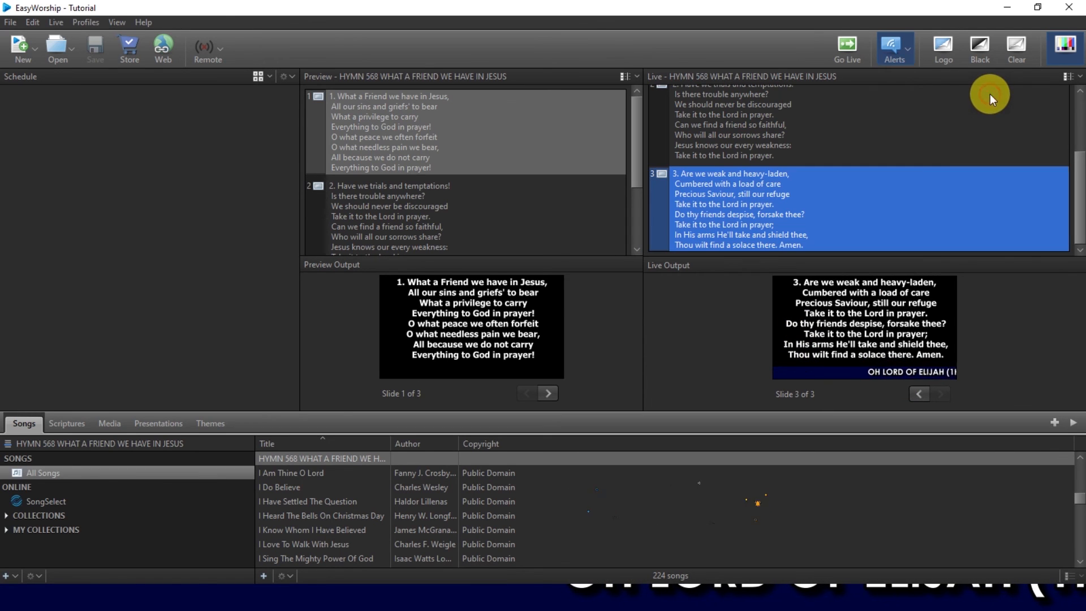
mouse_move(830, 392)
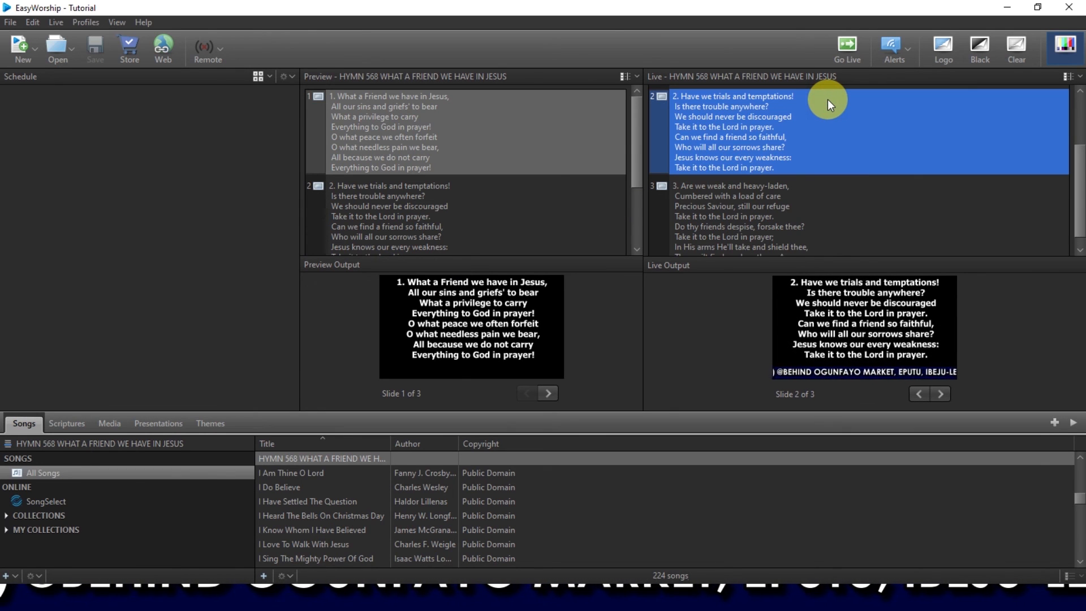
mouse_move(1077, 173)
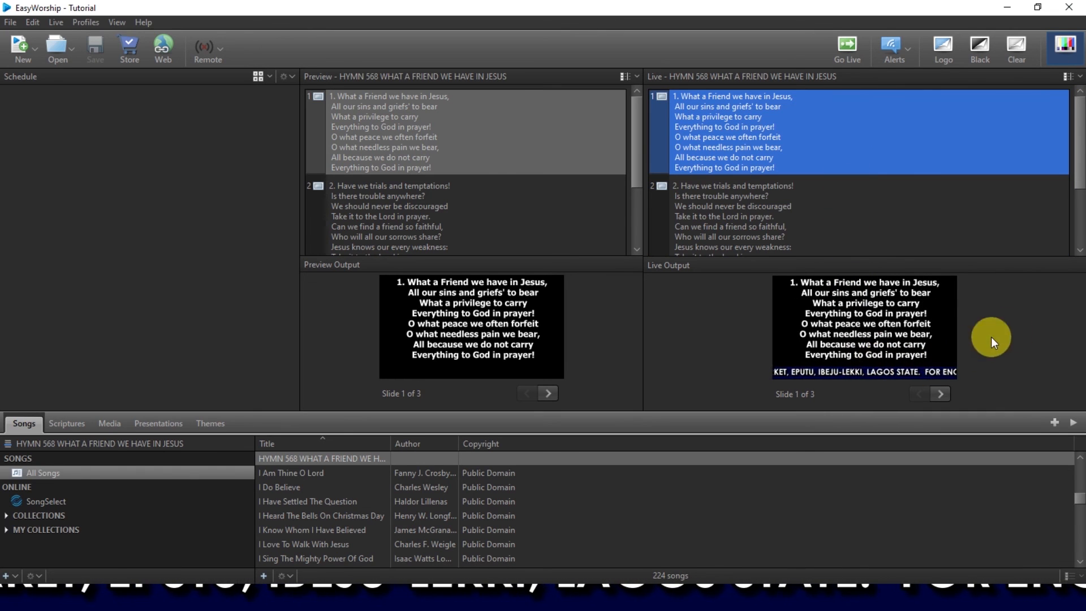
mouse_move(102, 400)
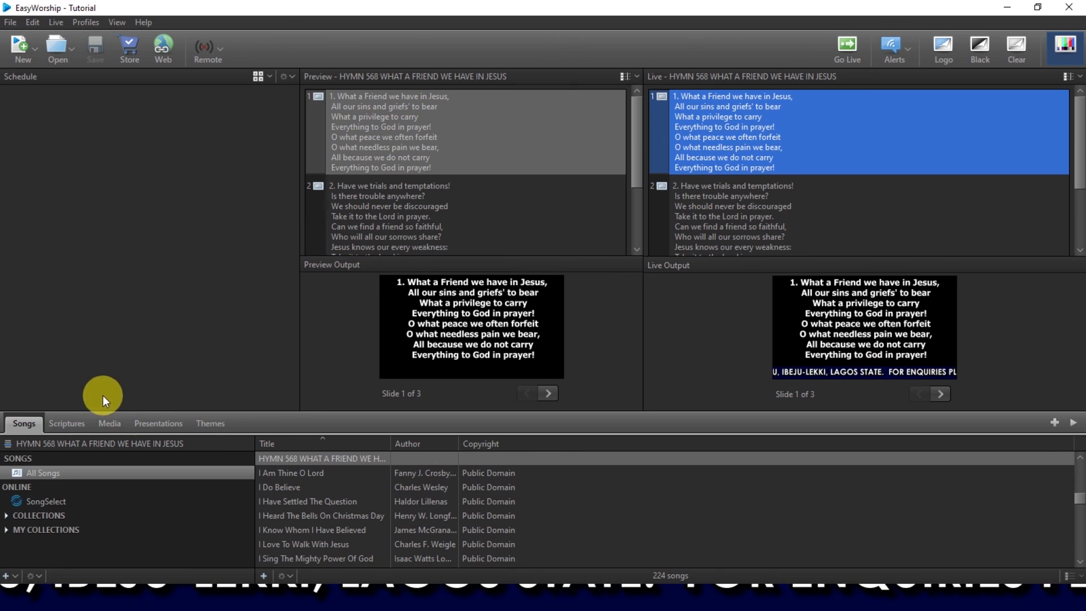
mouse_move(182, 426)
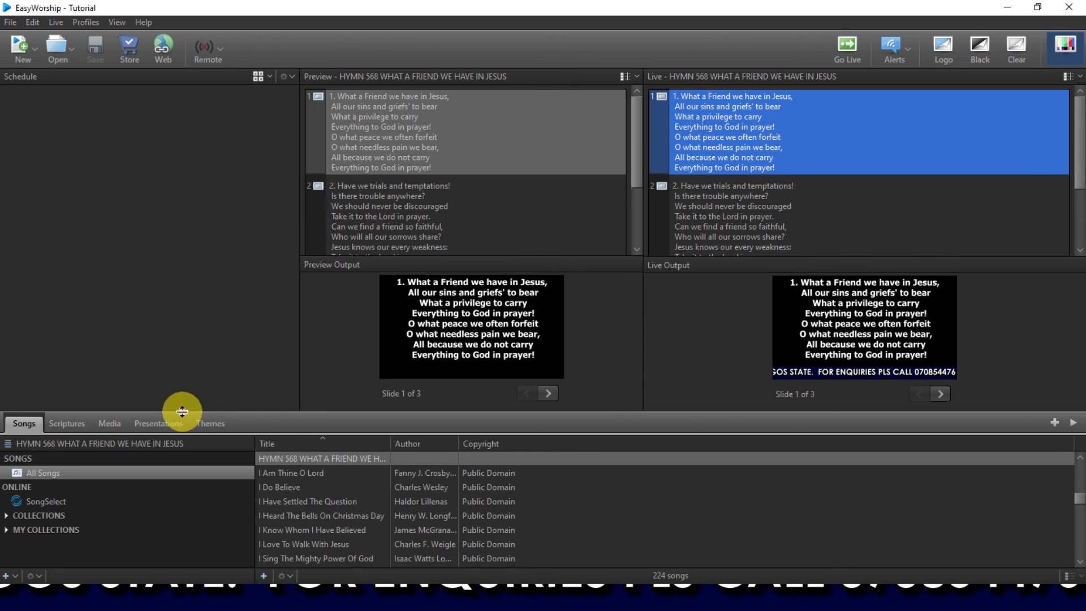
Switch the library to browsing scriptures.
left_click(67, 423)
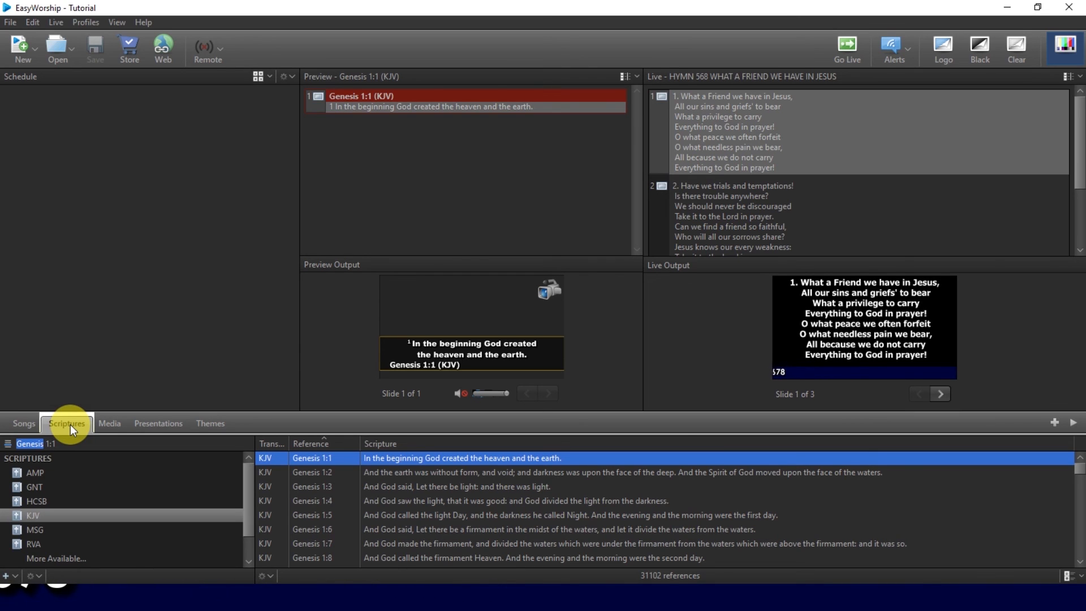
mouse_move(488, 357)
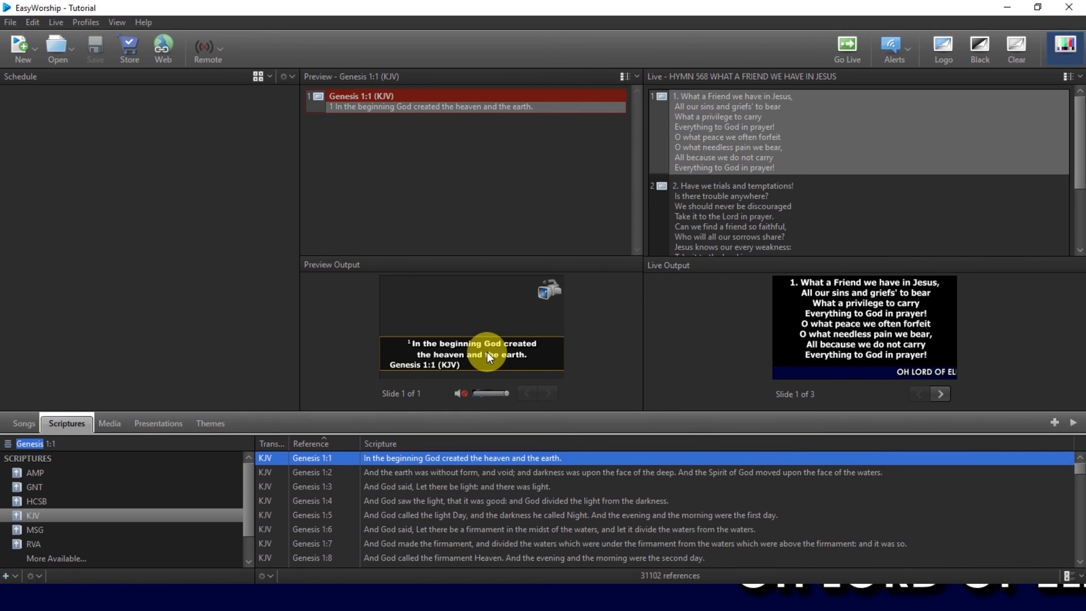
mouse_move(336, 388)
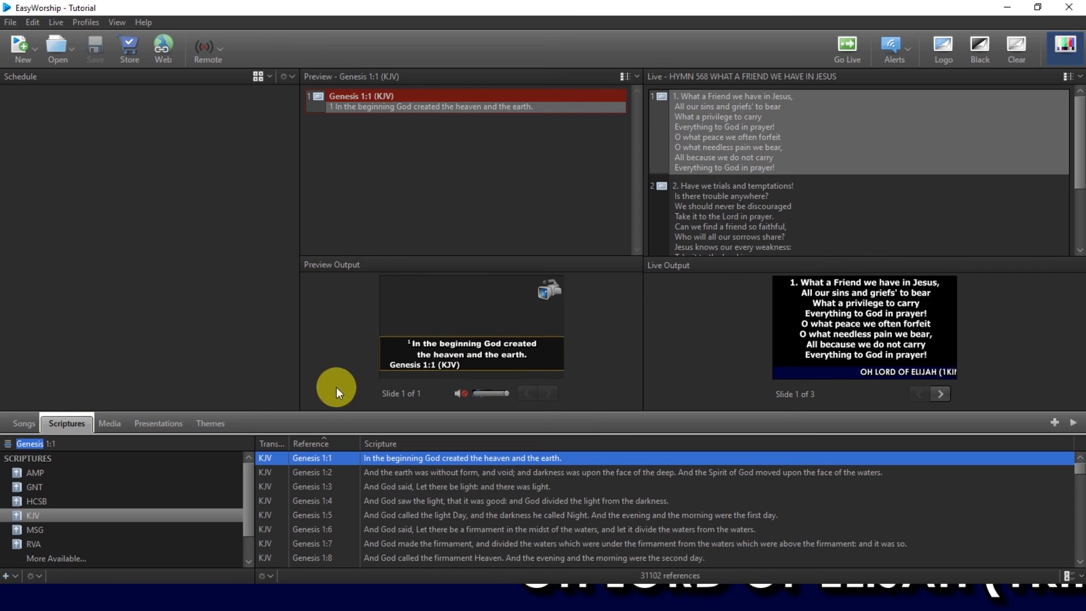
mouse_move(410, 463)
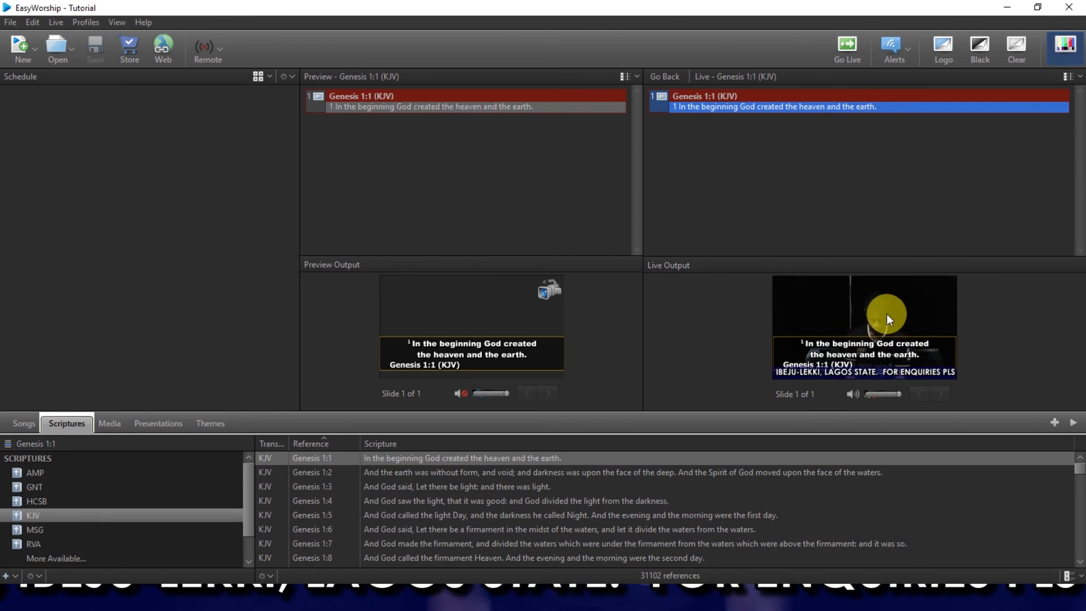
Return the live output to HYMN 568's first verse.
left_click(24, 423)
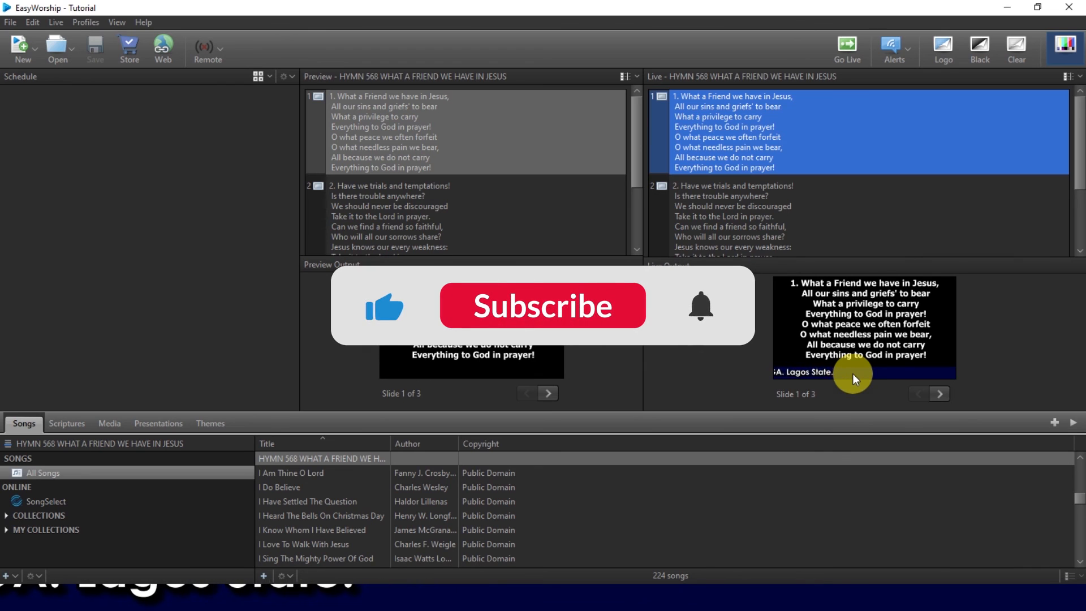
left_click(542, 305)
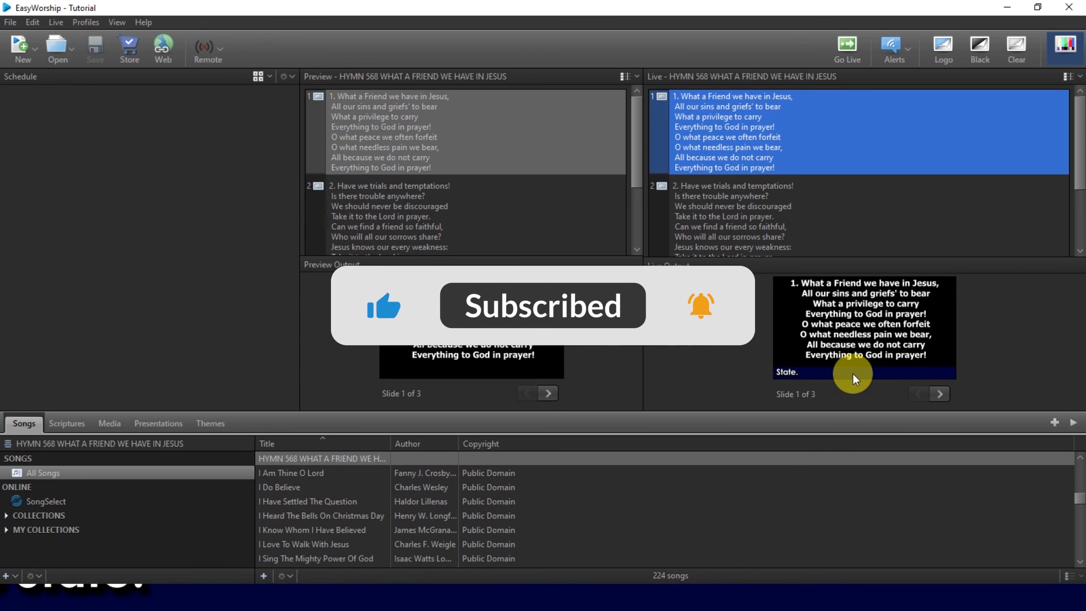